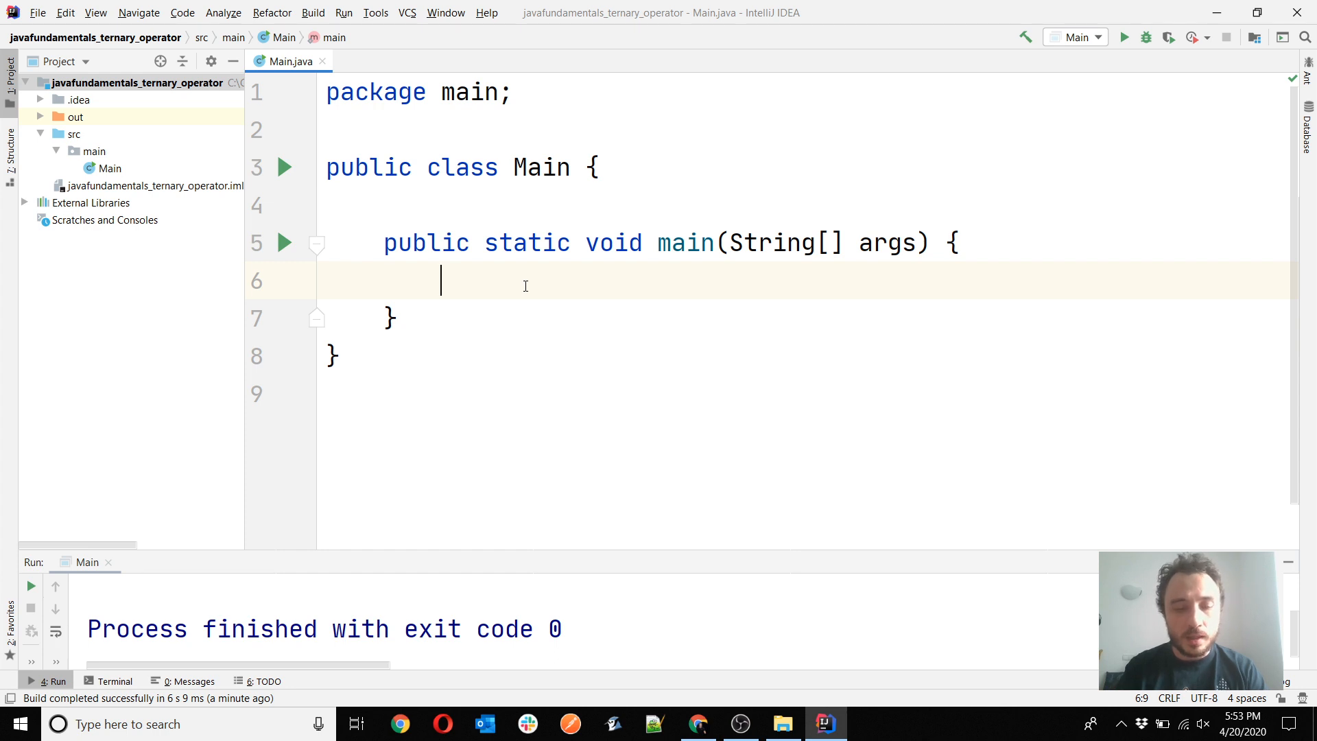
Declare int x = 10 and int y = 20 in main, then start a new line
text(int x =)
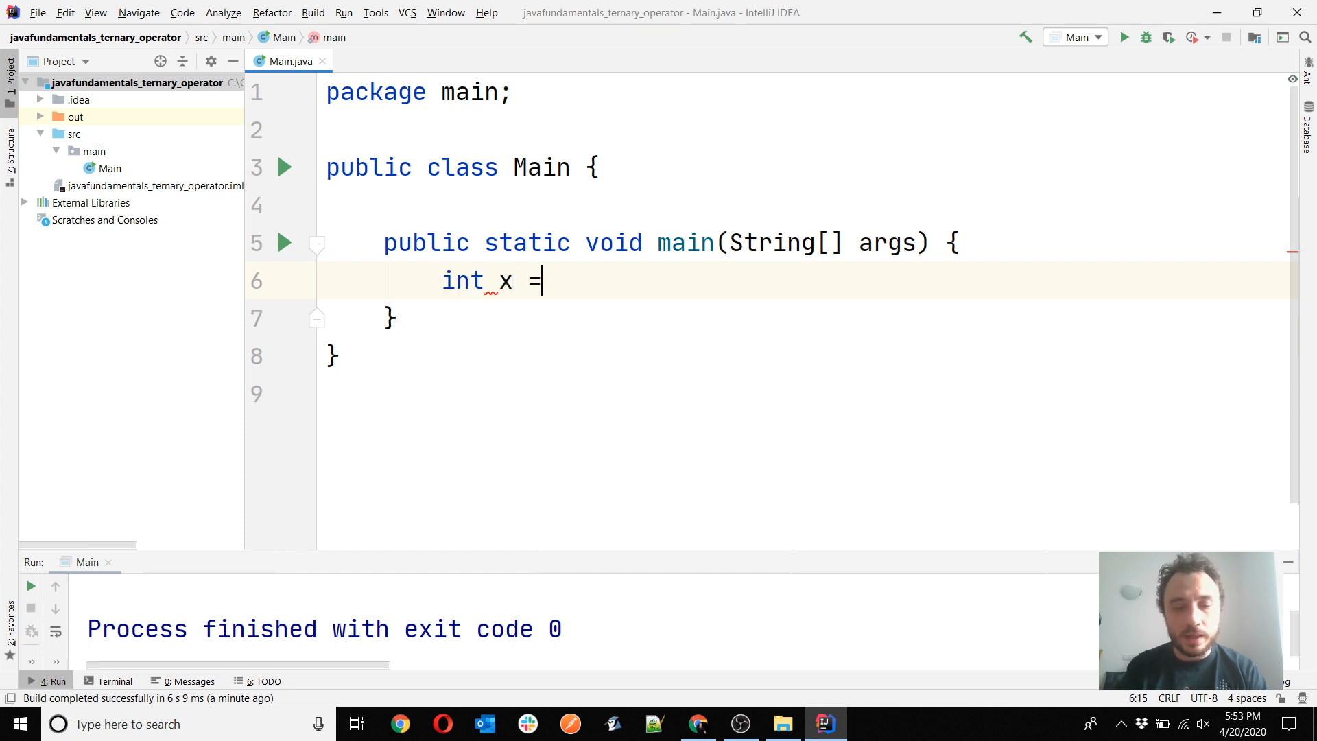
text(10;)
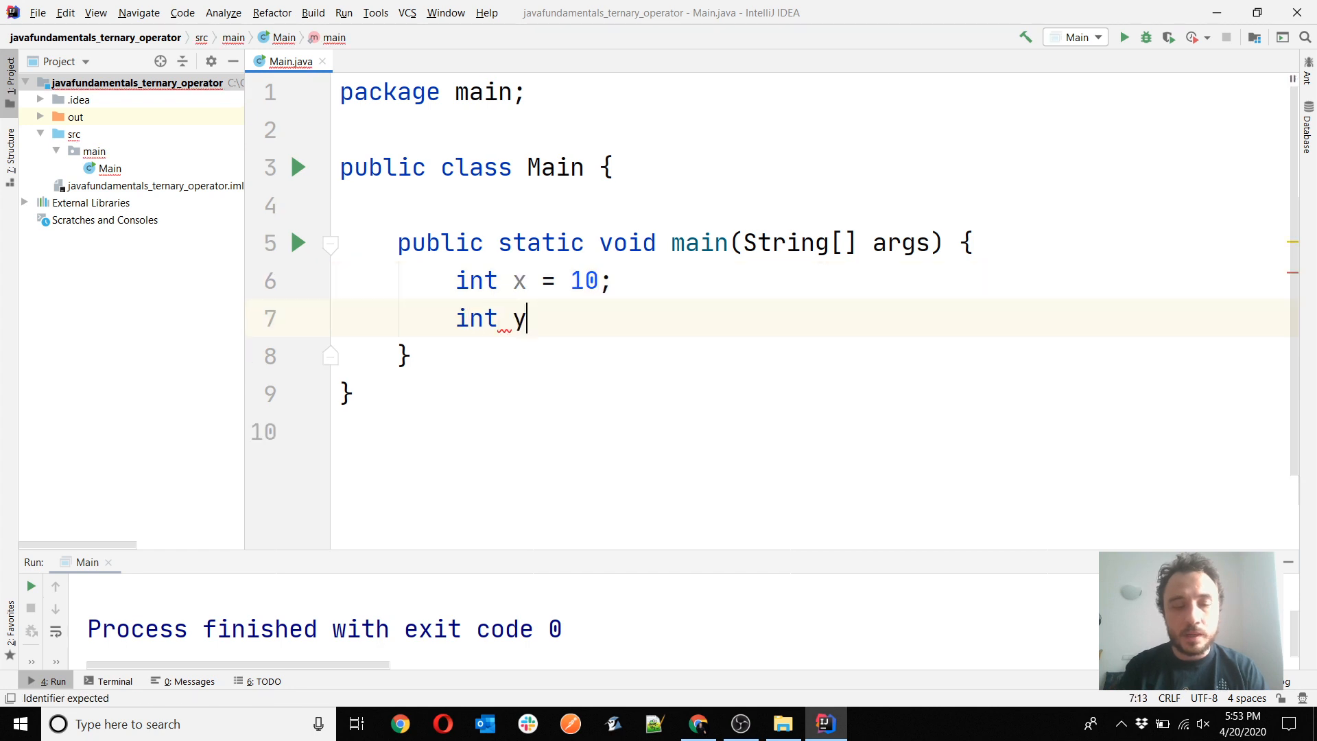
text(= 20;)
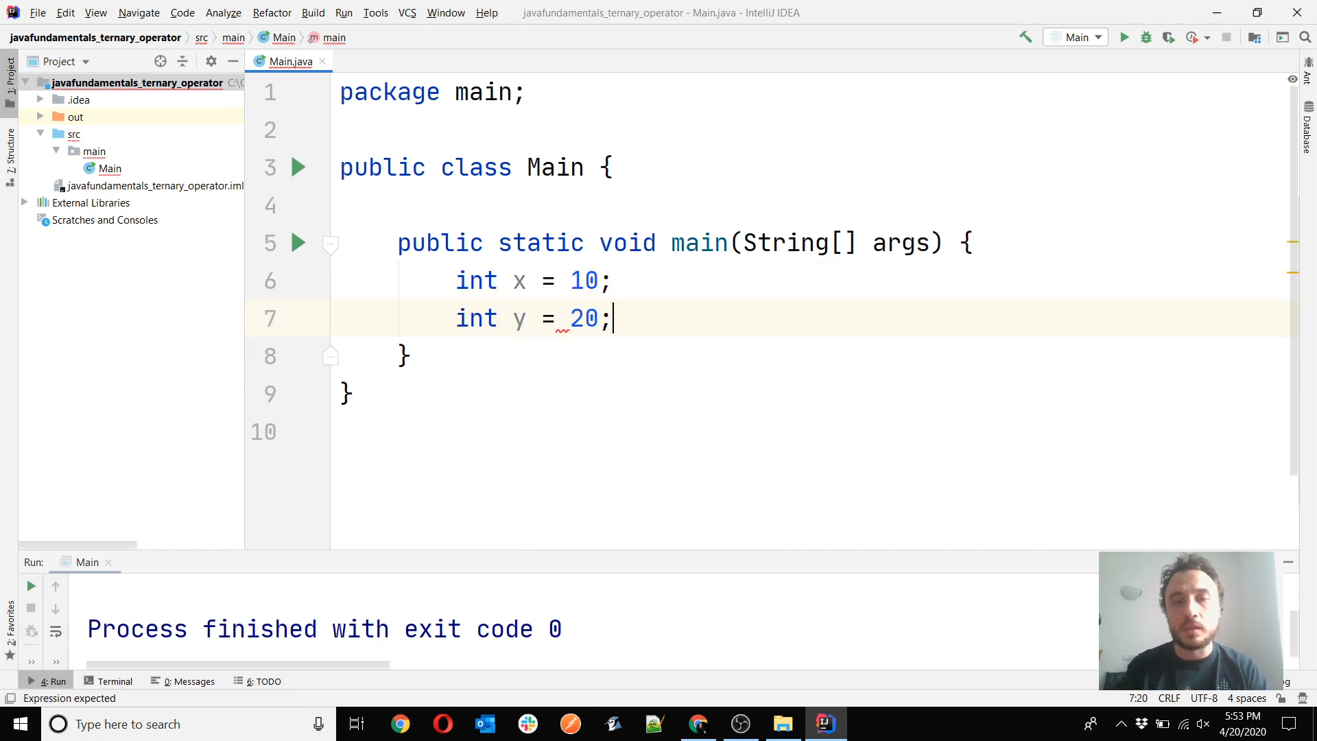
key(Enter)
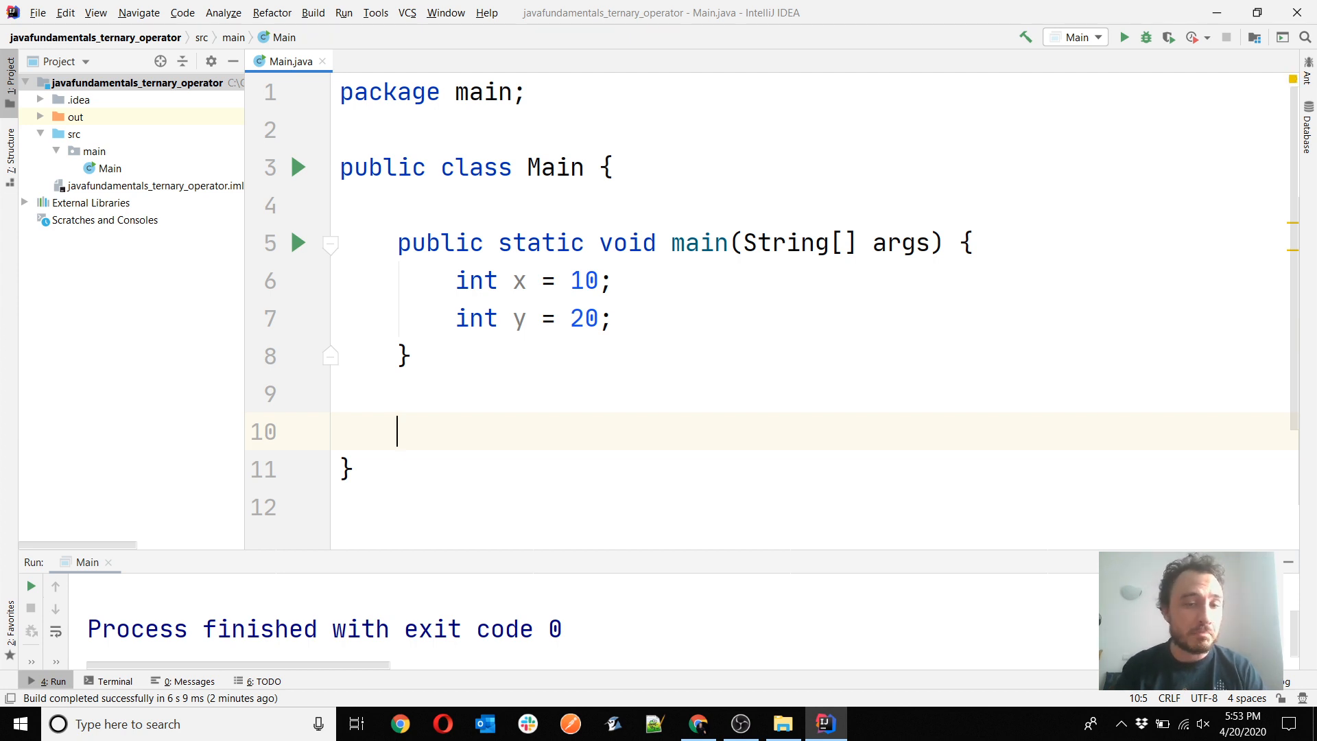
Add a static int add(int x, int y) method returning x + y
text(s)
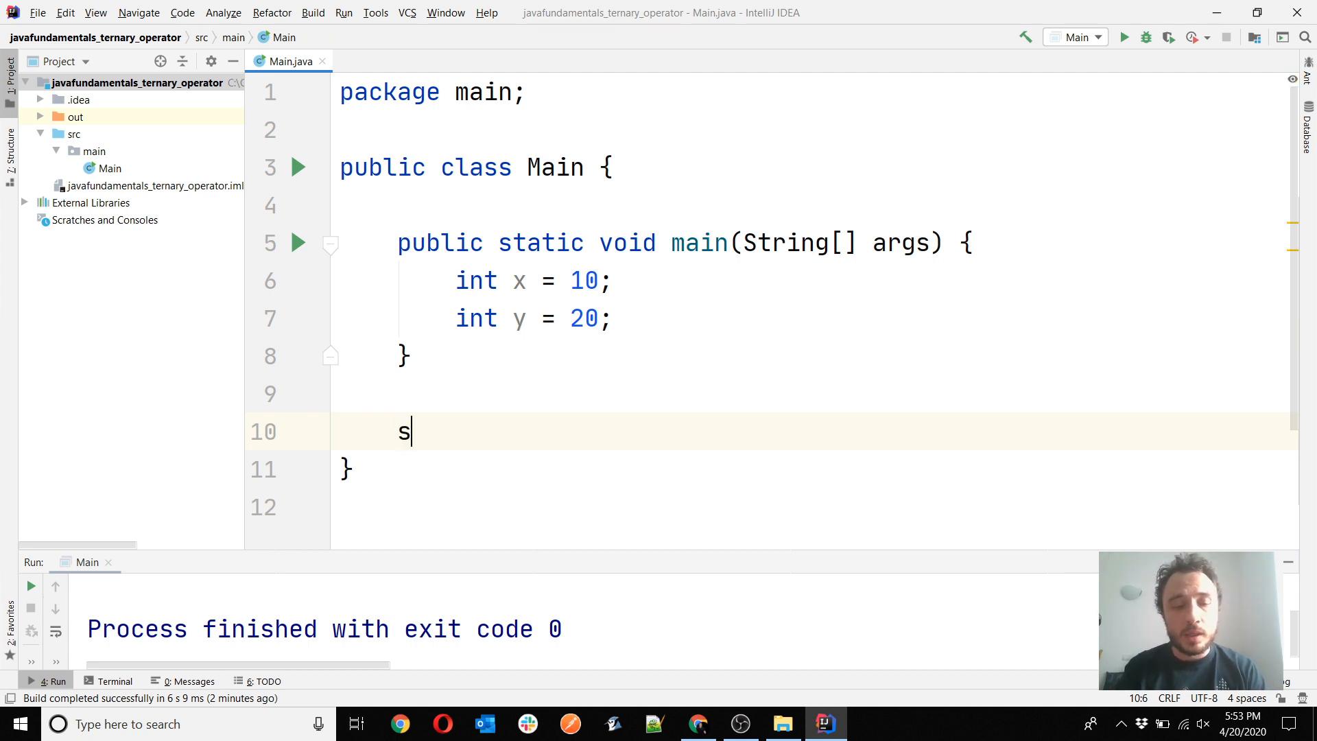
text(tatic int add()
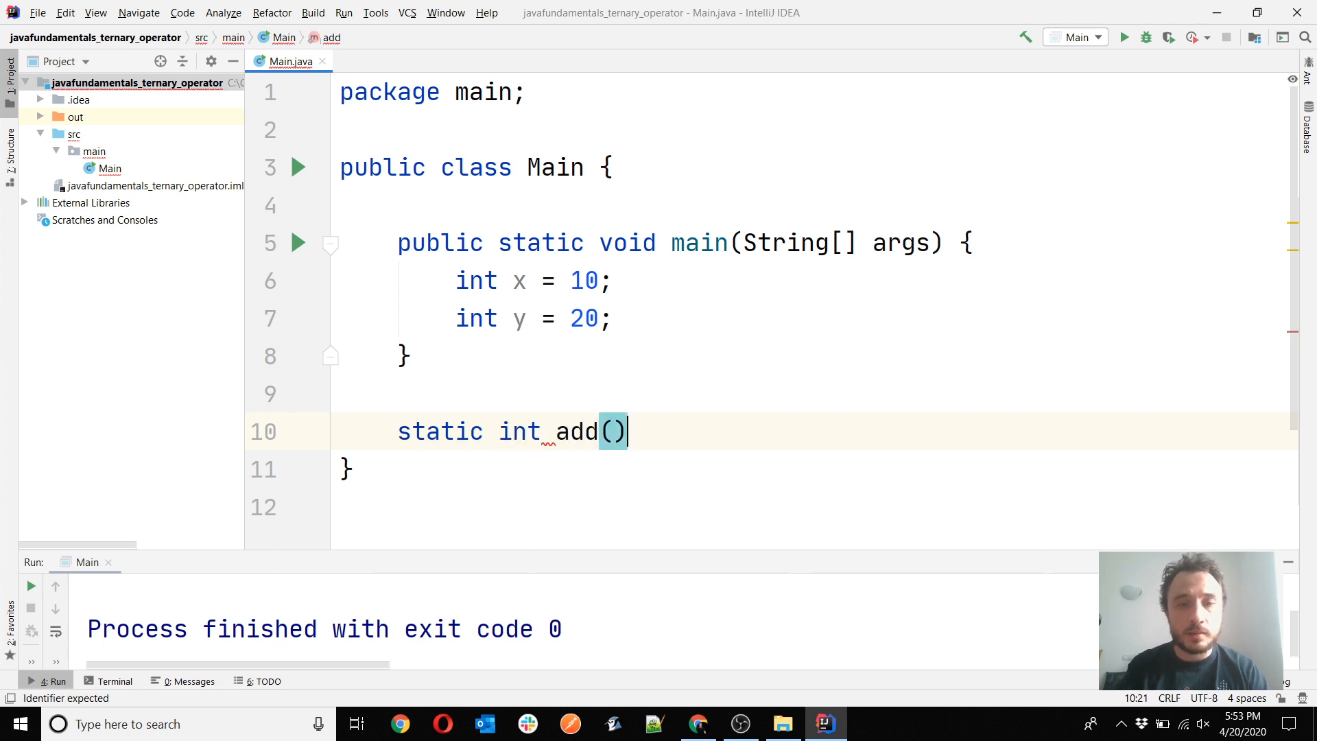
text({)
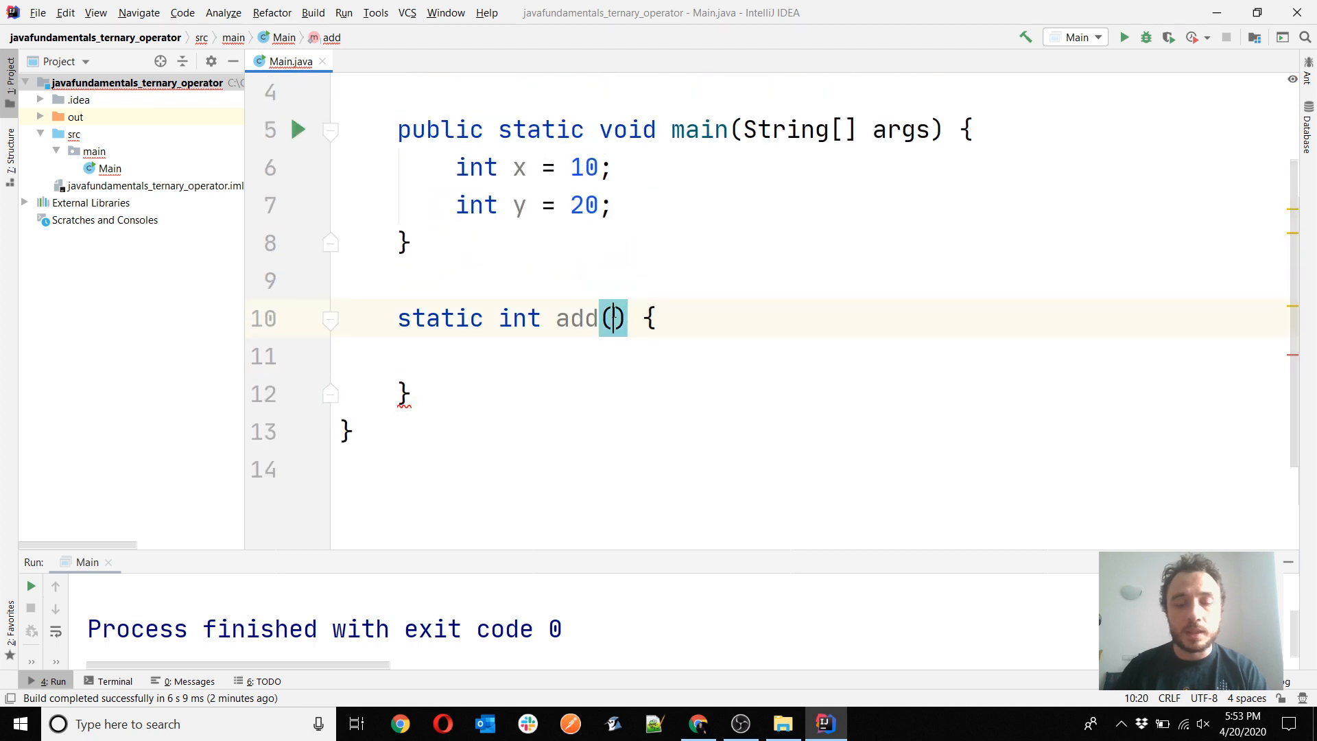
text(int x, int y)
click(818, 356)
text(e)
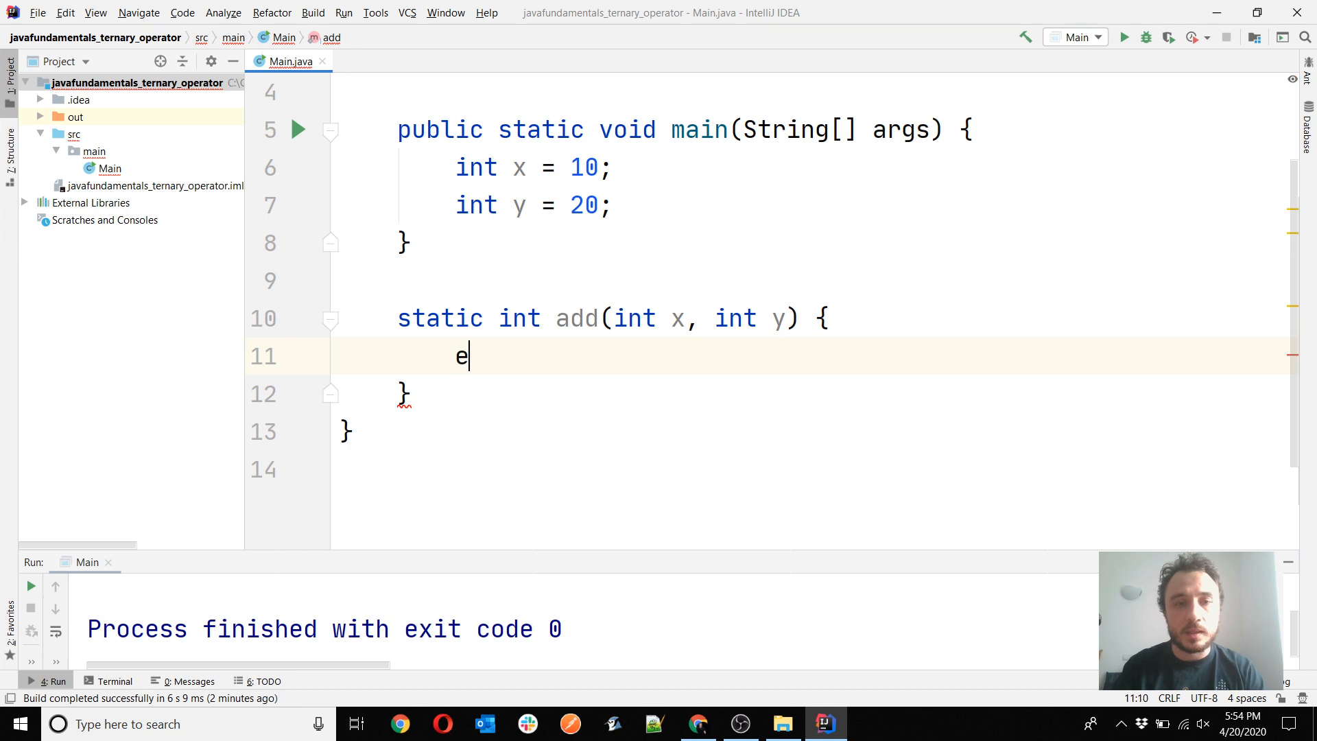
text(return x + y;)
text(s)
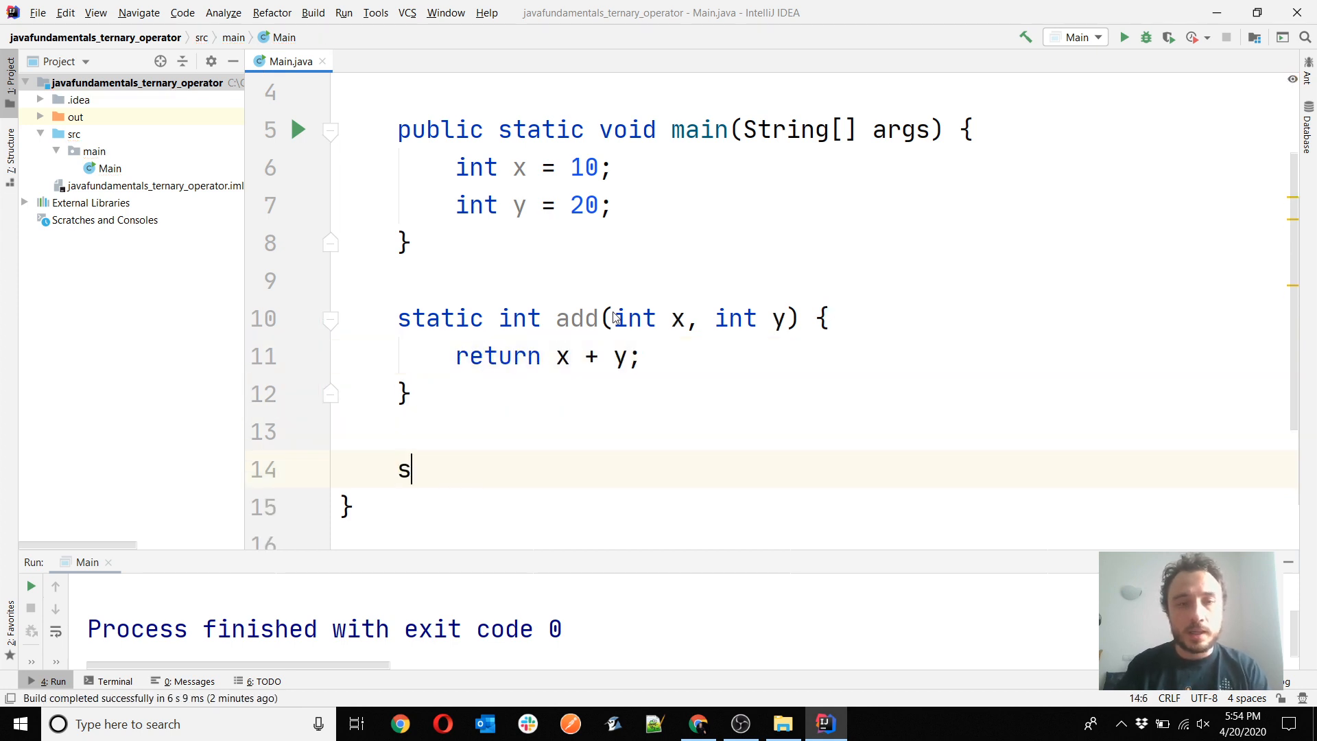
Add a static int multiply(int x, int y) method returning x * y
text(tatic int)
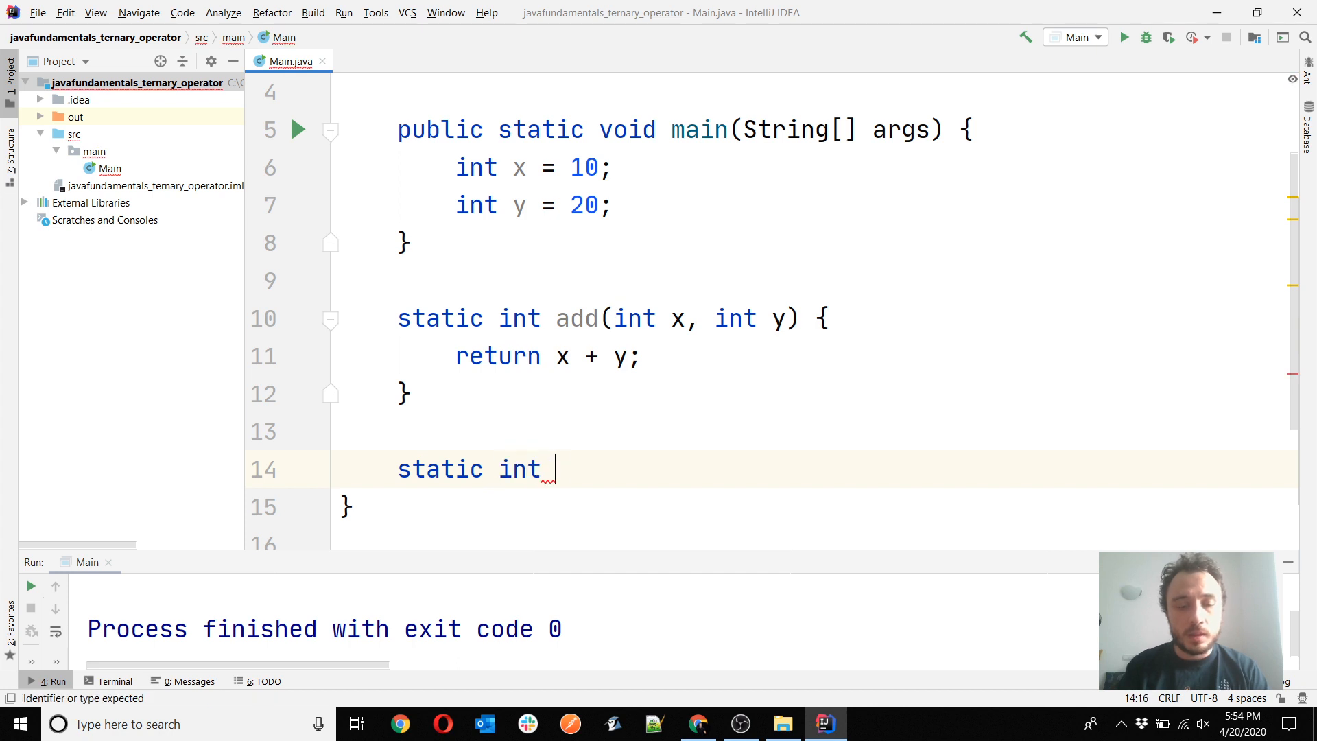
text(multiply())
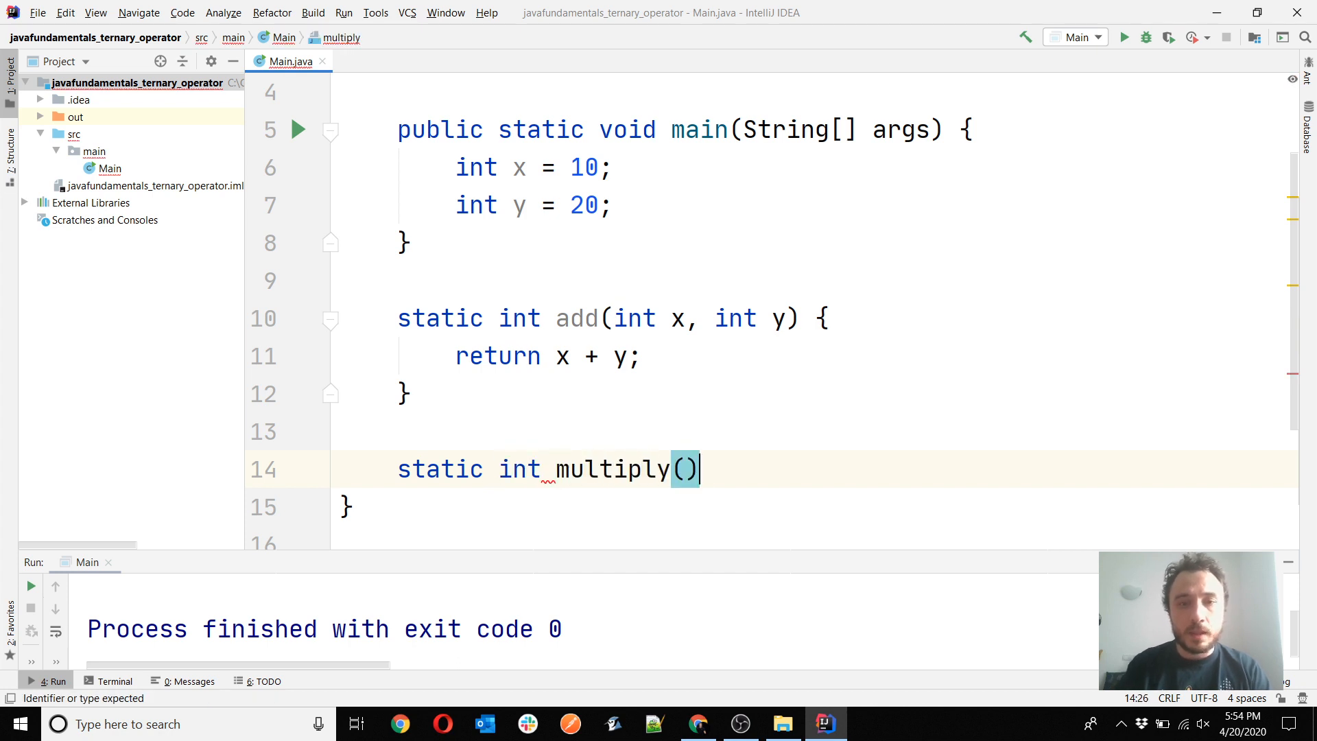
text(int x, in)
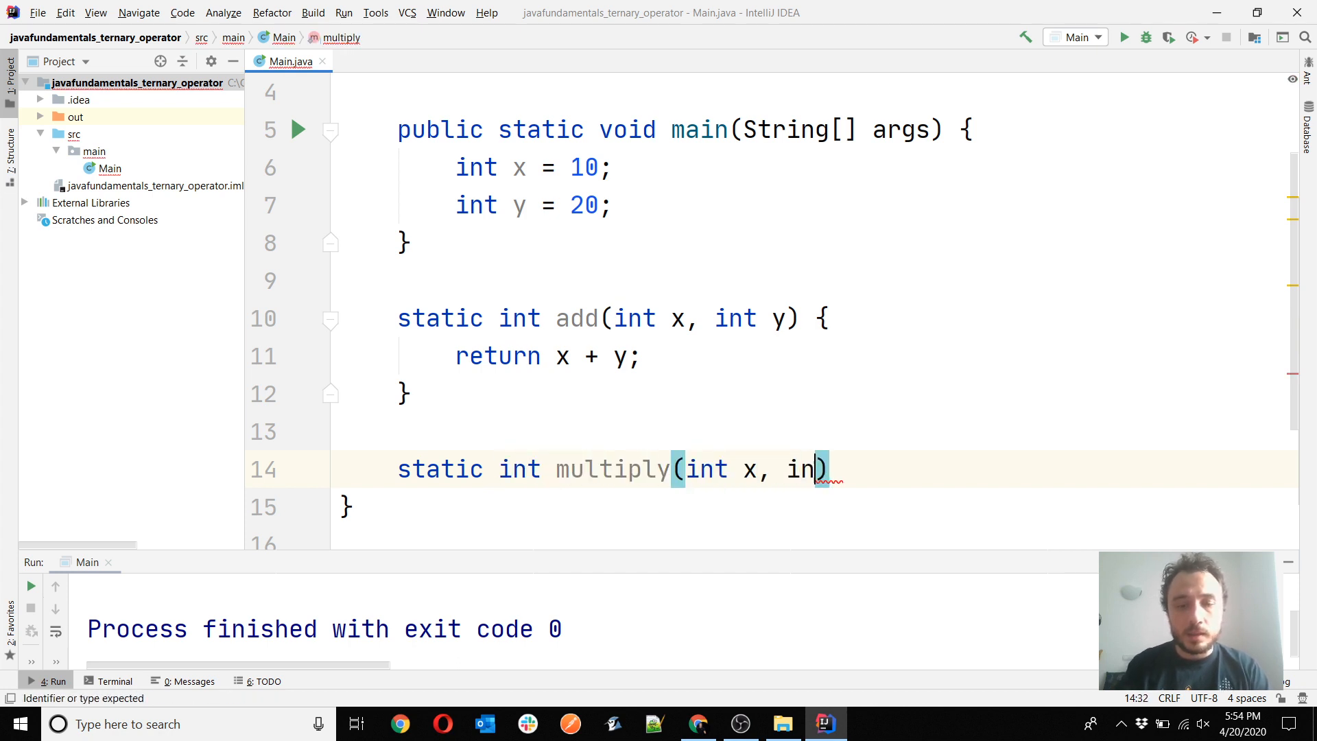
text(y)
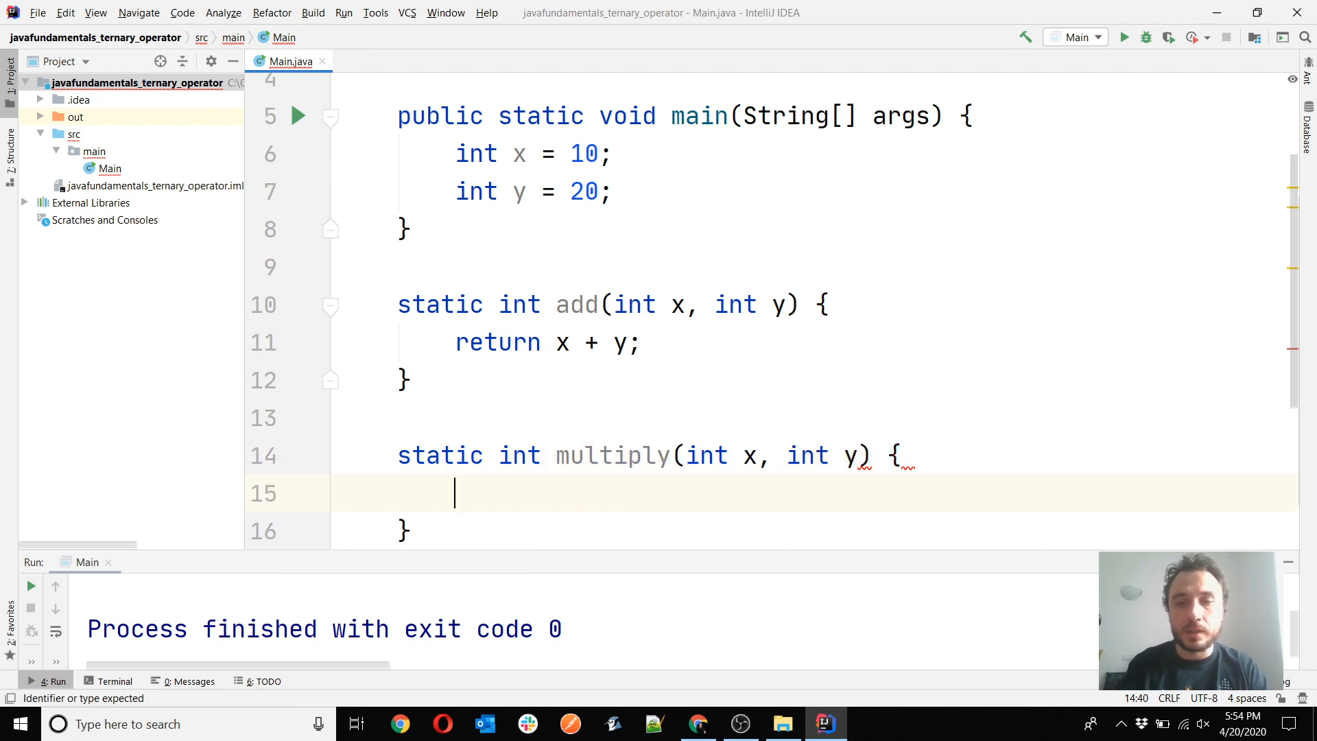
text(return x)
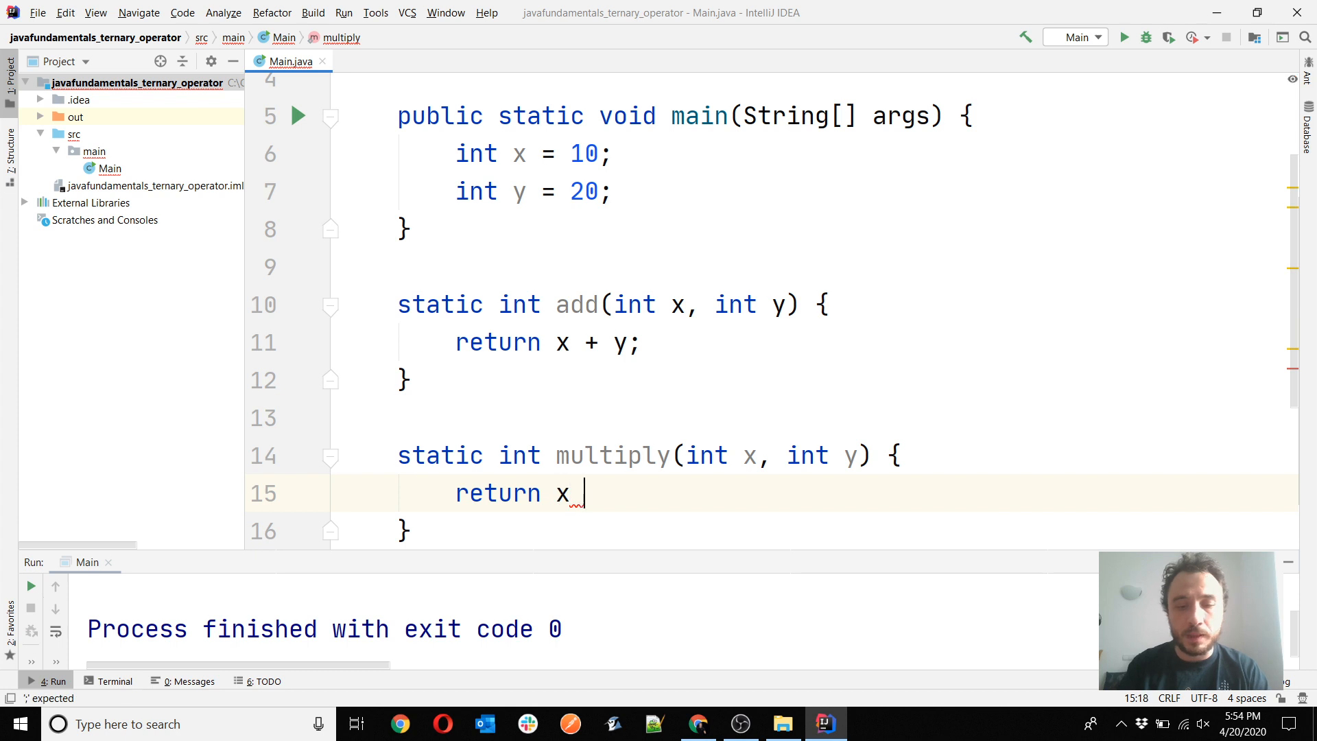
text(* y;)
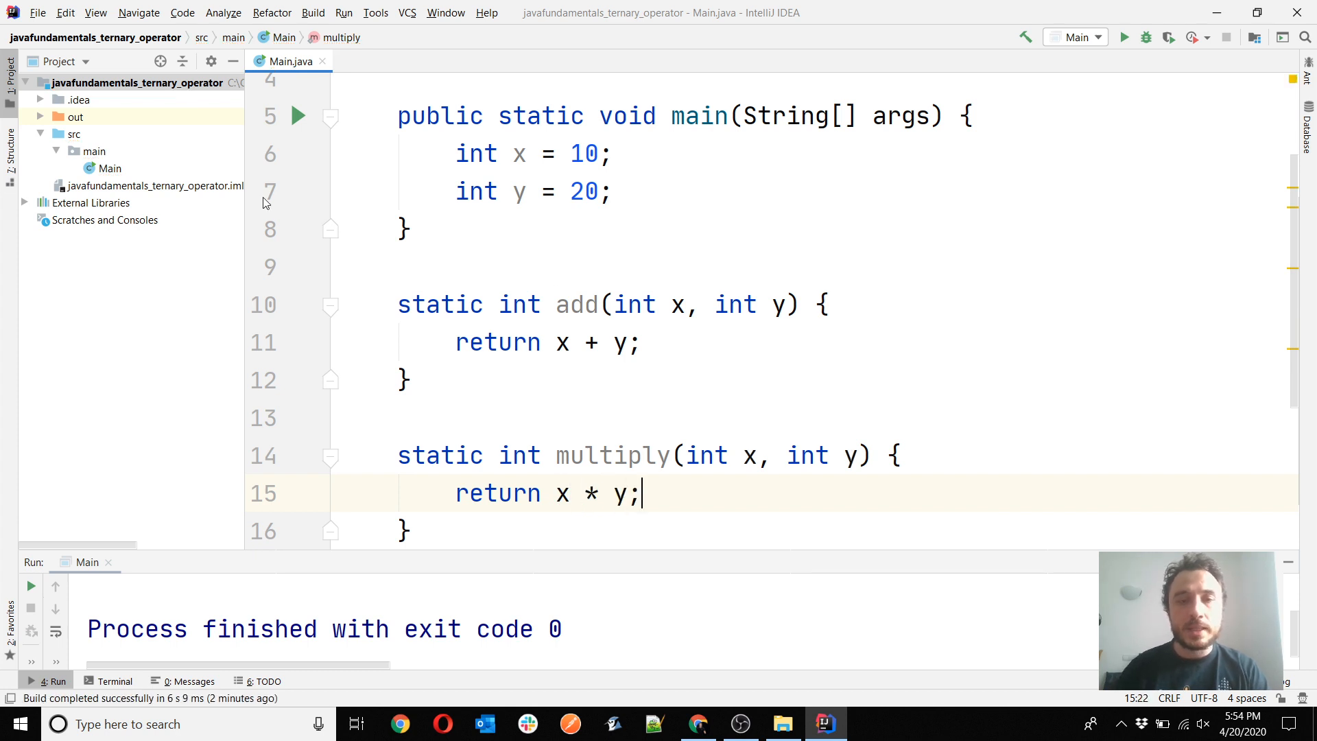
double_click(539, 228)
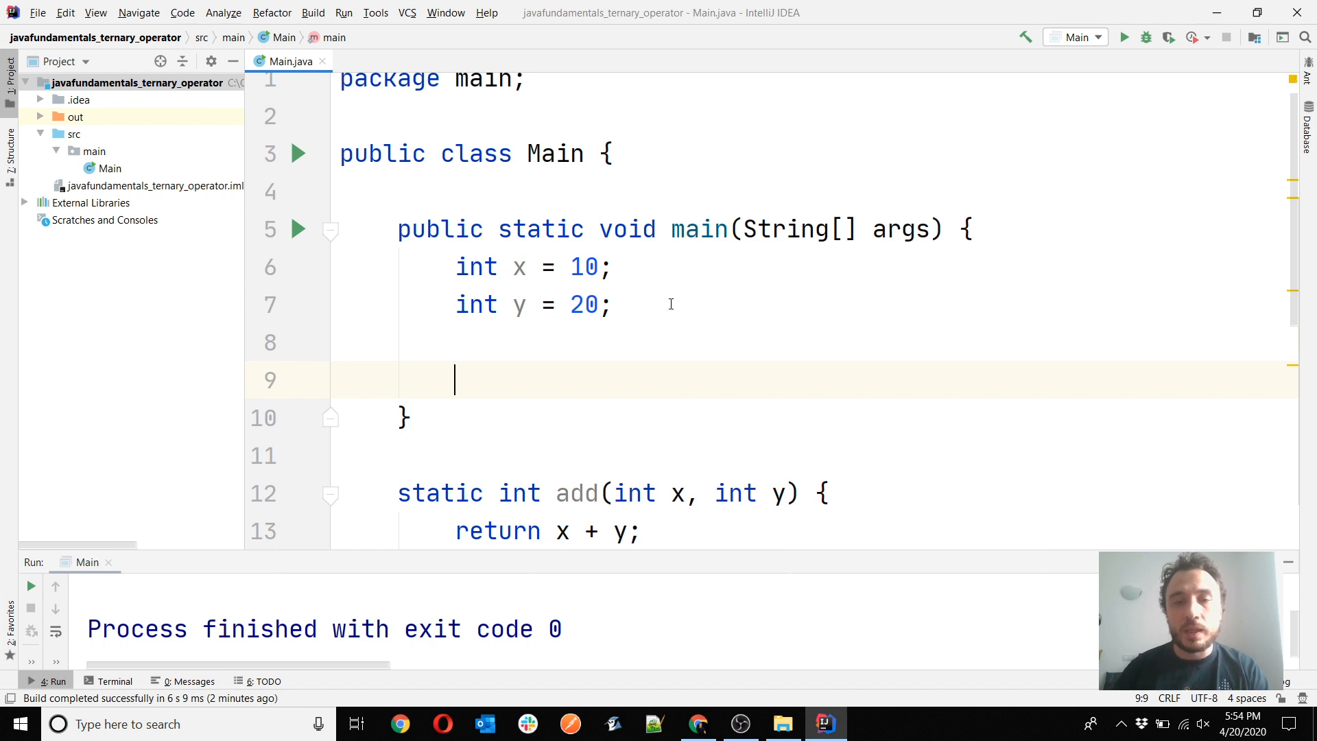
mouse_move(650, 349)
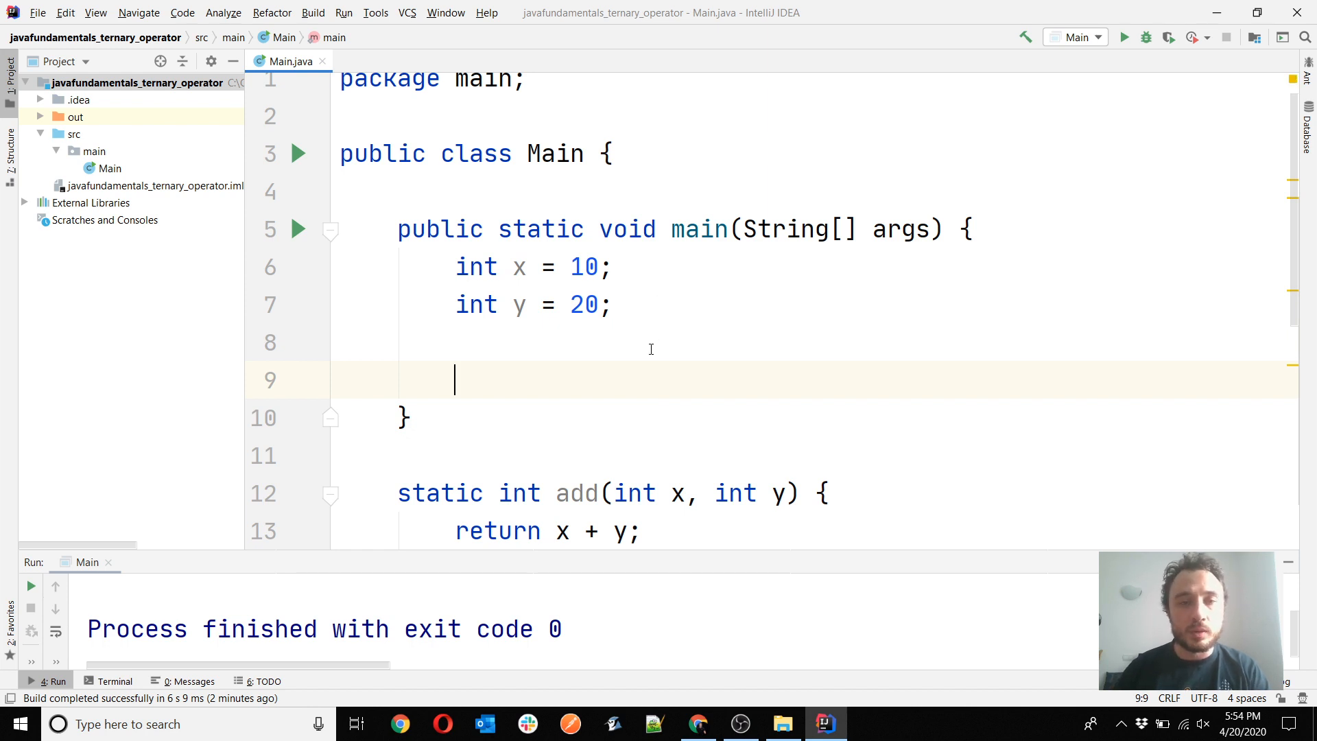
Assign int res = x > y ? add(x,y) : multiply(x,y) and print res
scroll(down, 3)
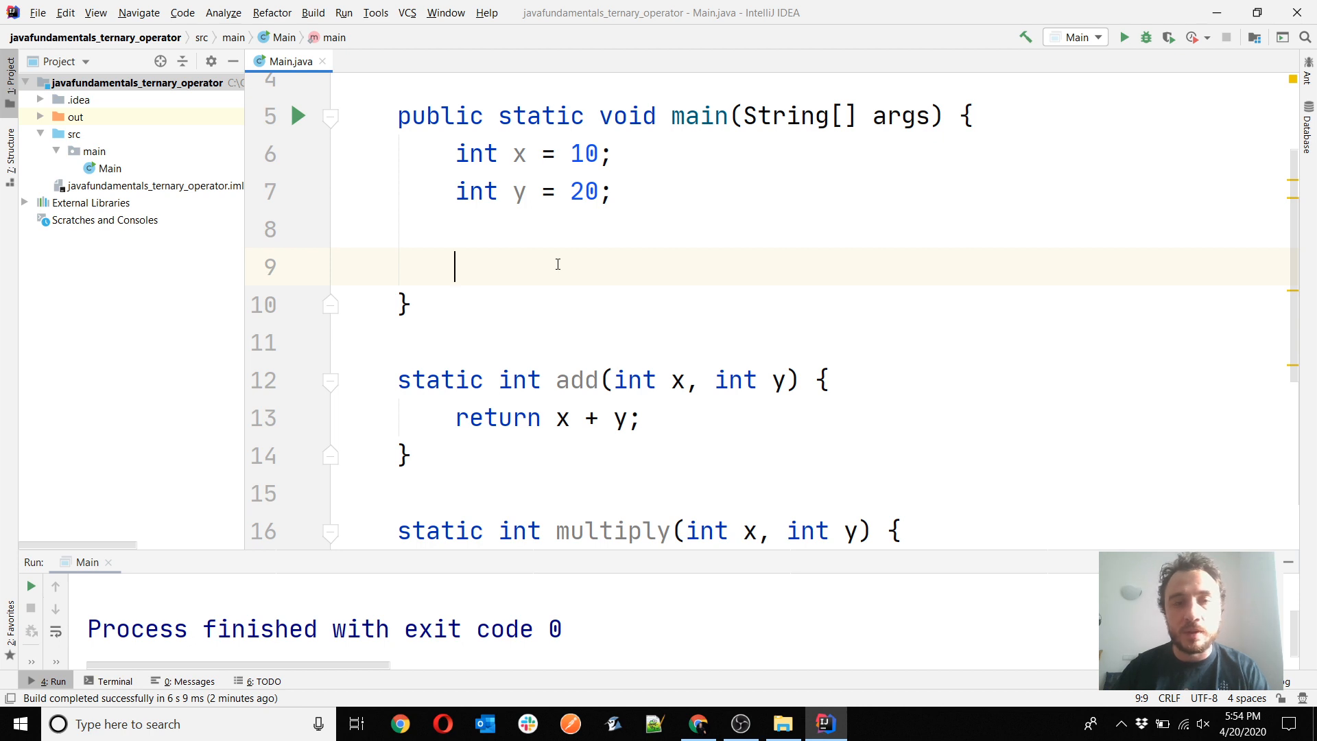
mouse_move(585, 286)
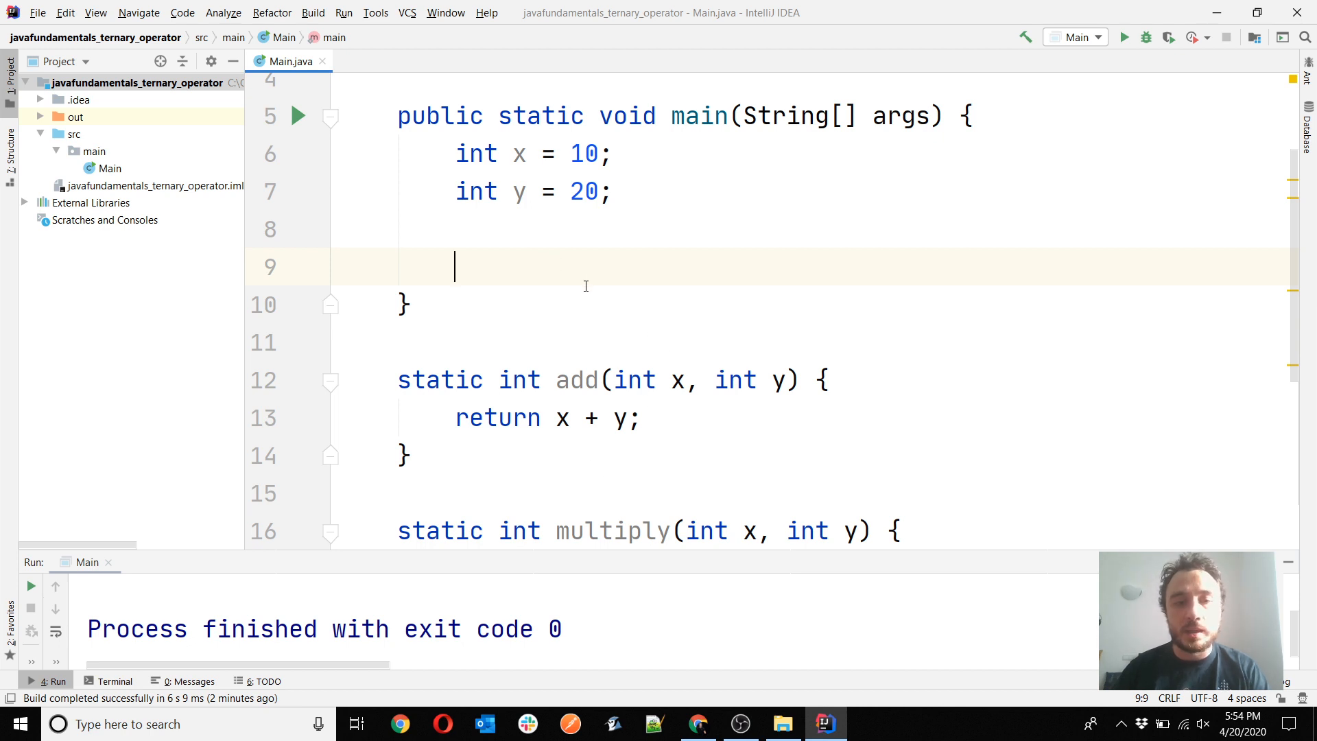
mouse_move(520, 263)
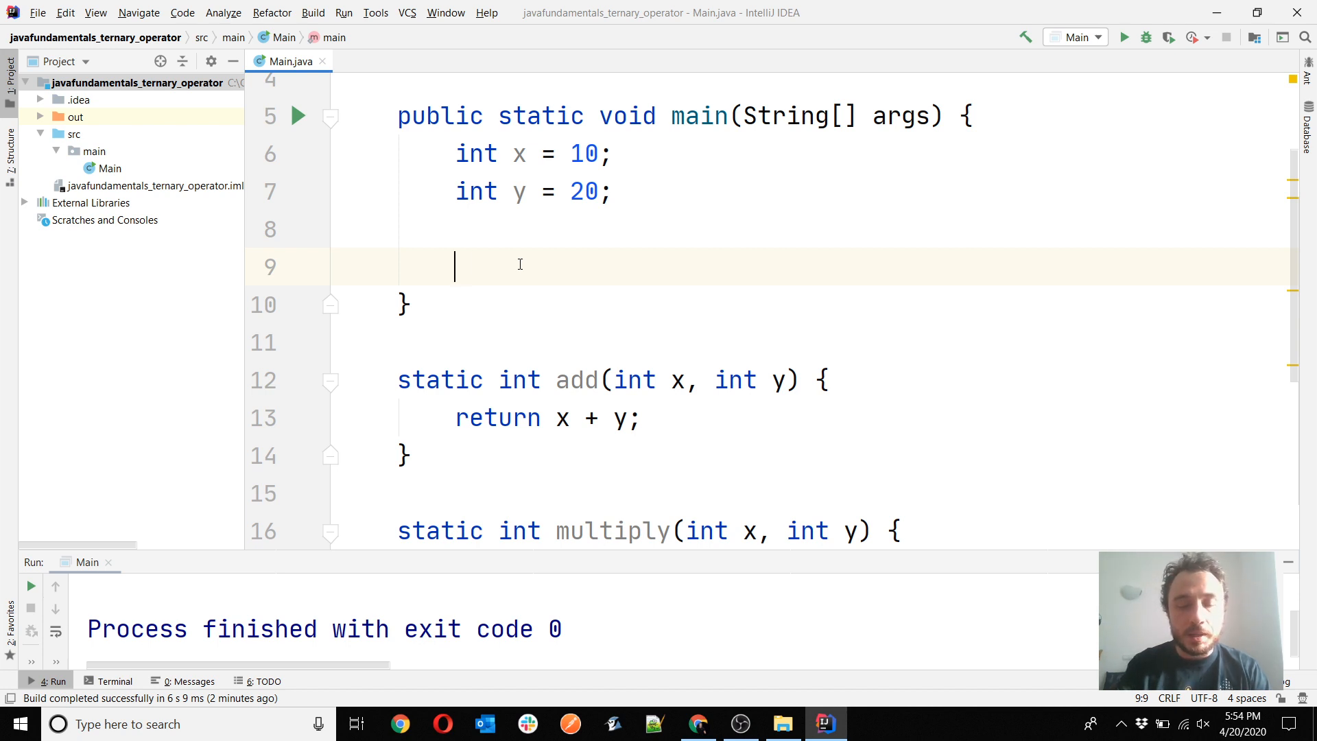
text(int res =)
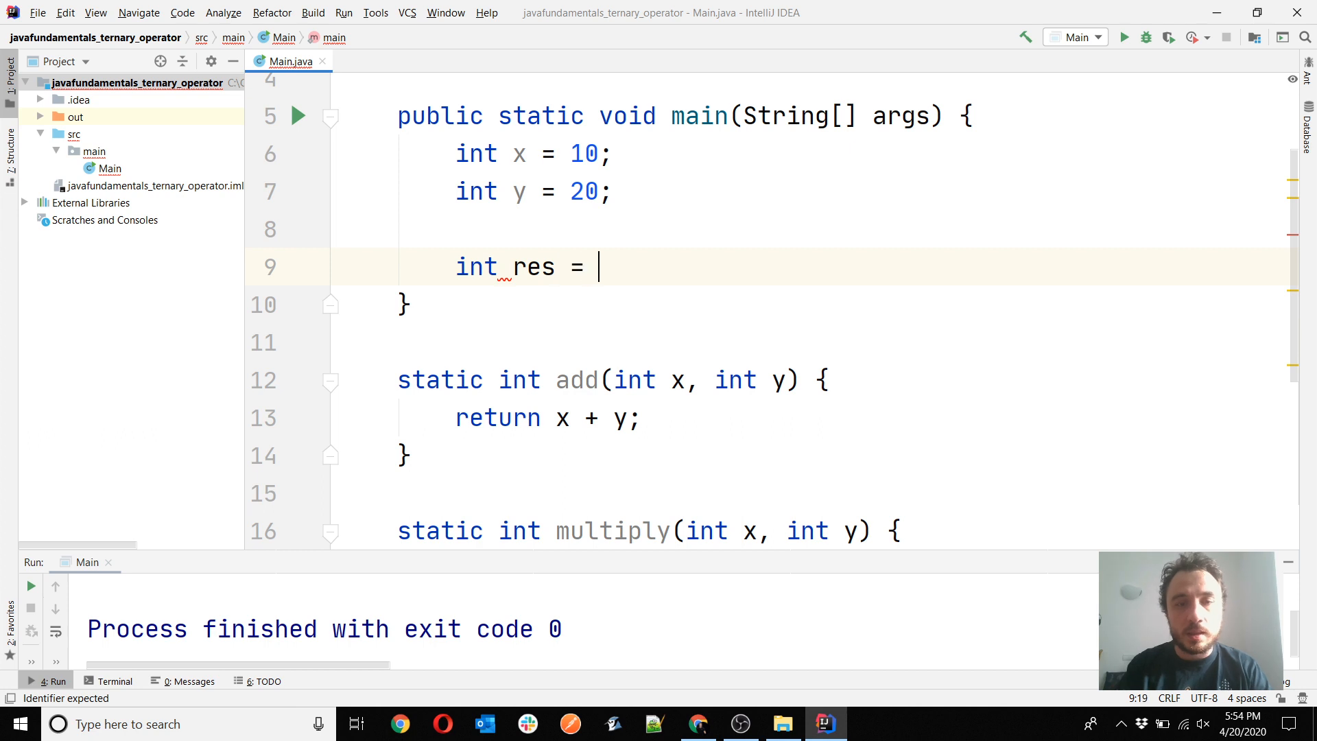
text(x)
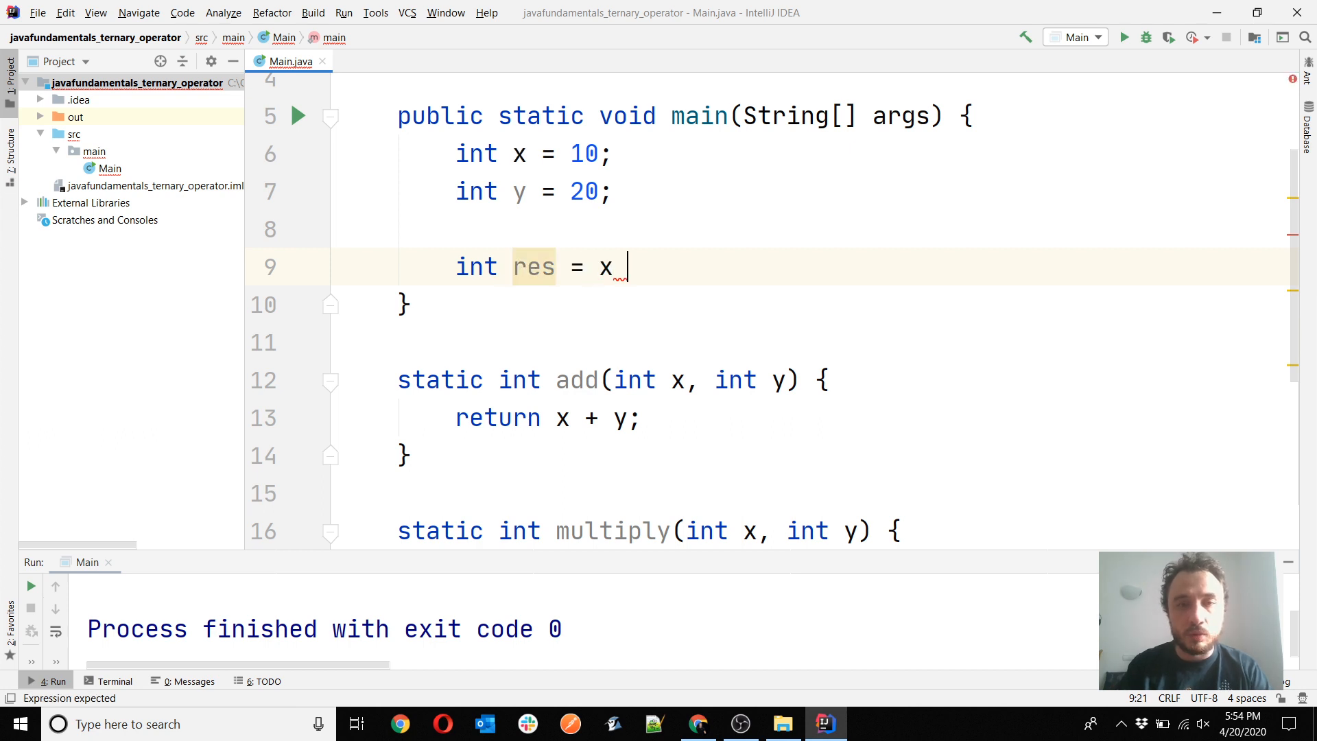
text(> y ? add()
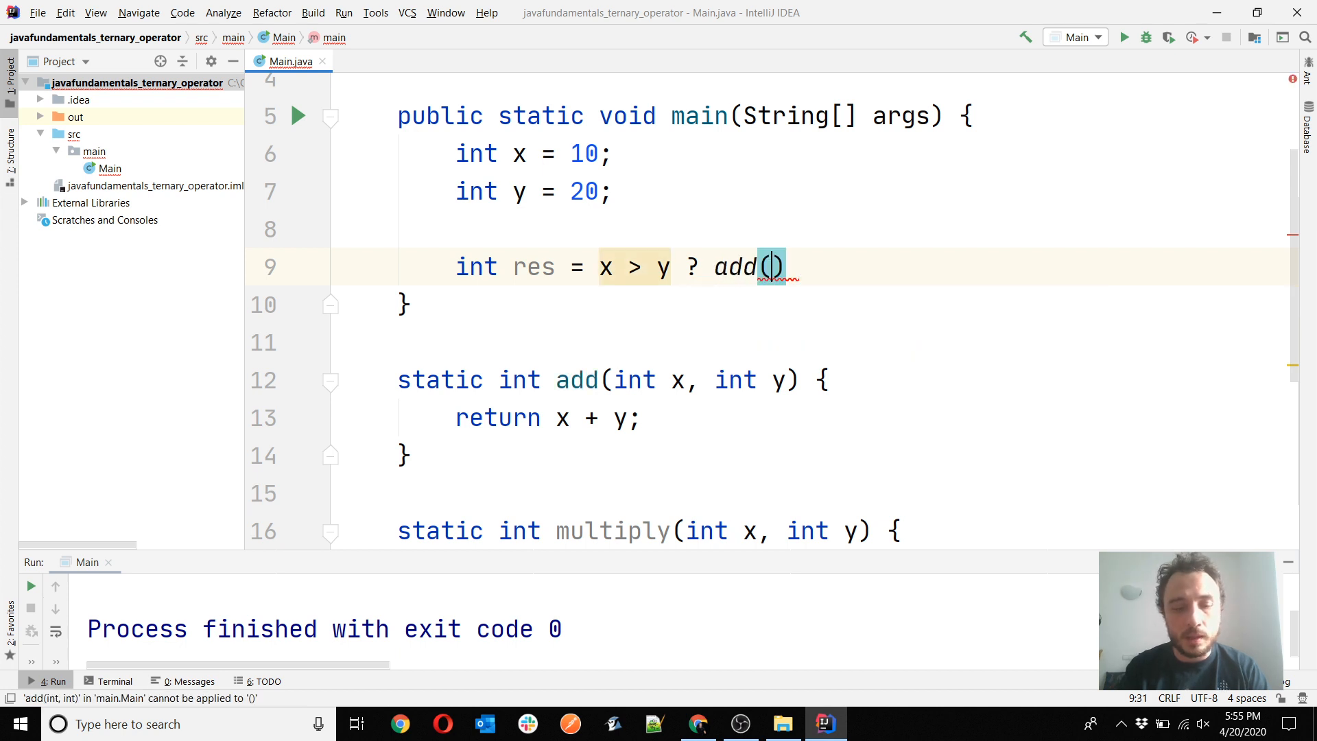
text(x,y)
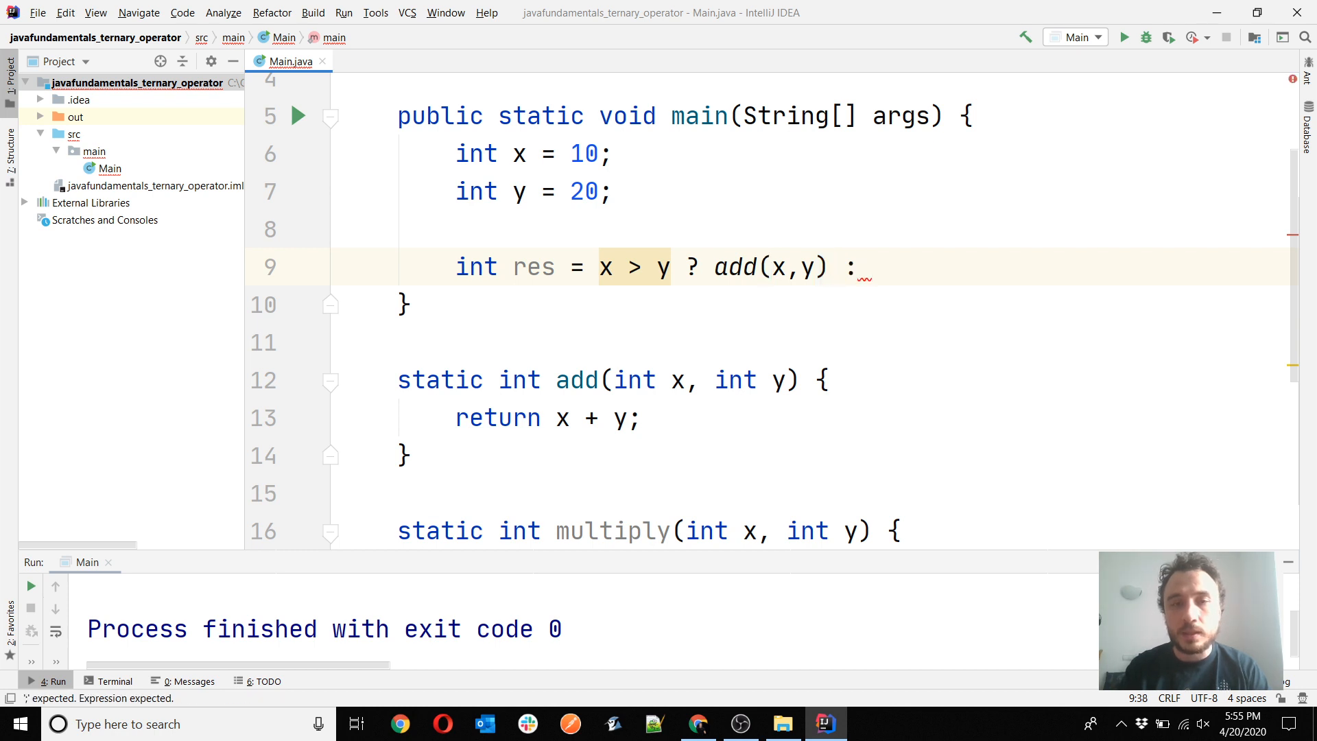
text(multiply())
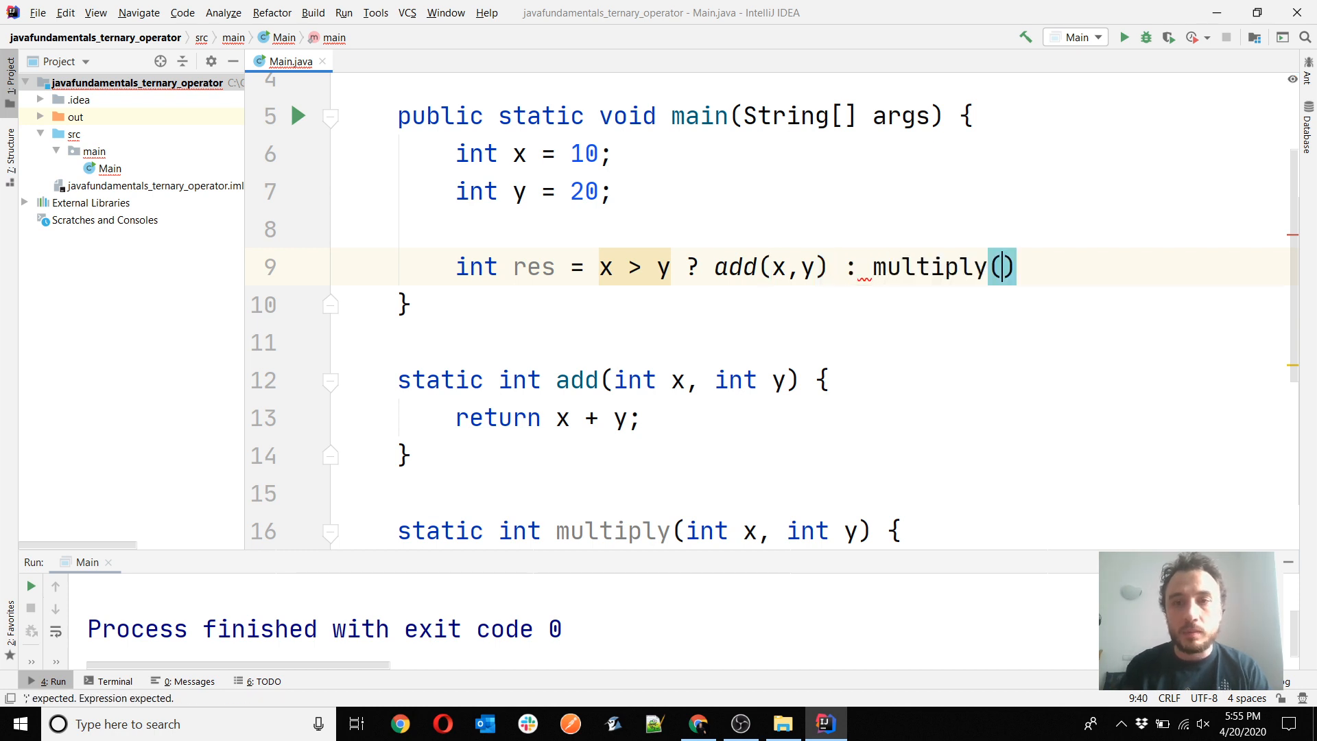
text(x,y)
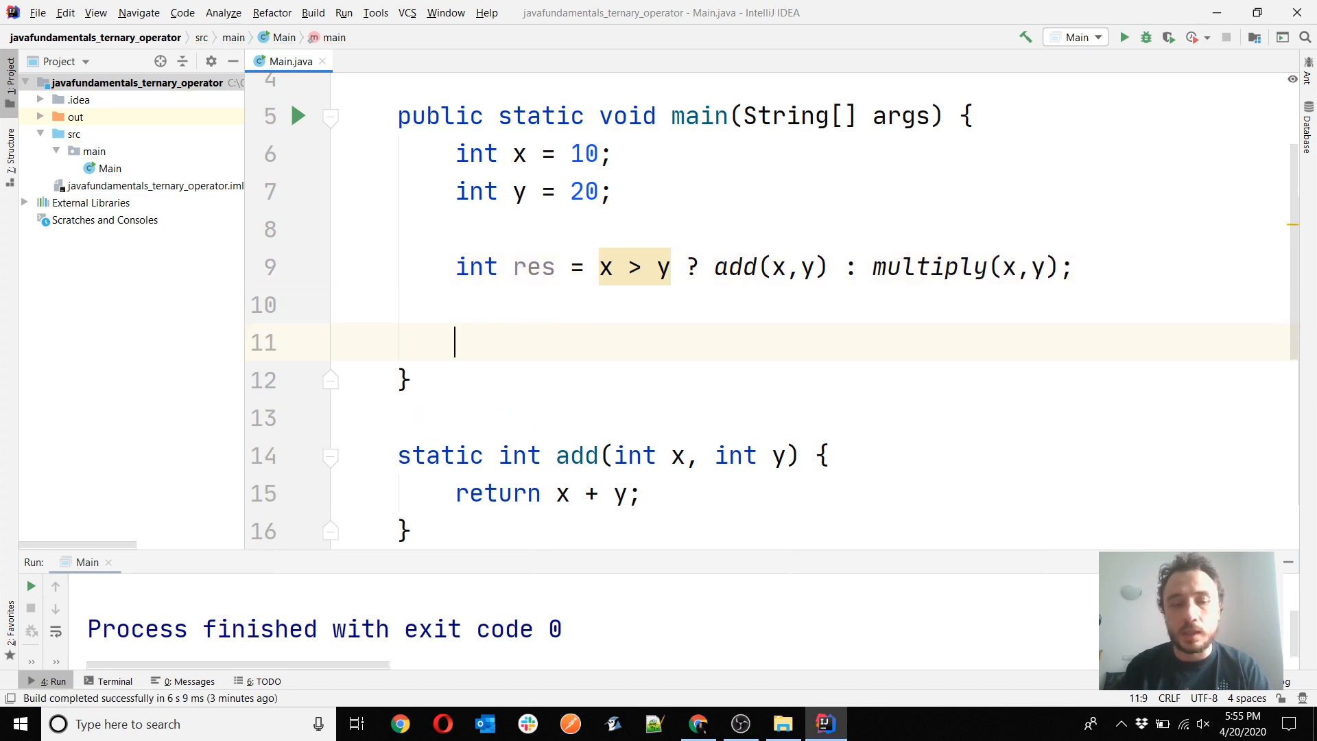
text(res,sout)
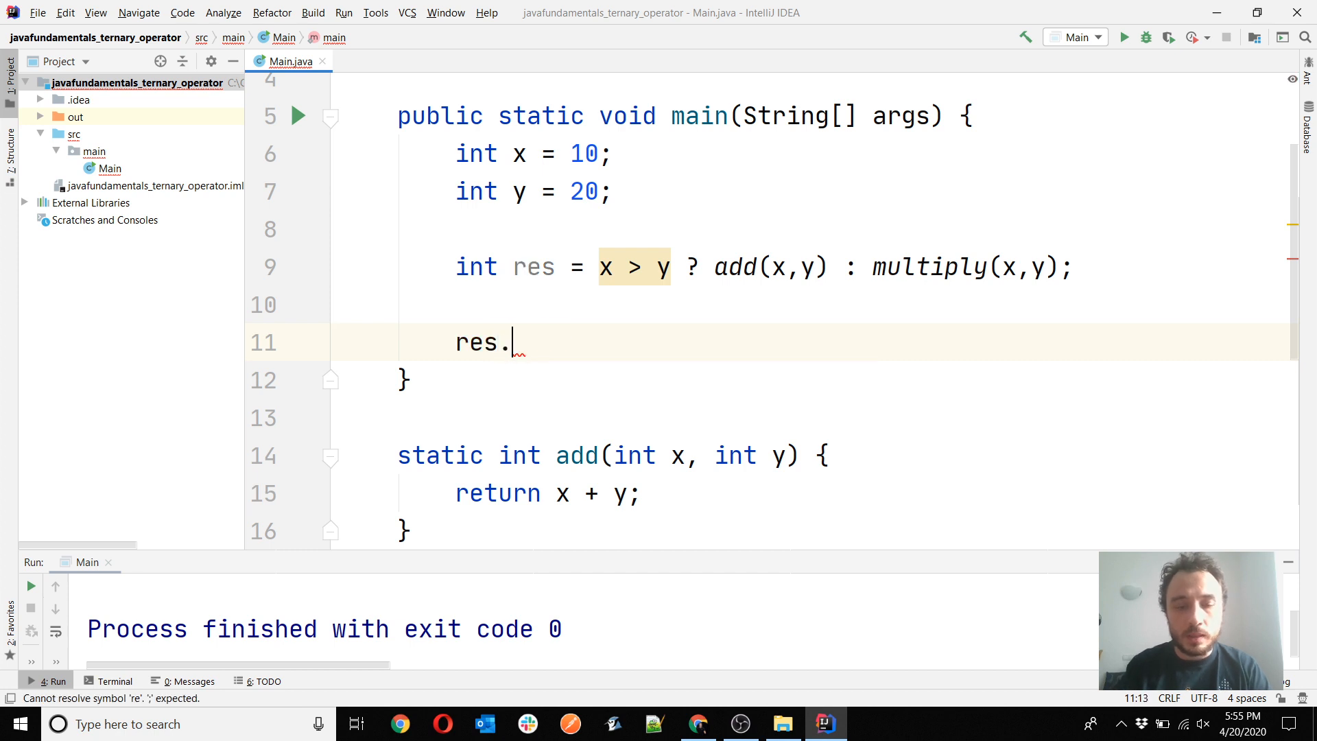
text(System.out.println(res);)
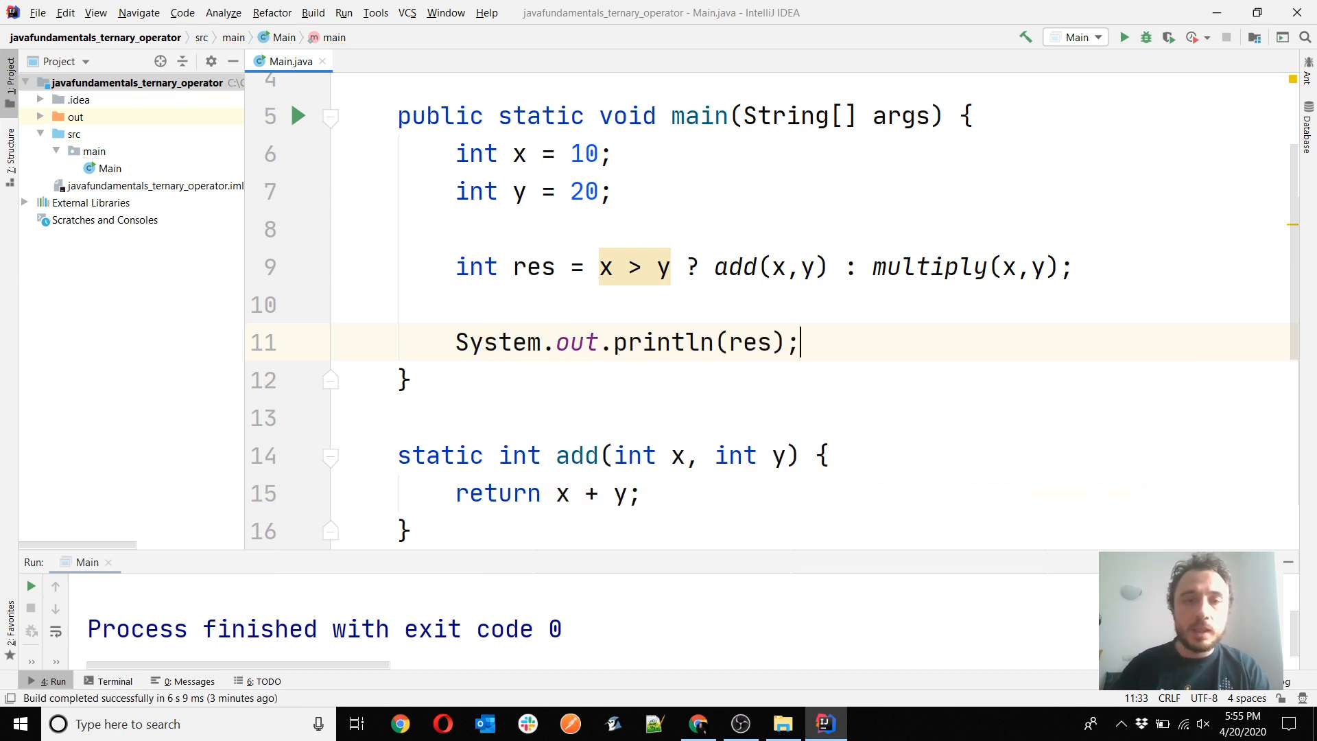
Run Main and check the output 200 in the Run panel
click(299, 116)
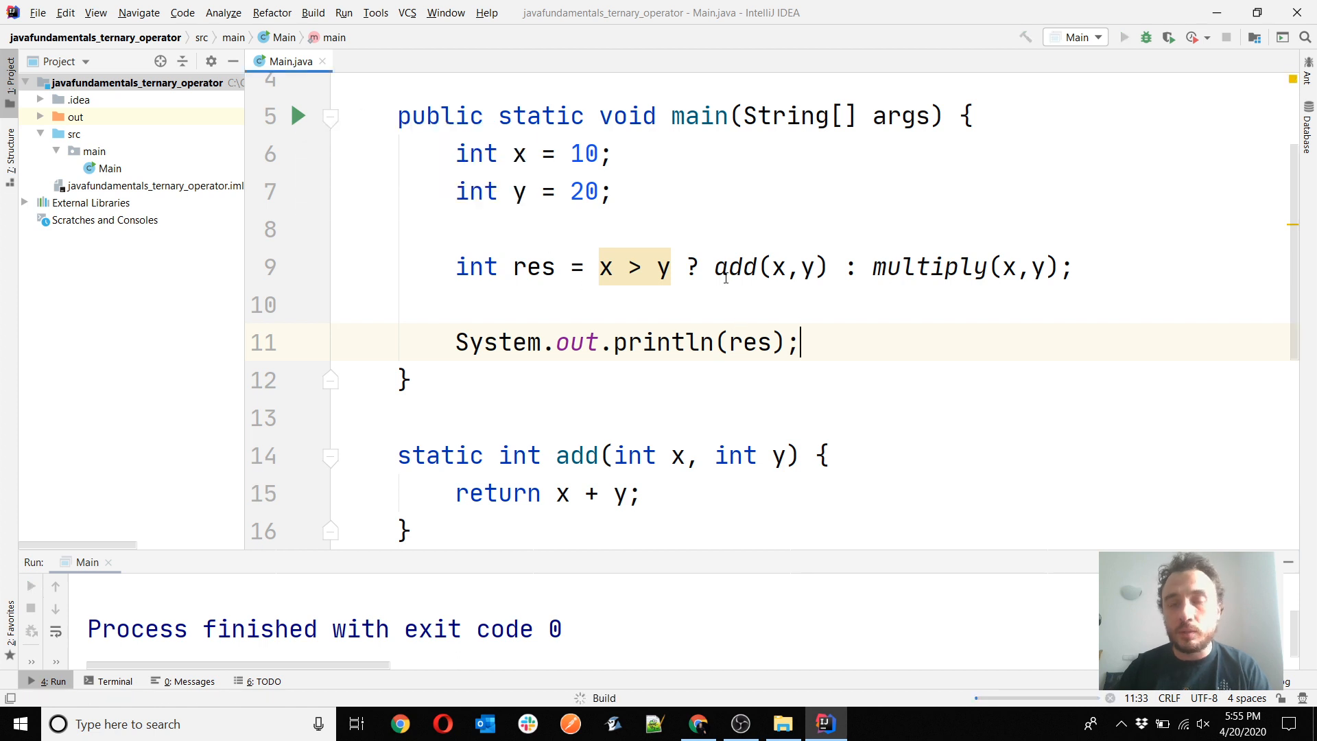
mouse_move(733, 266)
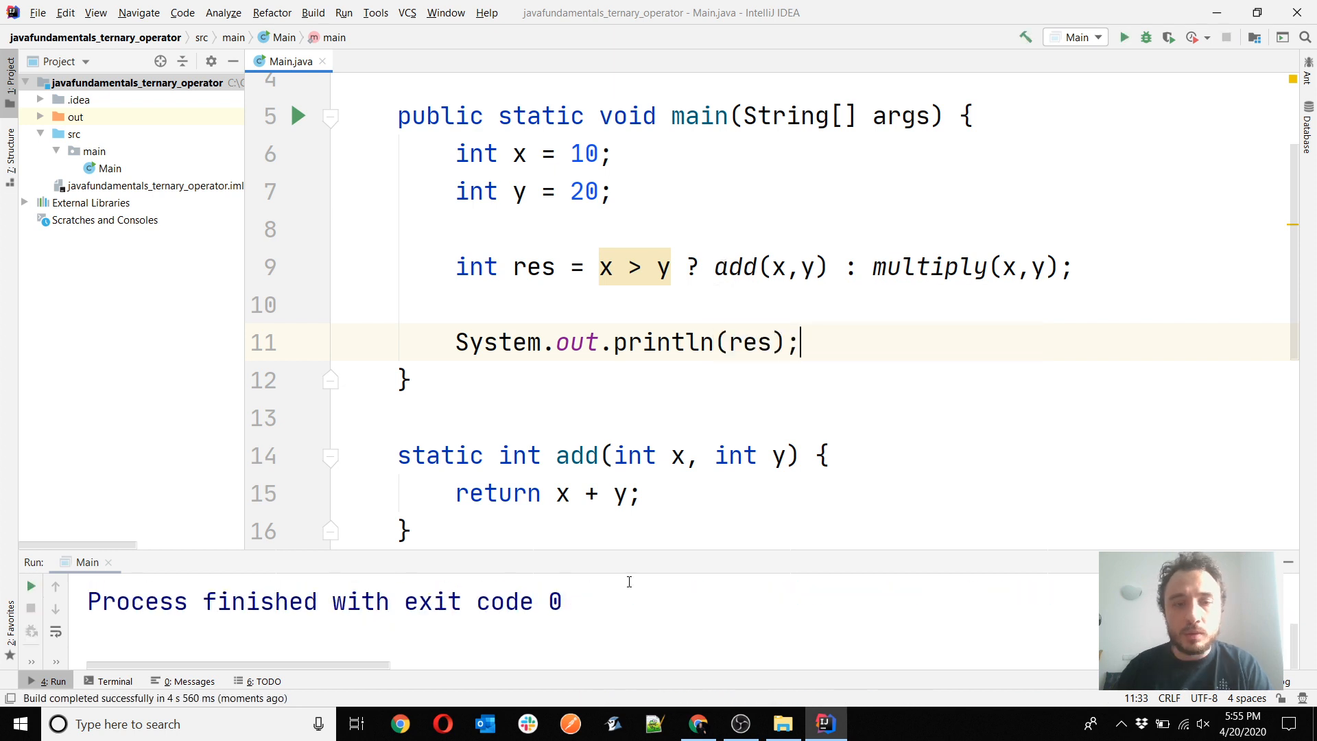
click(1125, 37)
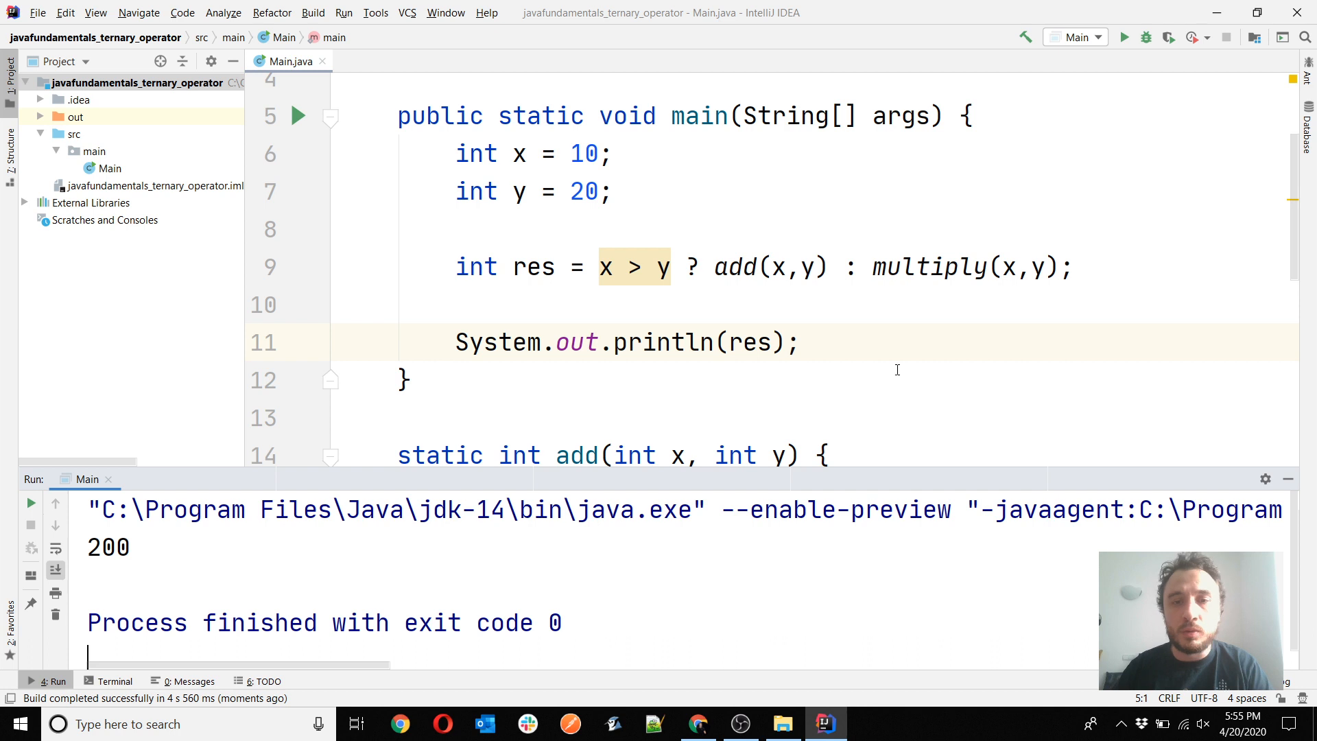
mouse_move(834, 379)
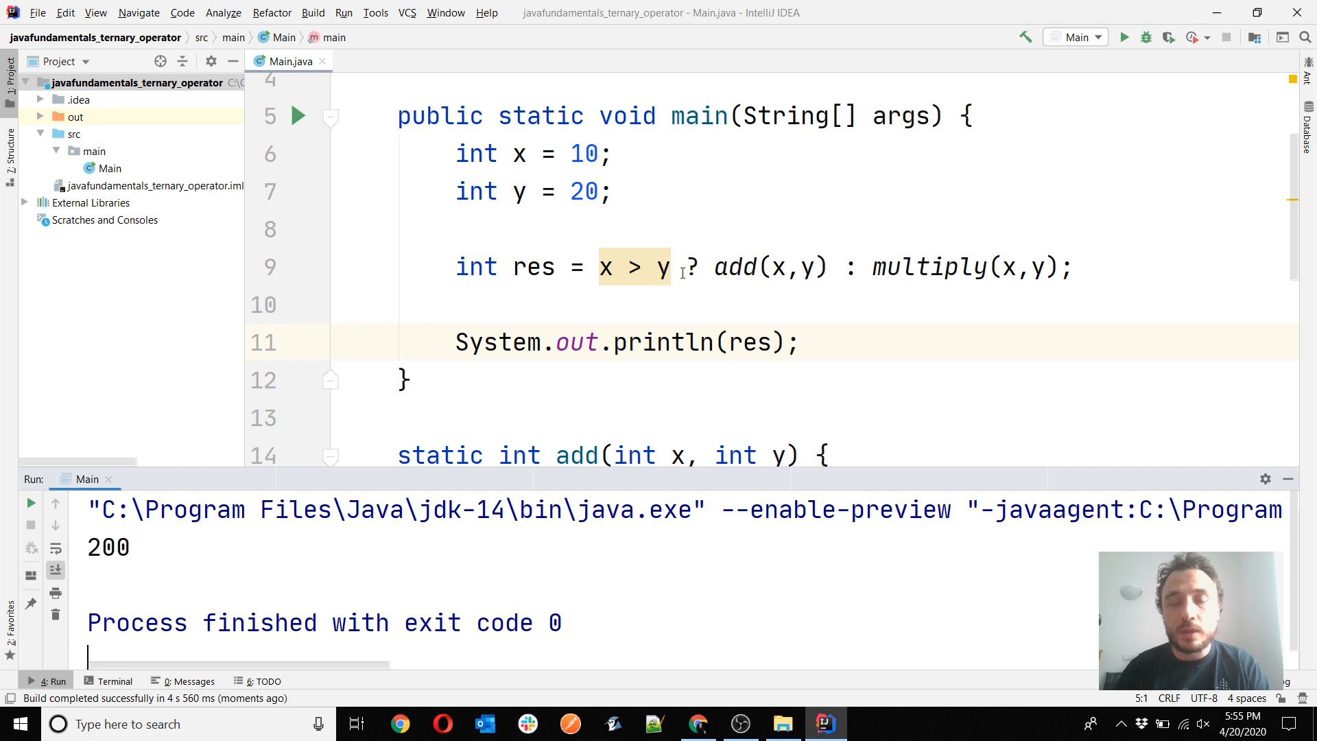
click(721, 267)
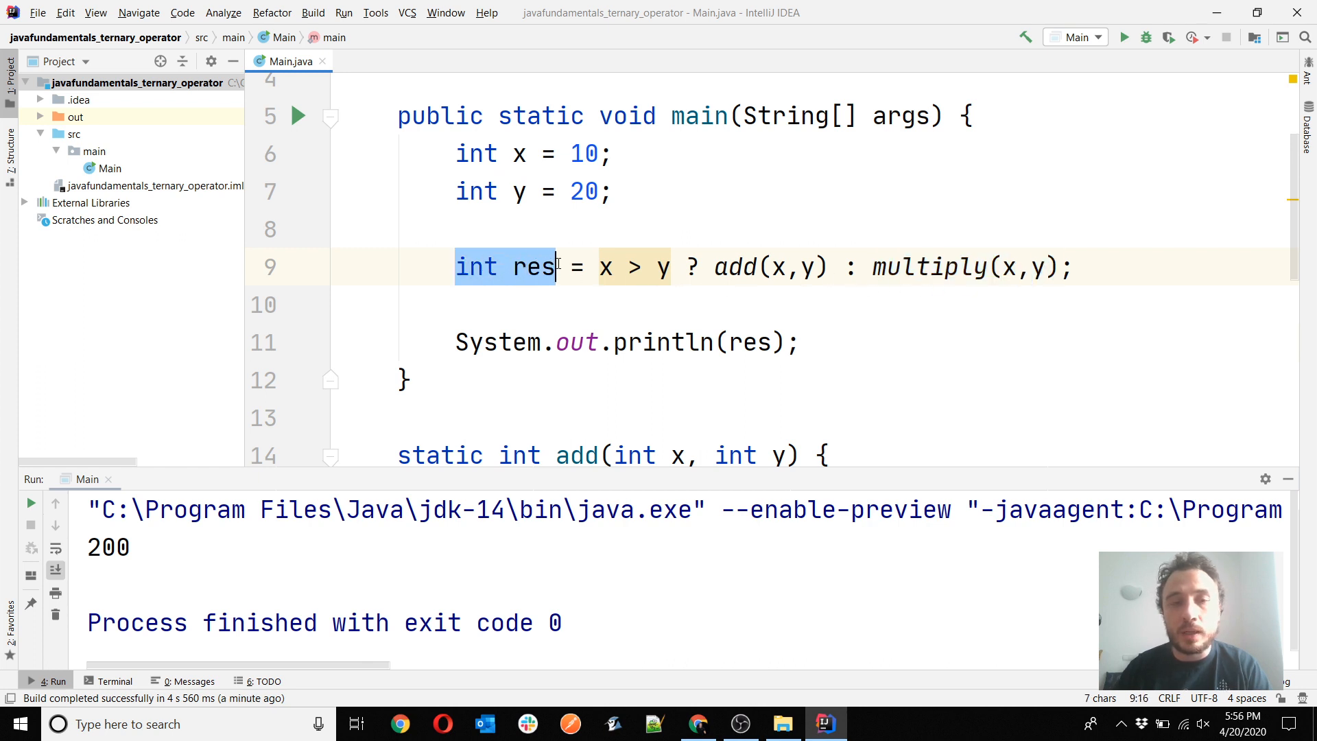
Change multiply's return type to double and retype res as Object
double_click(534, 267)
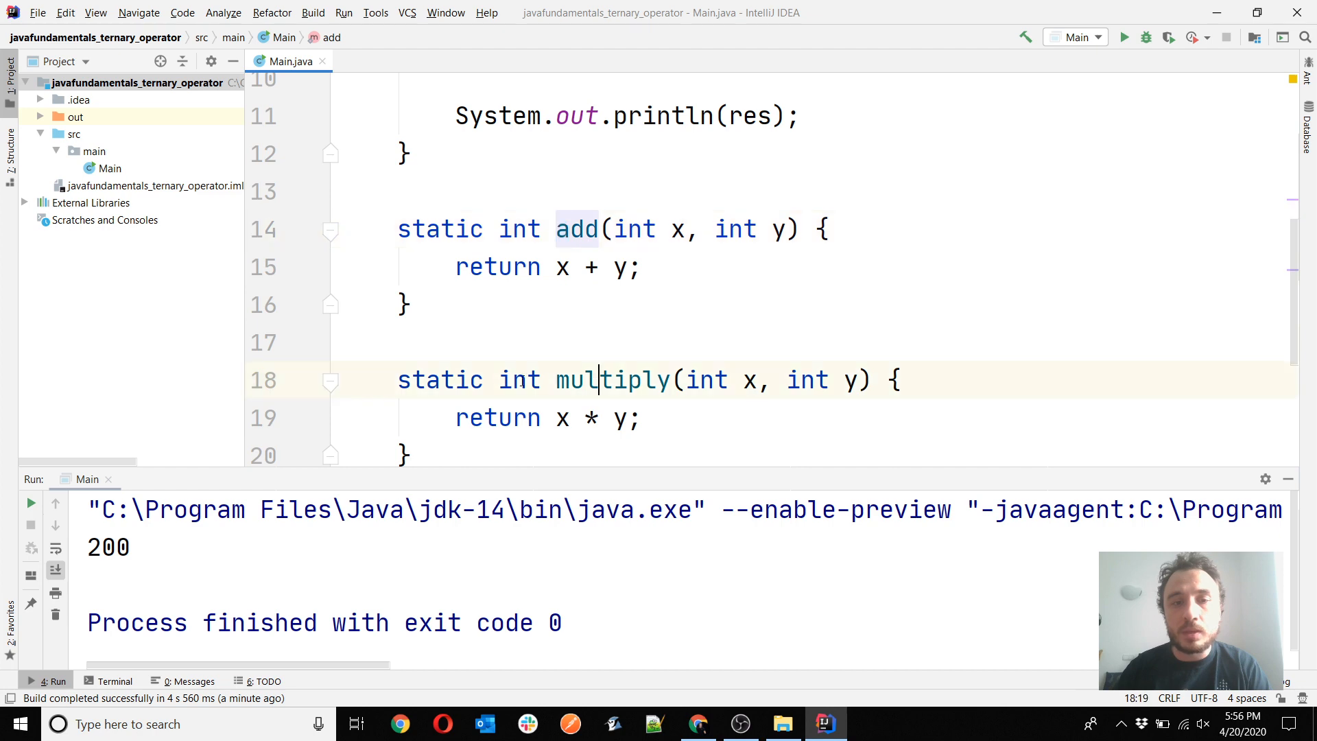
click(528, 381)
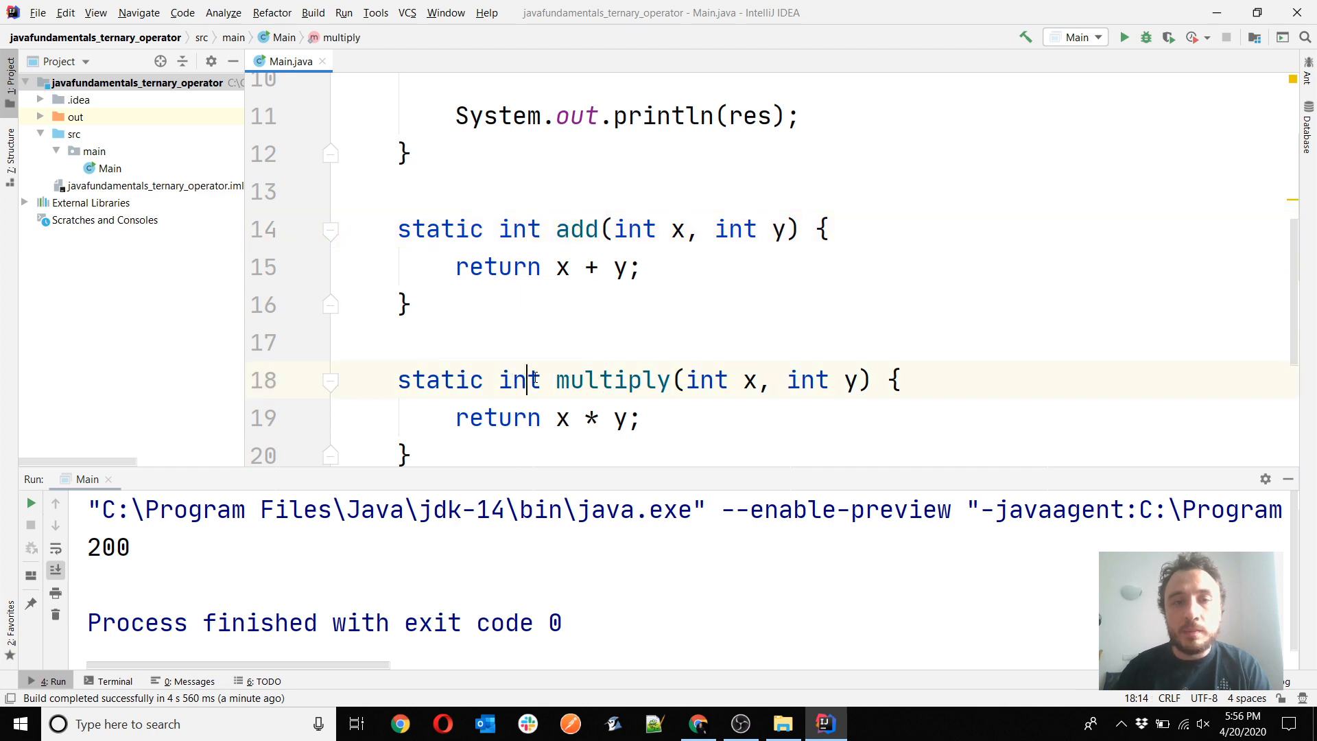
scroll(down, 3)
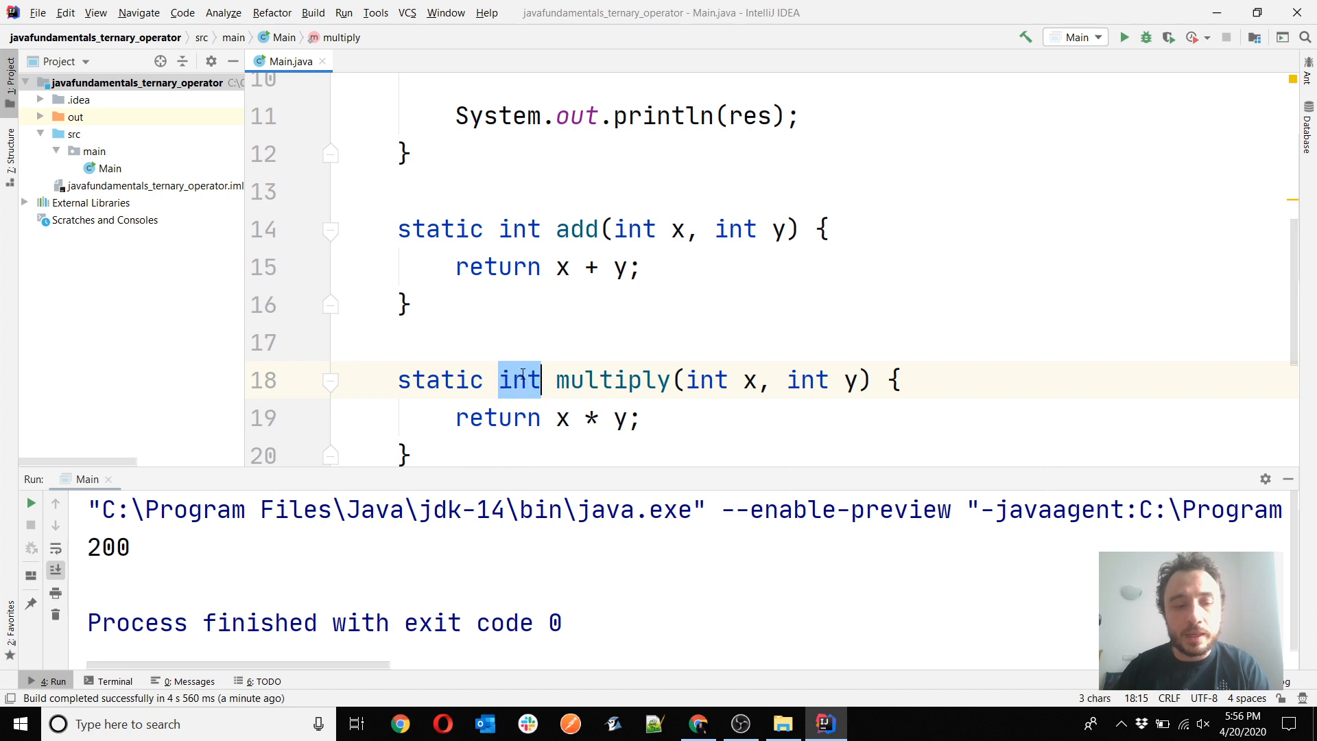
text(double)
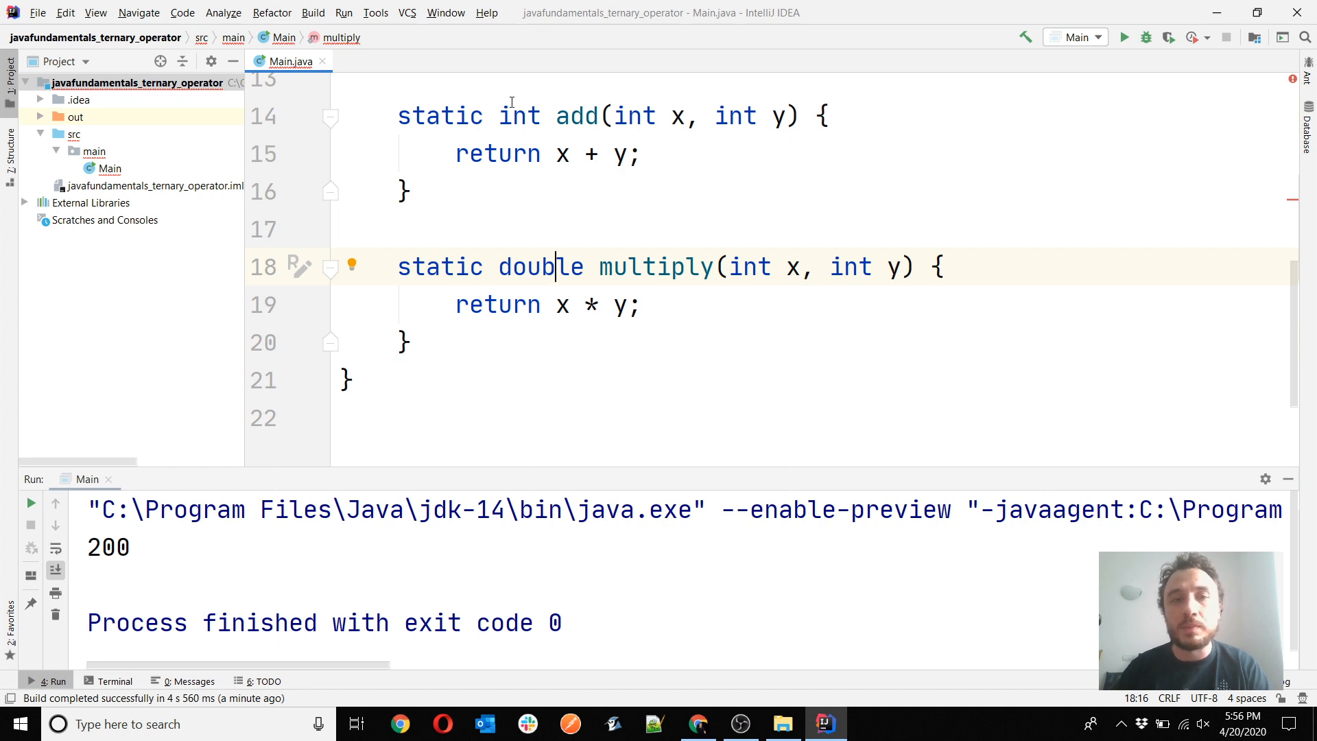
scroll(up, 3)
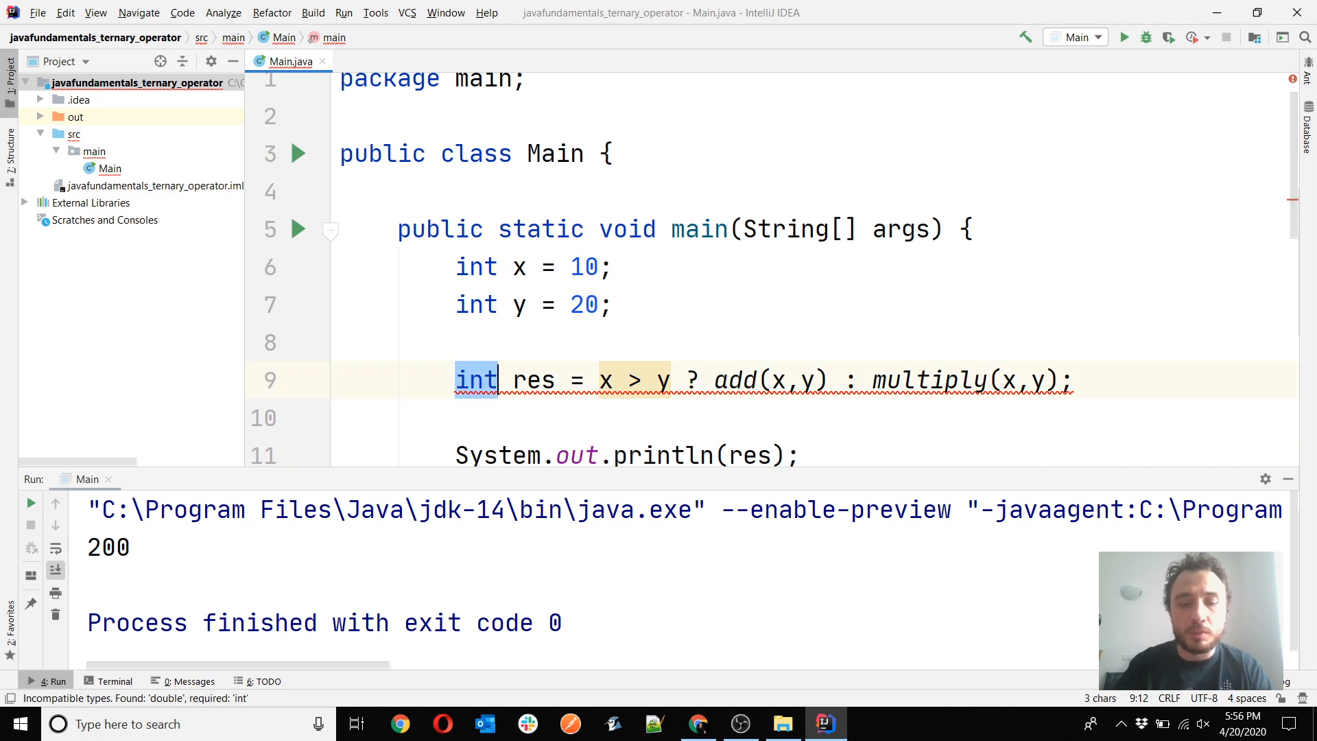
text(Object)
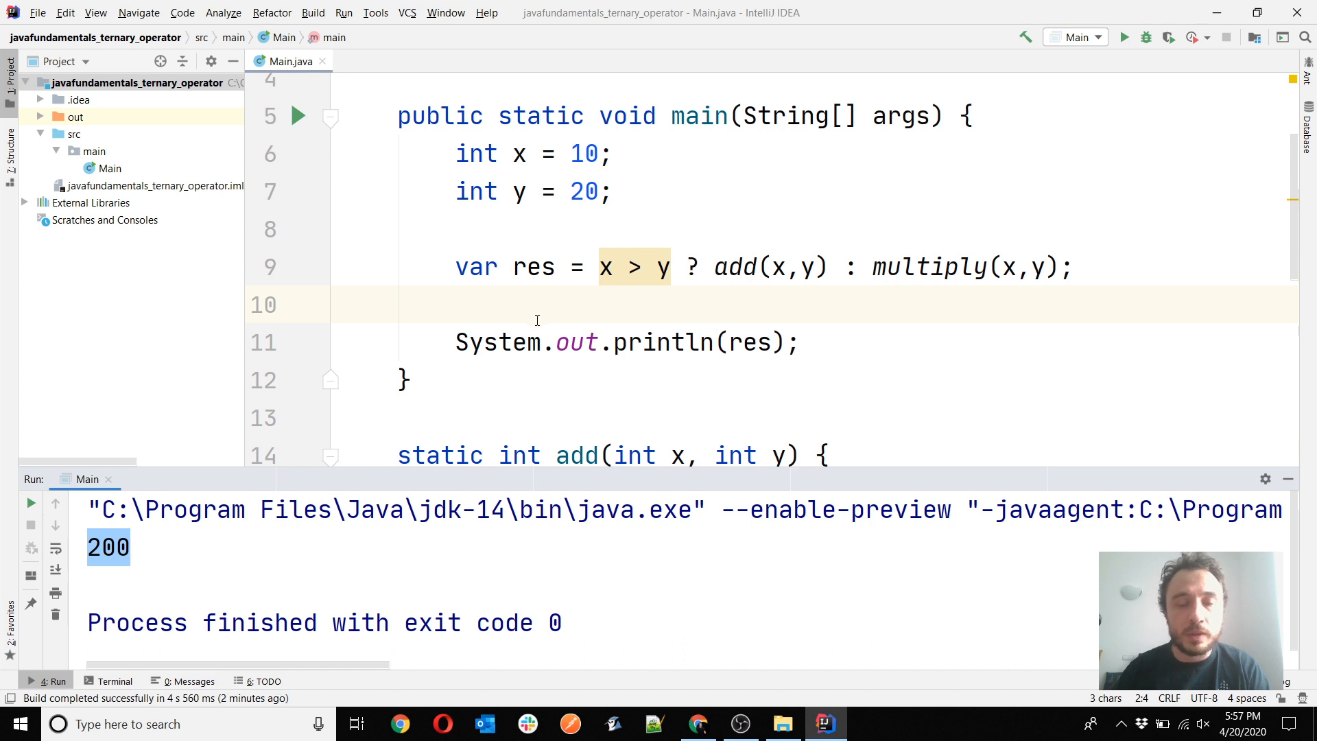
mouse_move(122, 561)
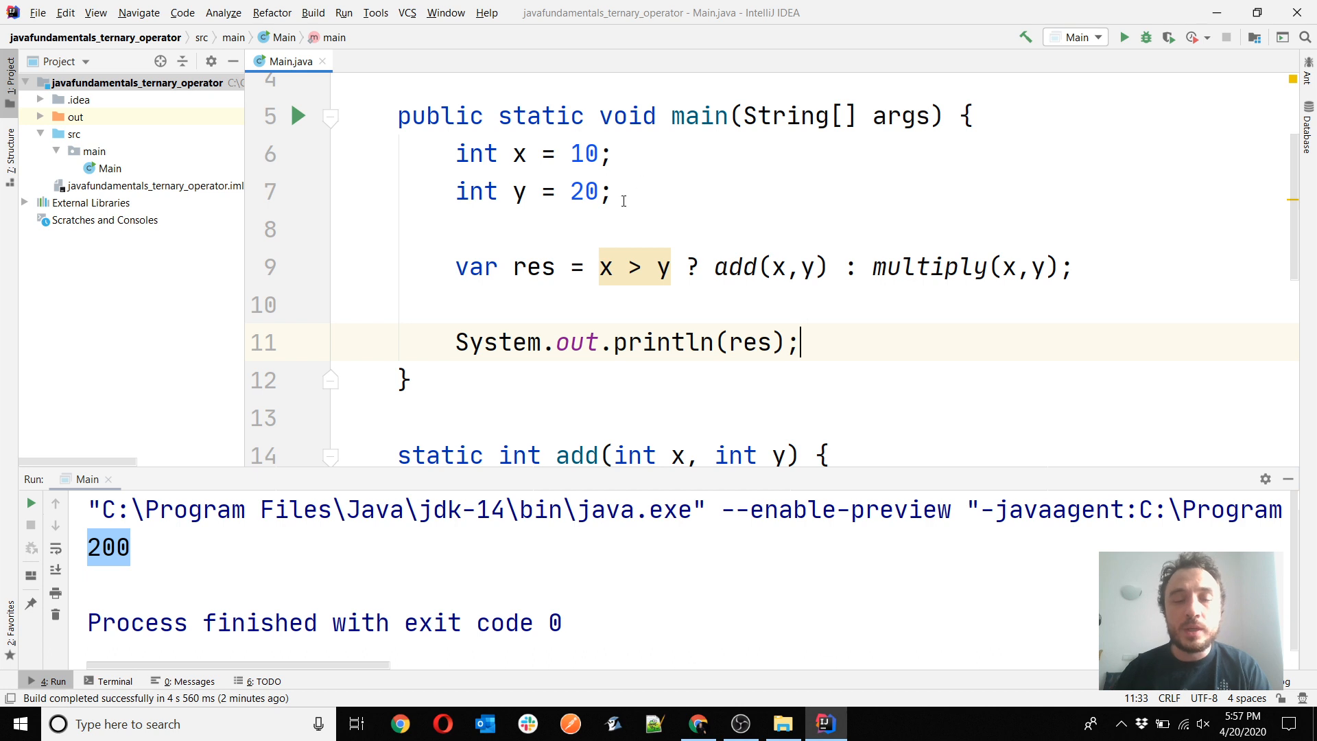
Select the ternary assignment and print lines to comment them out
drag(802, 342, 459, 267)
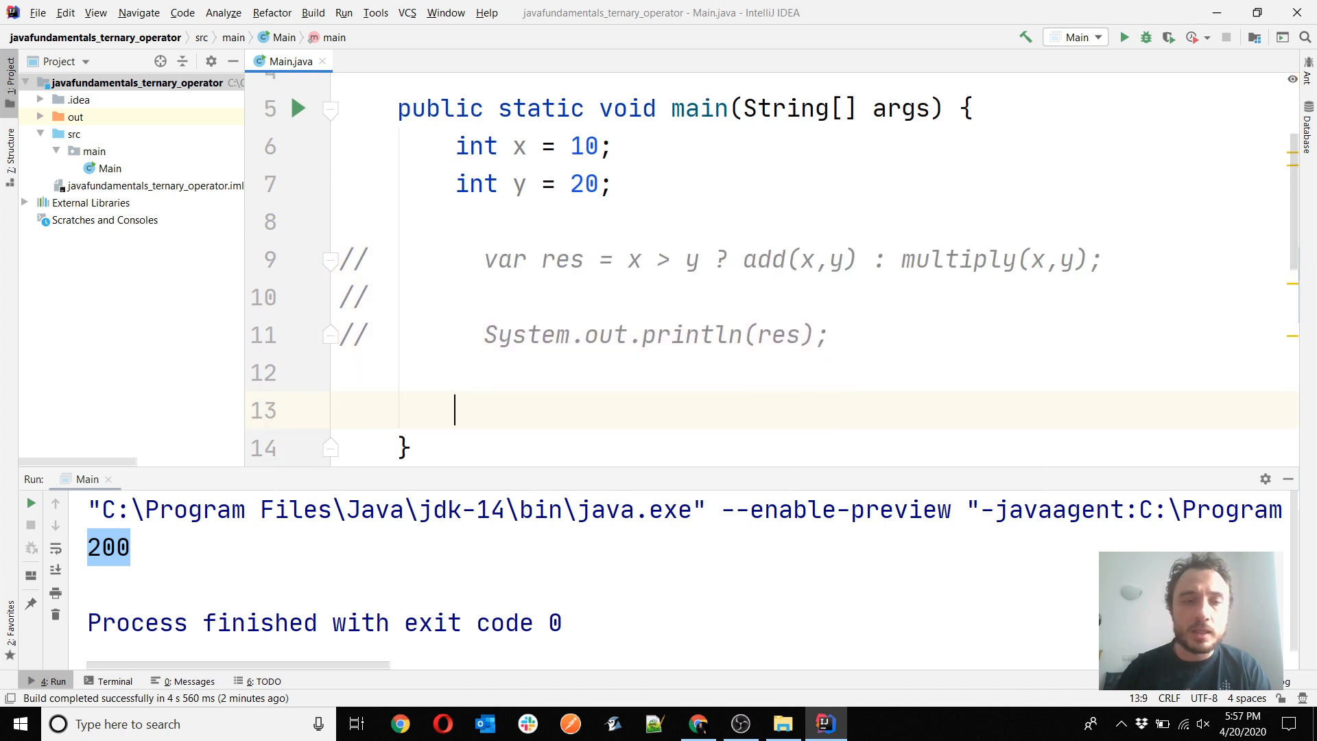
scroll(down, 3)
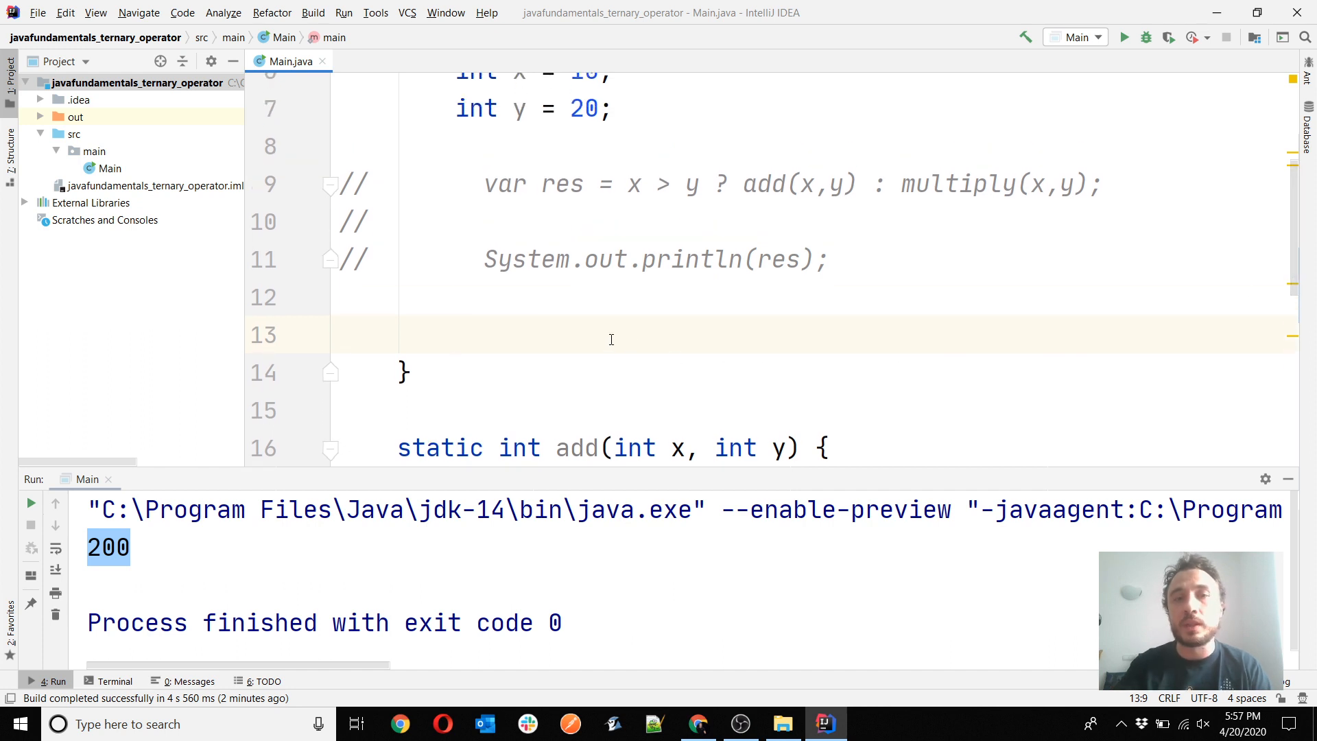
Declare int z = 100 and begin int res = switch (z)
text(int)
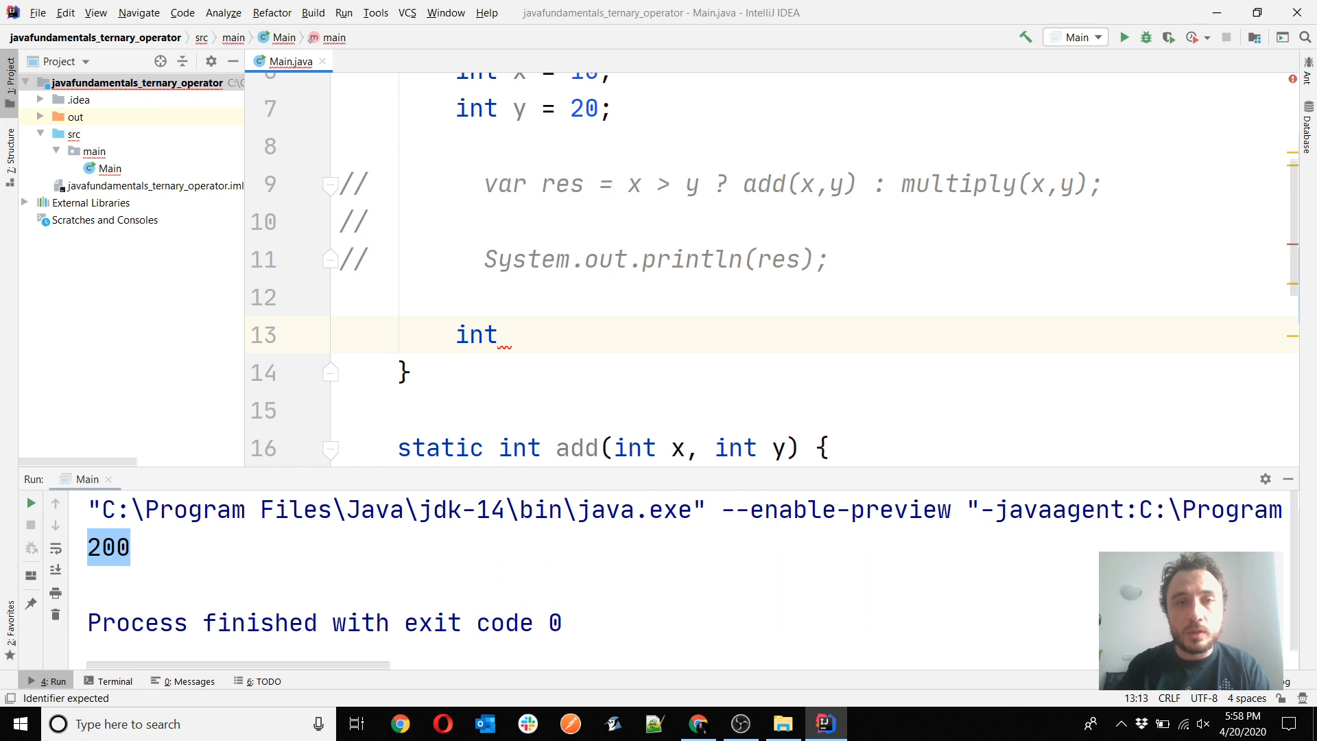
text(z)
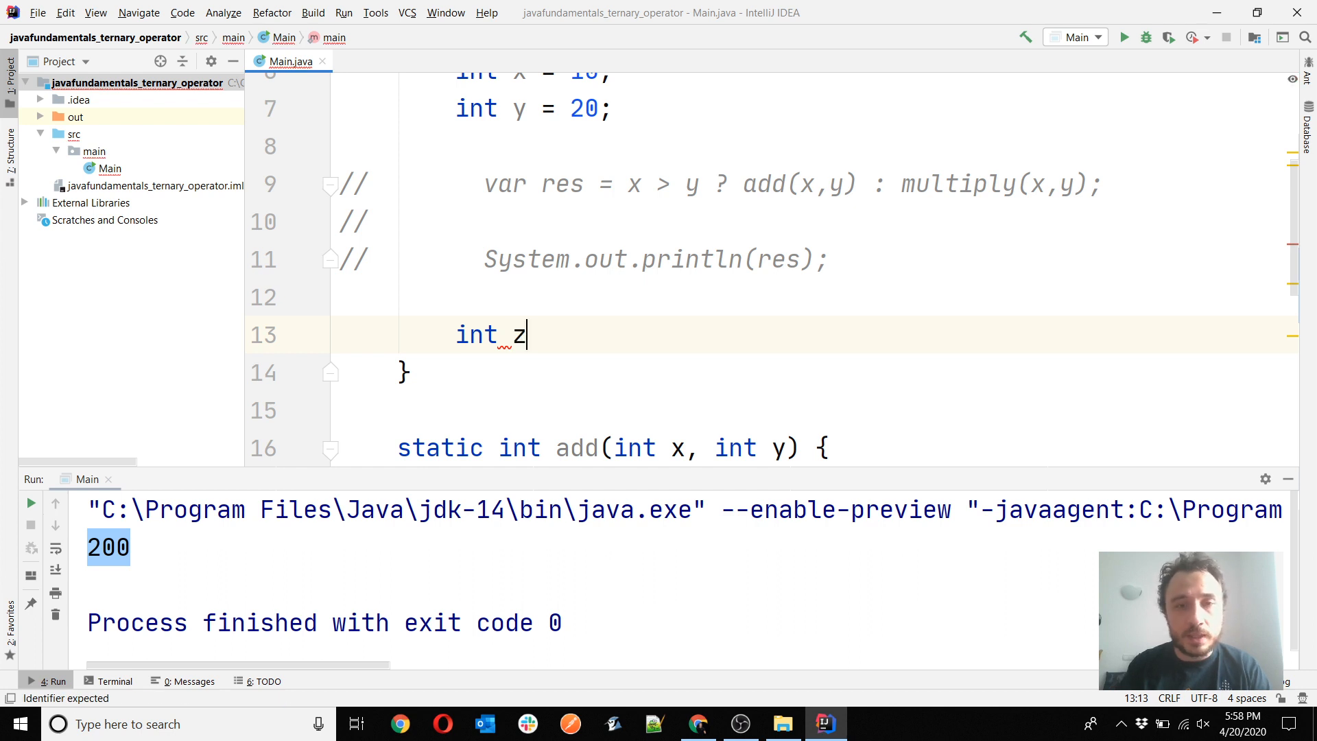
text(= 10)
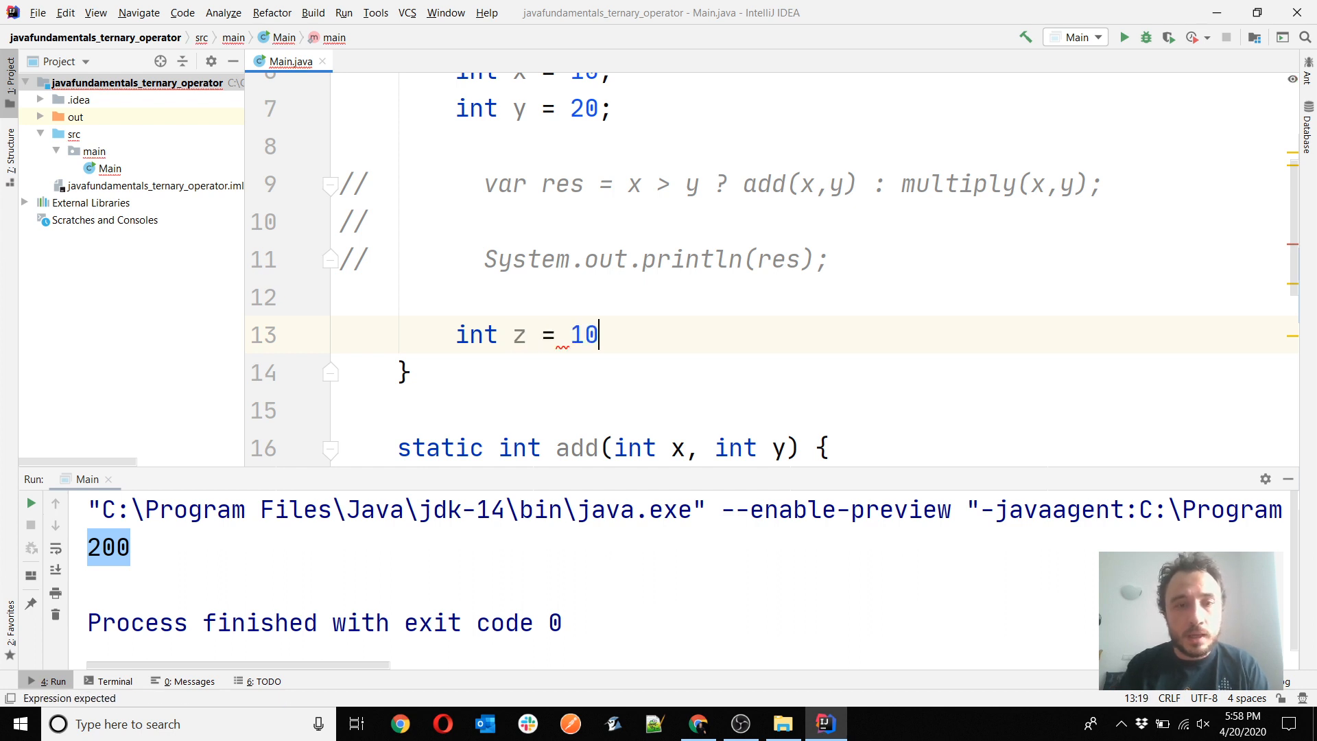
text(0;)
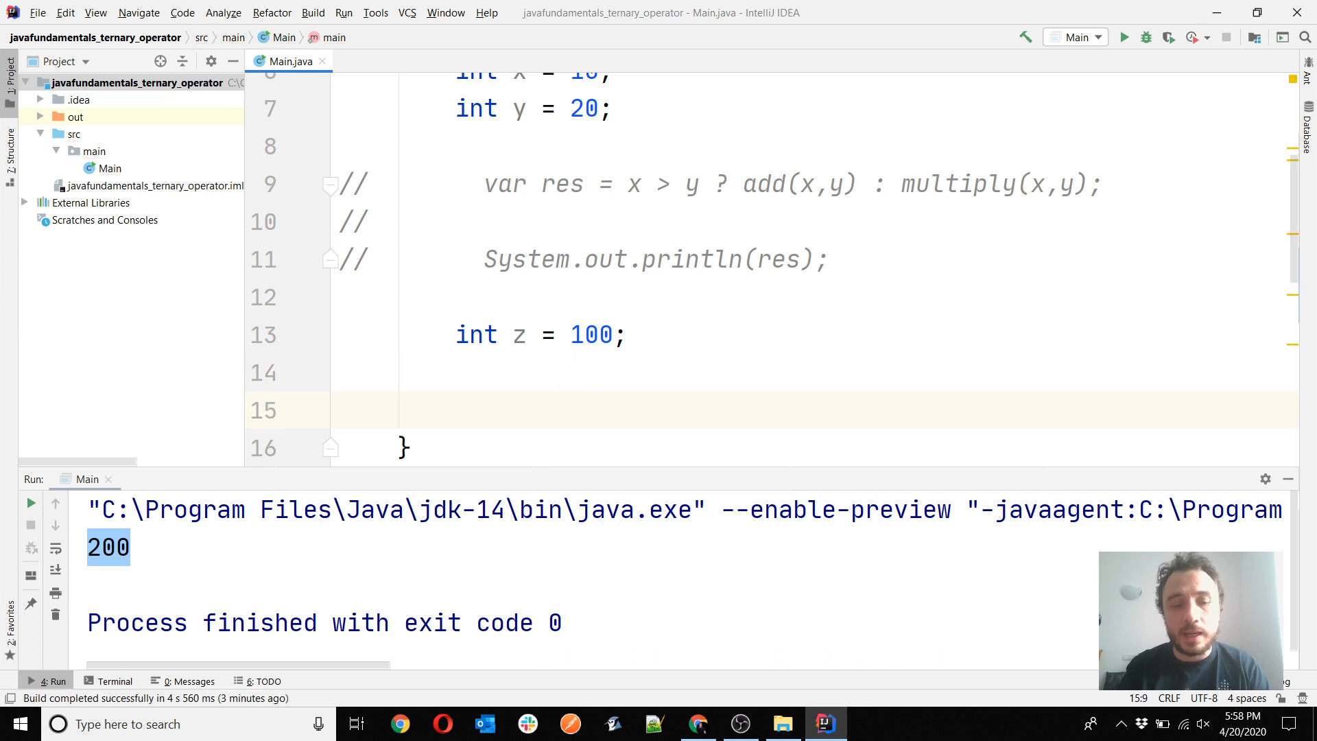
text(int res =)
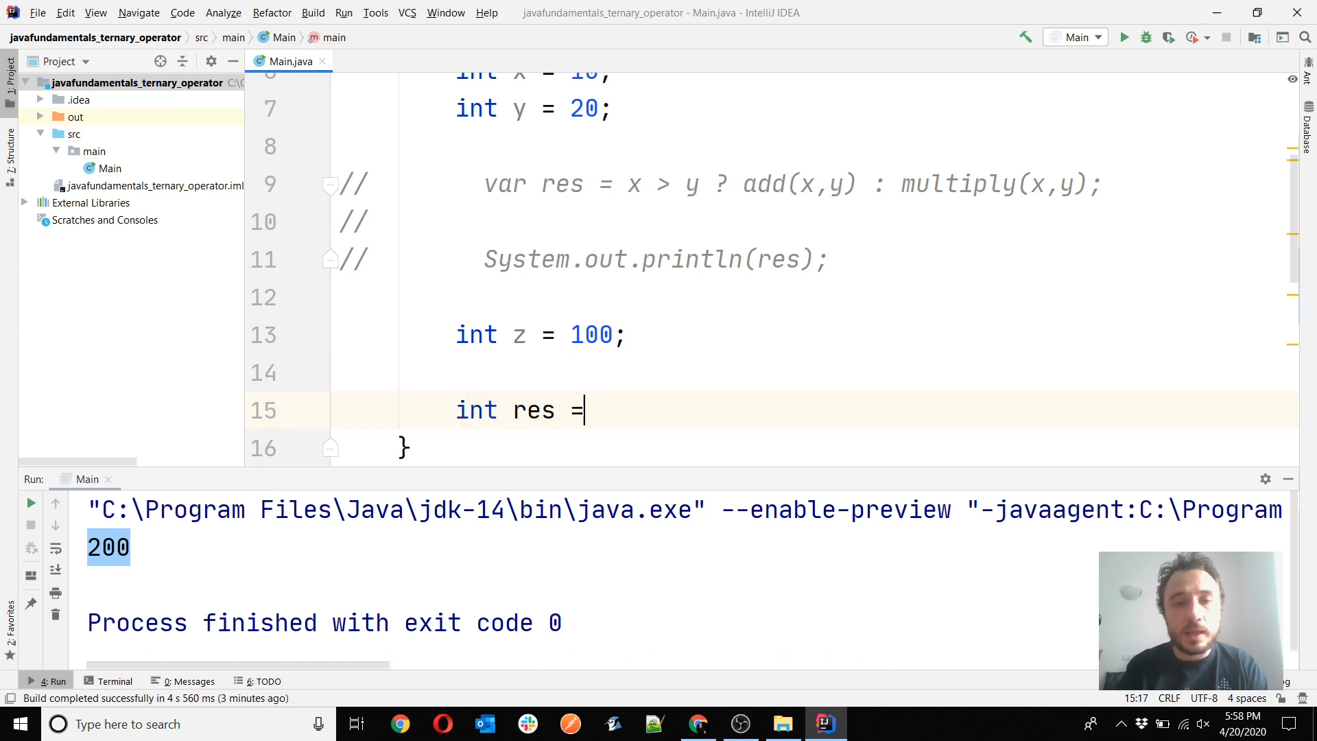
text(switch ())
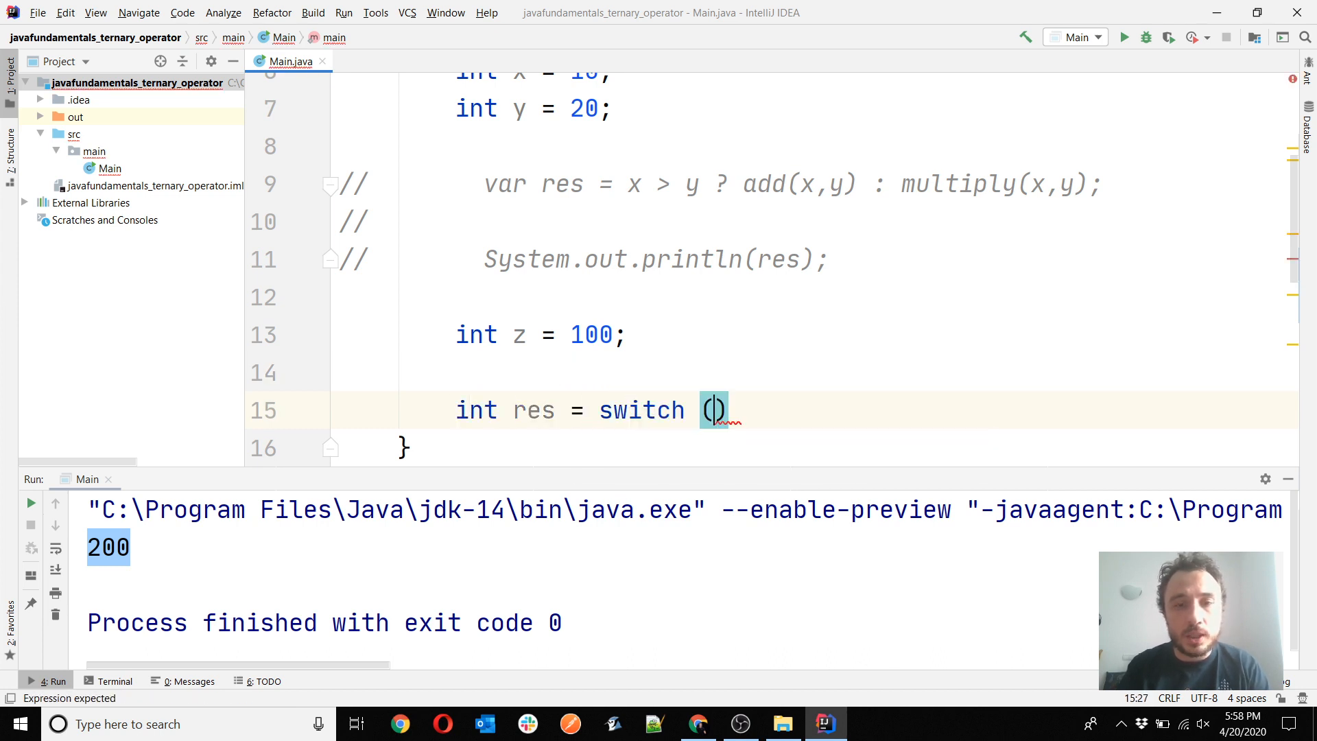
text(z) {)
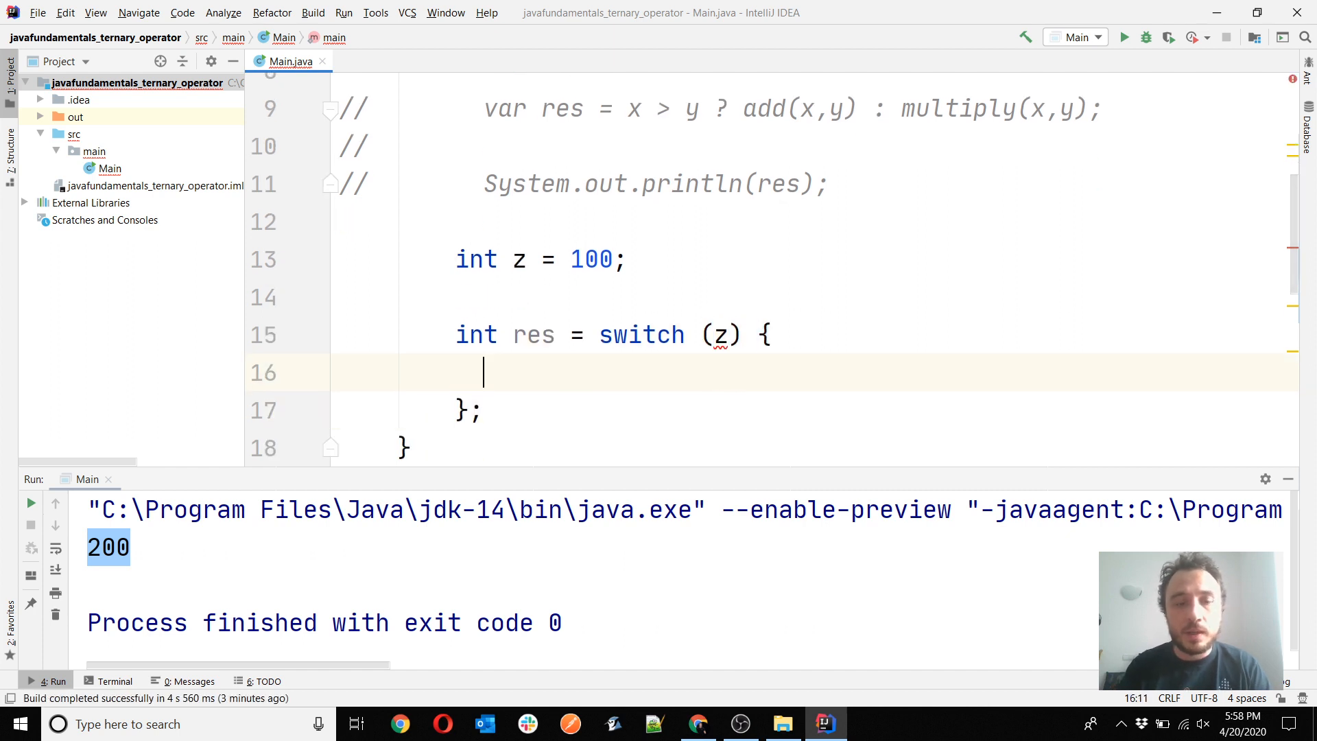
Add switch cases 100 -> add(x,y) and 200 -> multiply(x,y)
text(case)
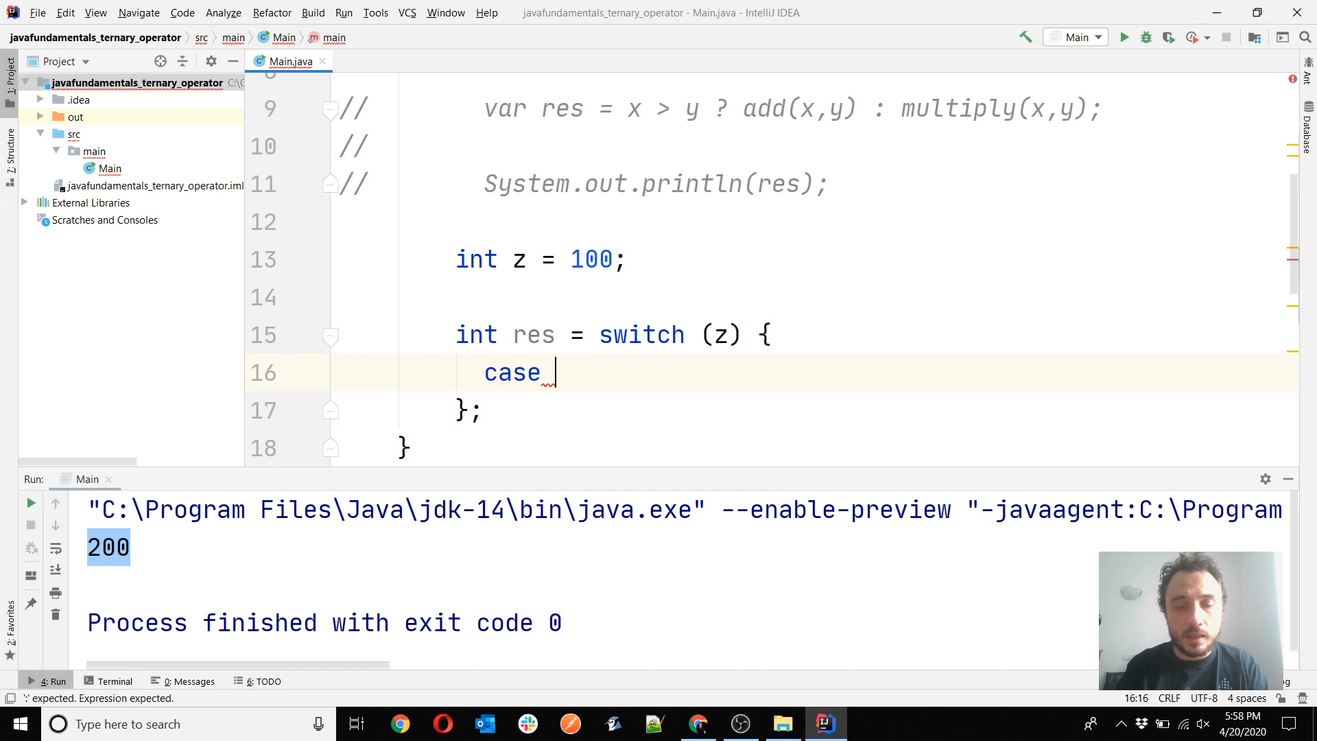
text(100 -> add(x,y);)
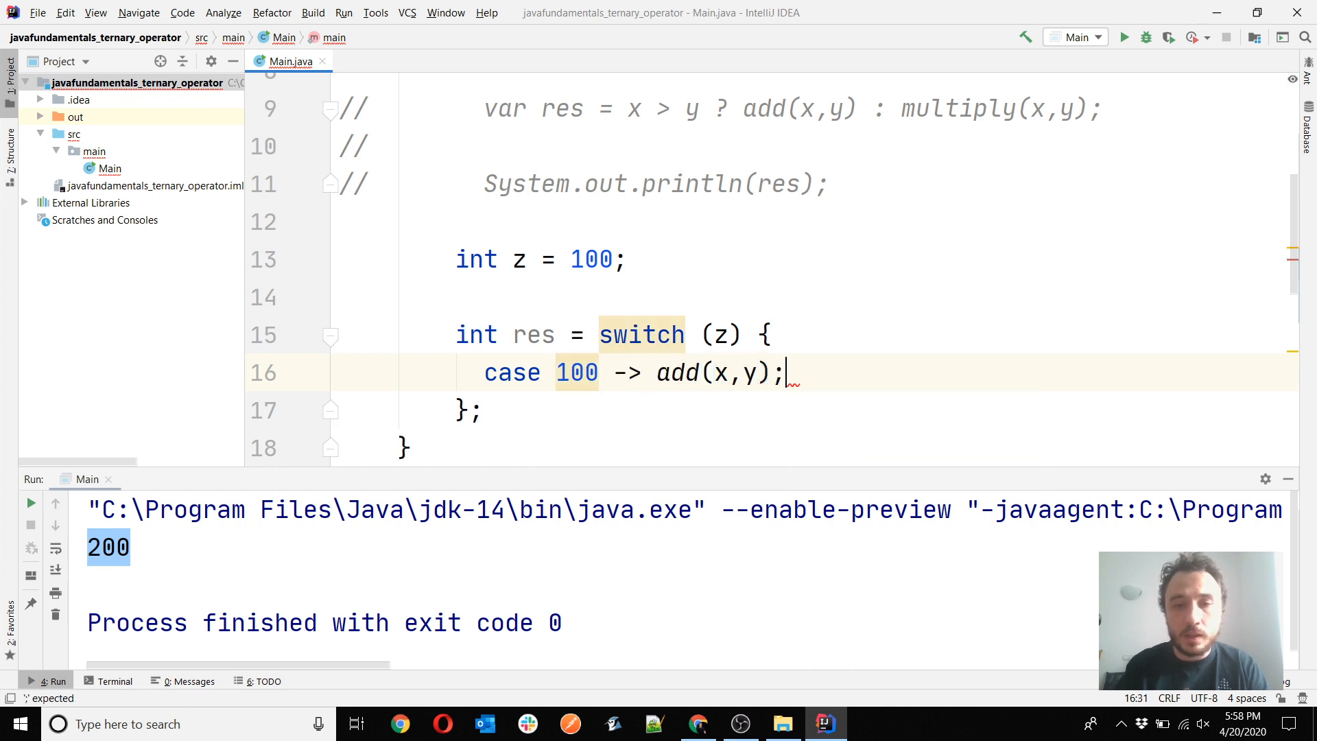
text(case 200)
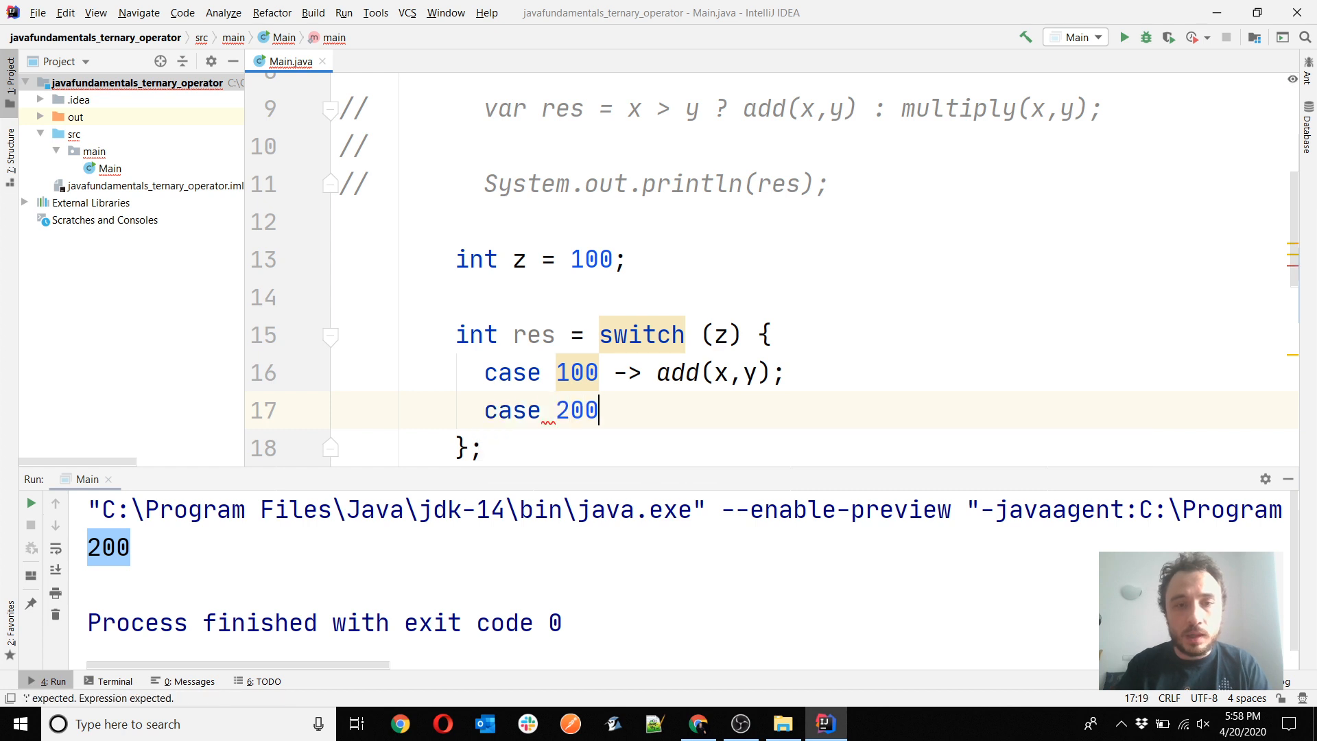
text(-> multiply())
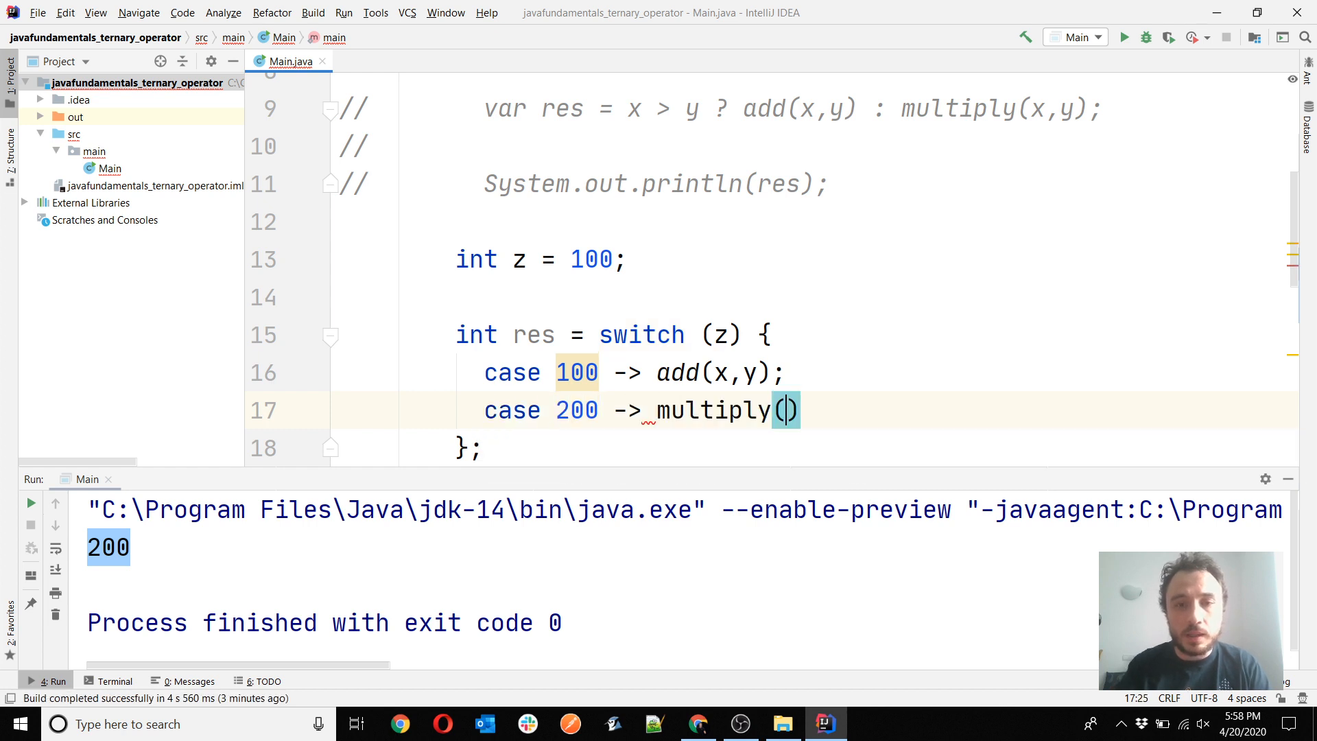
text(x,y)
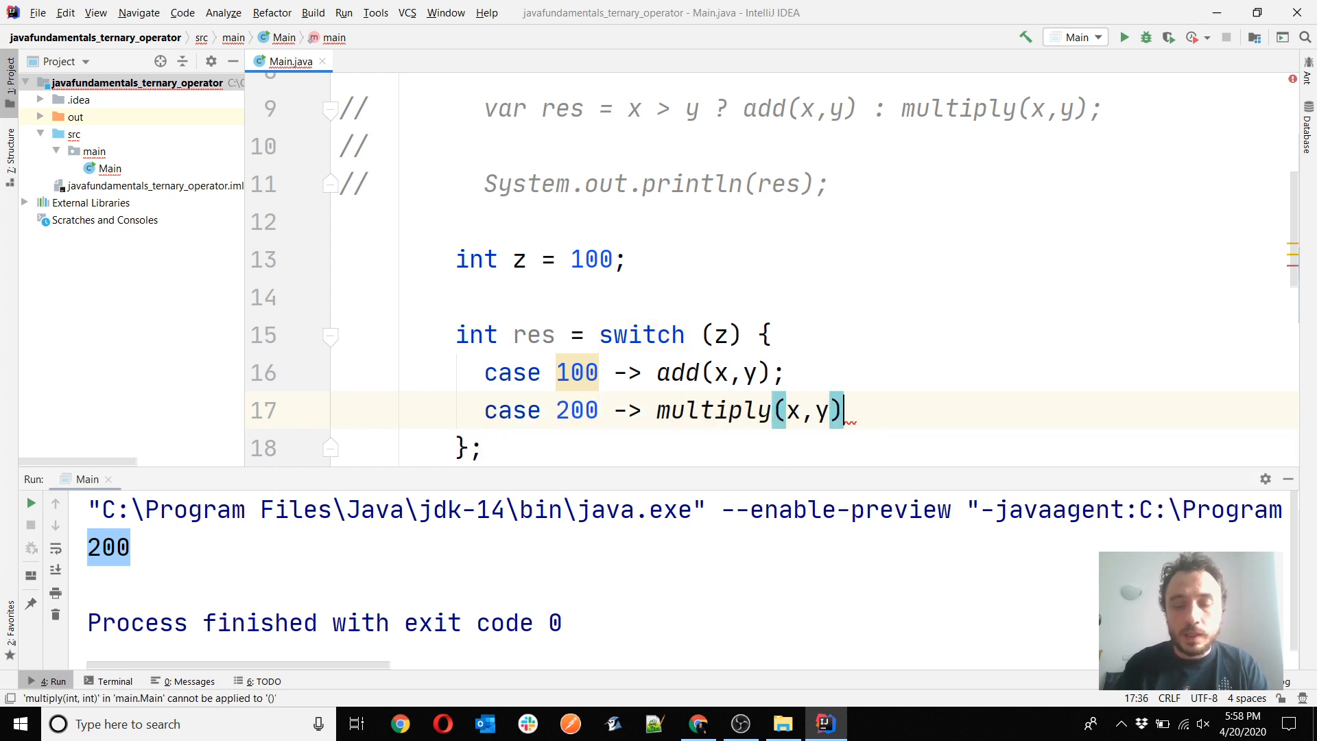
text(;)
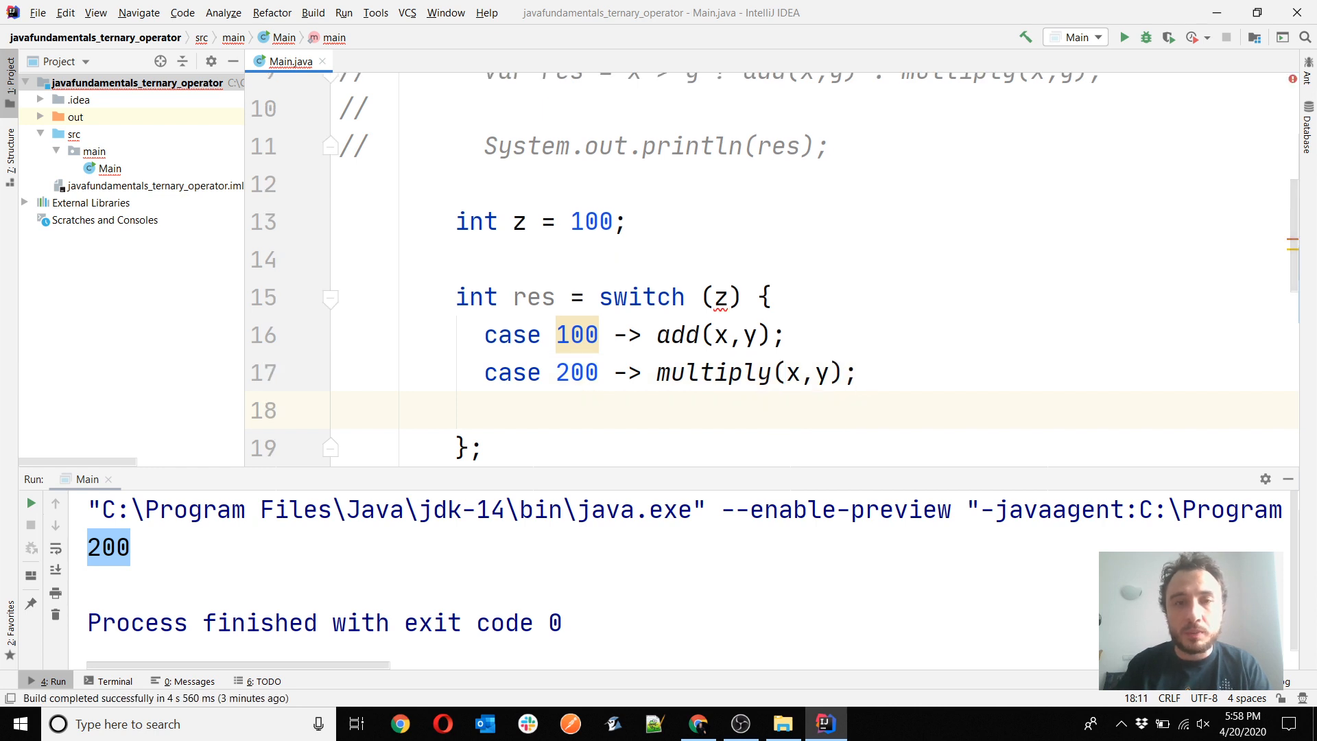
Write default -> 300; in the switch, replacing the partial throw statement
text(d)
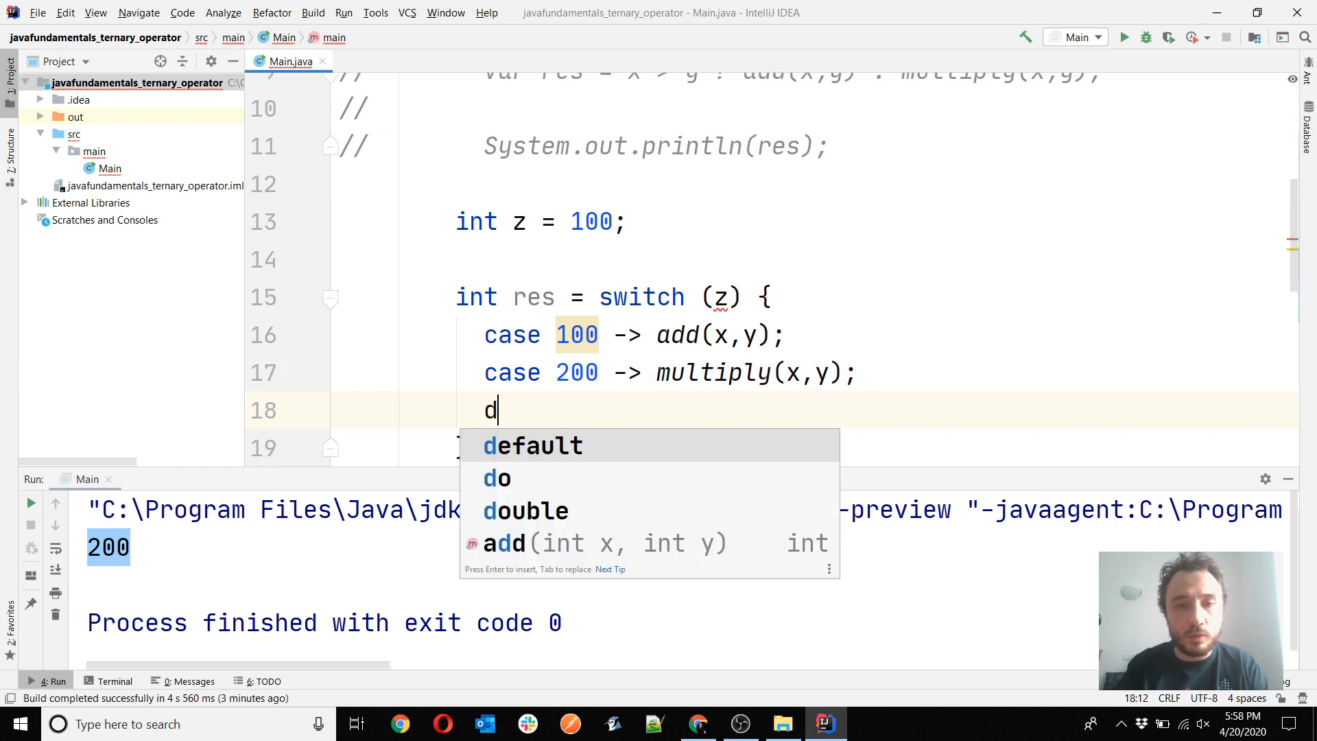
text(efault -> th)
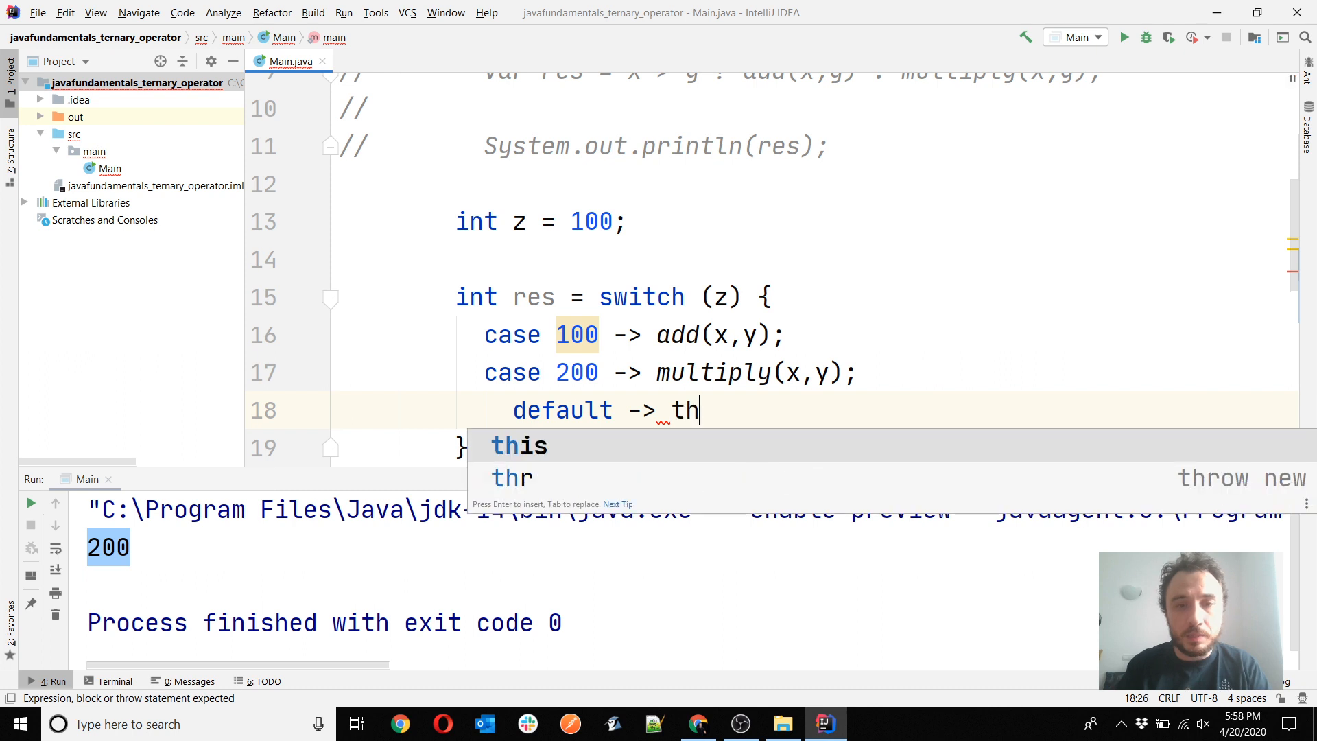
key(Escape)
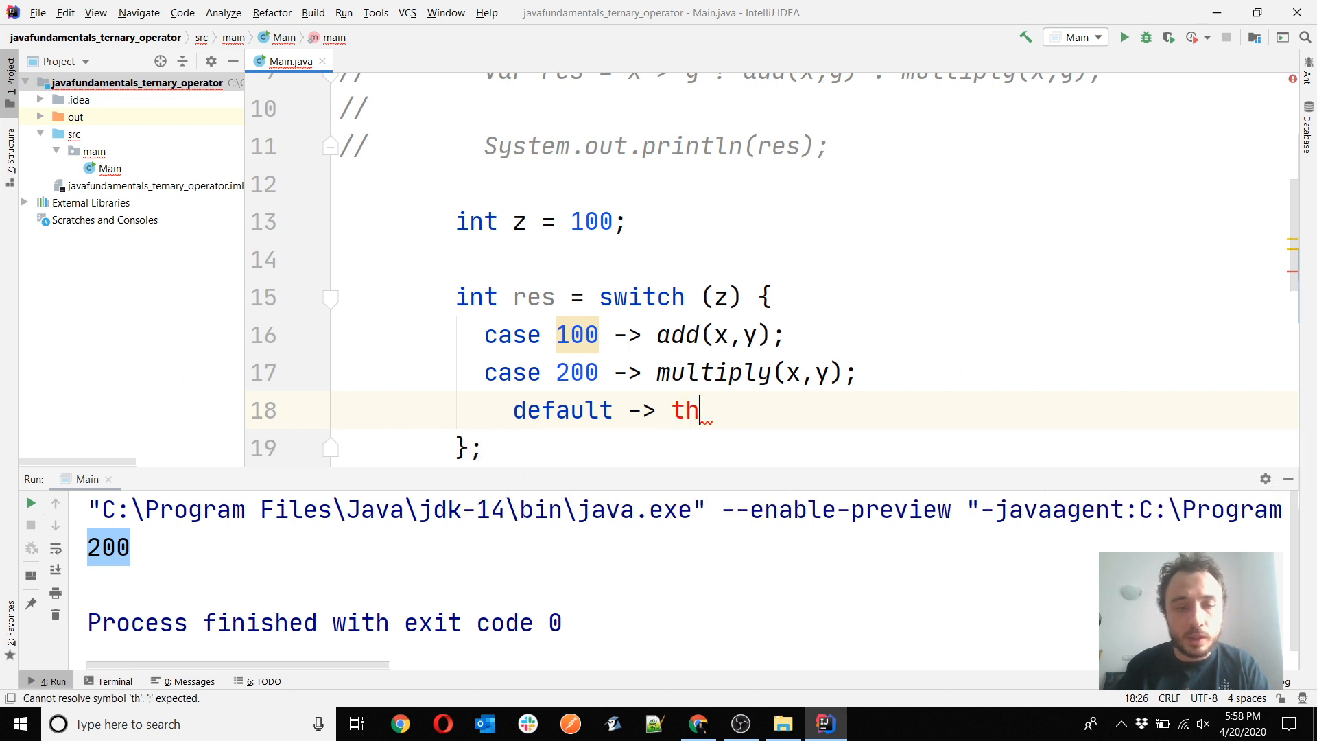
text(row)
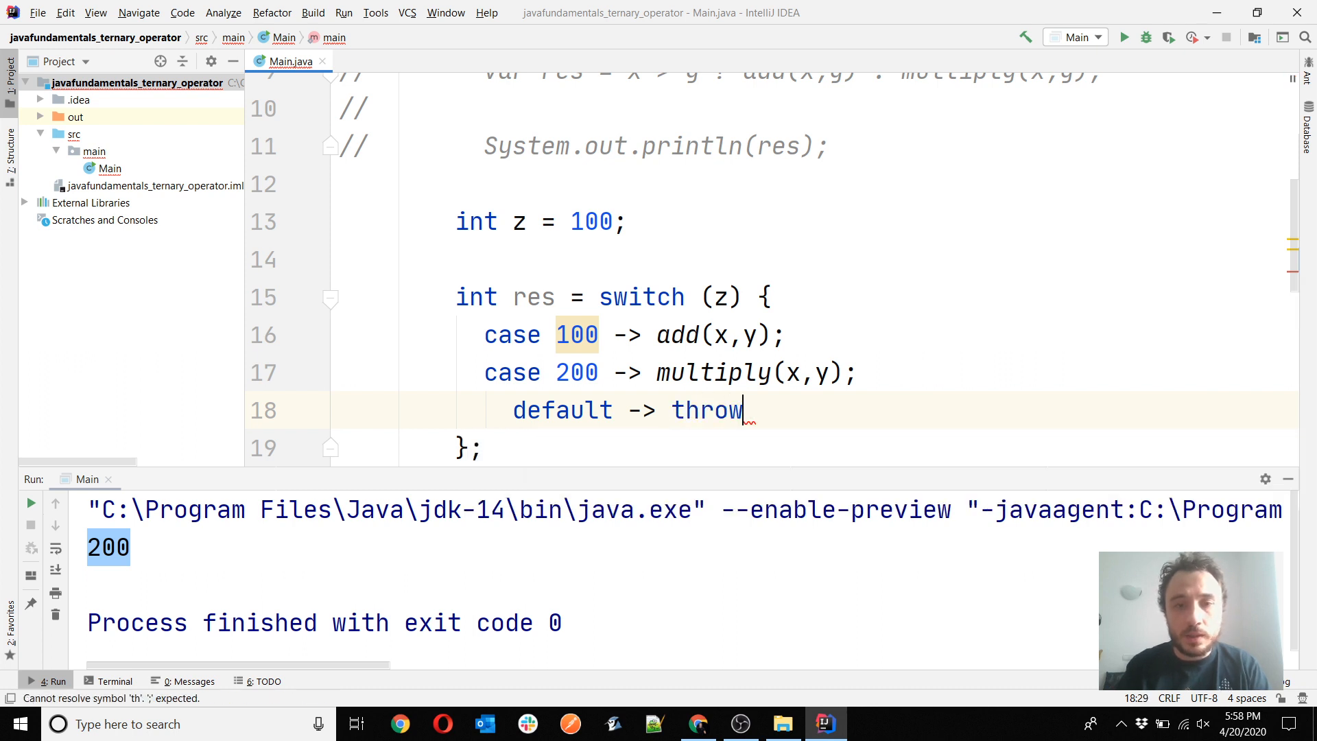
text(ne)
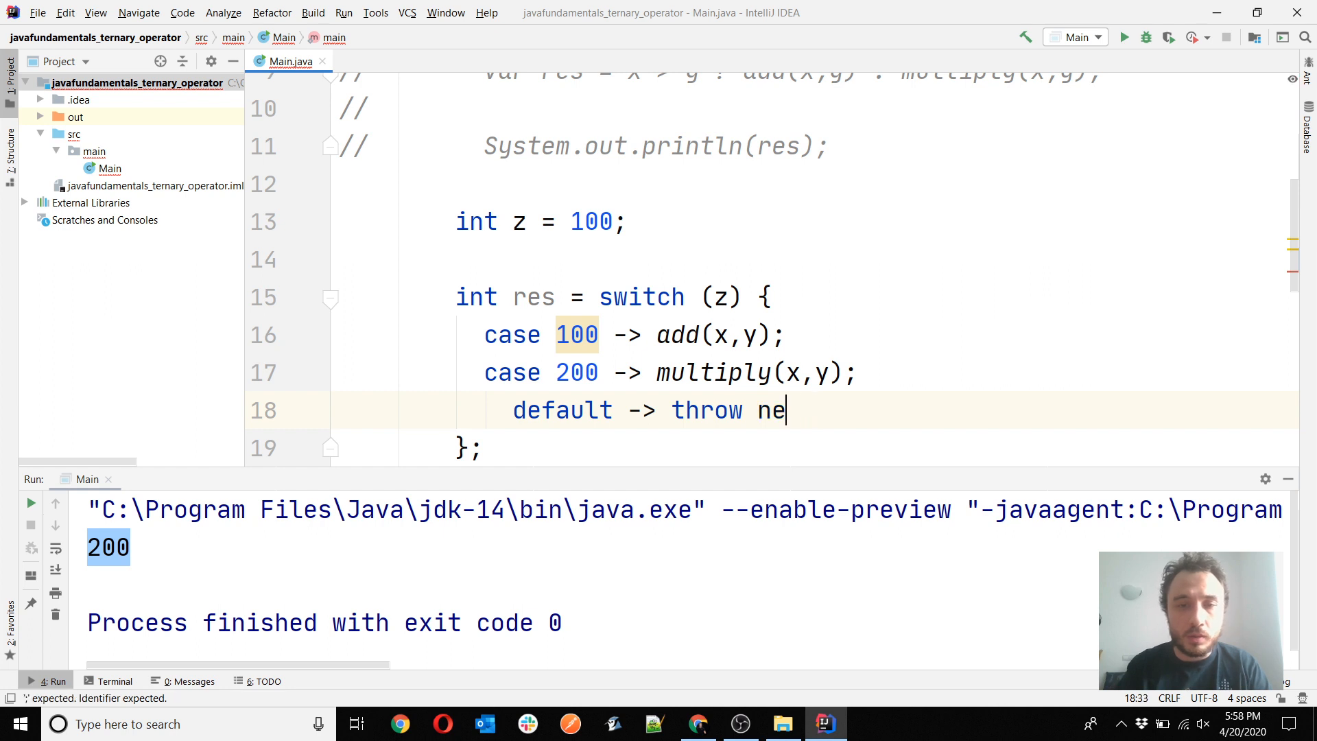
key(Backspace)
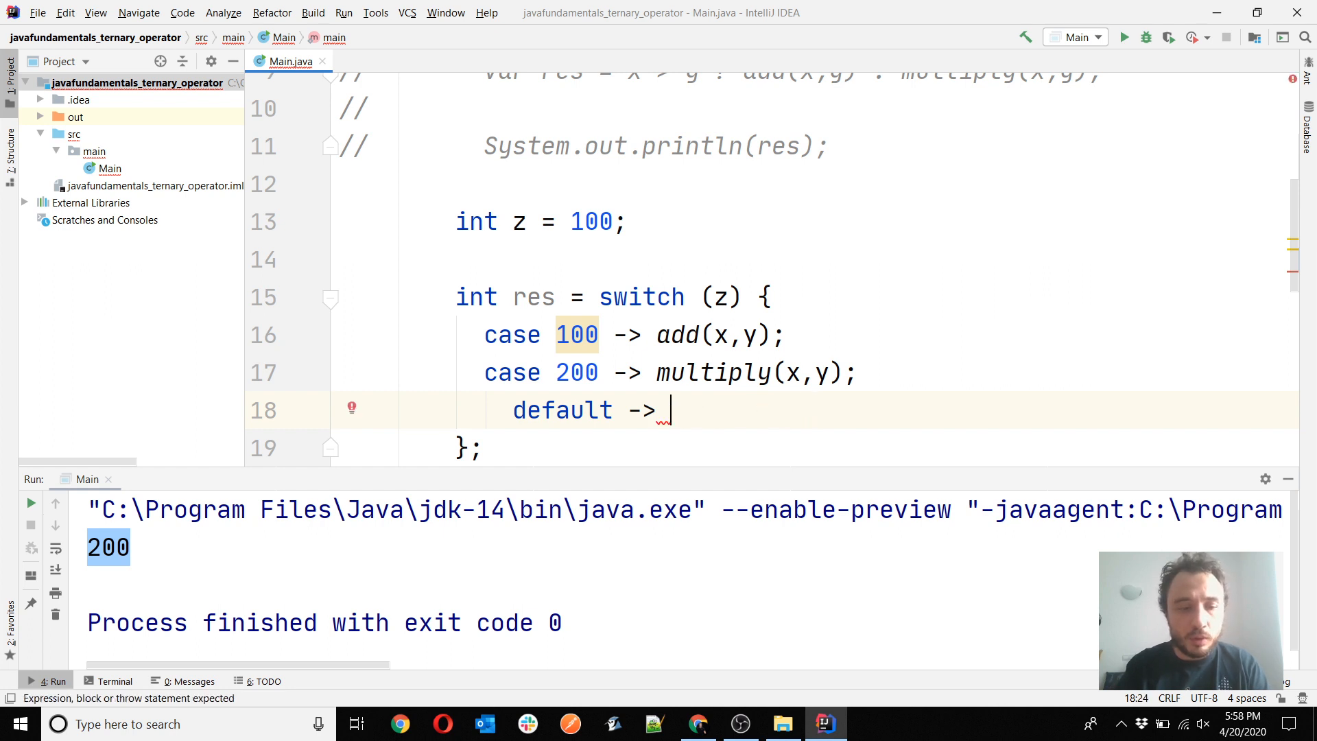
text(300;)
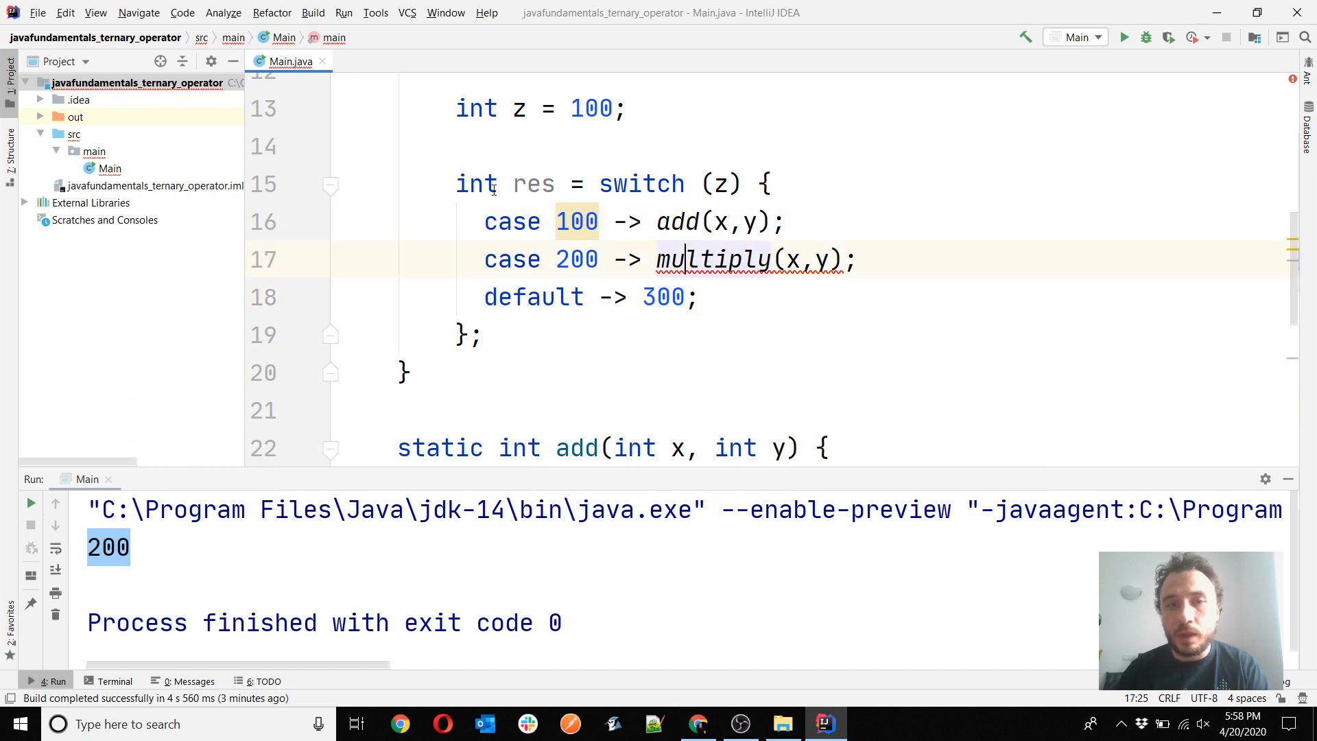
Replace int with var in the switch's res declaration
double_click(476, 184)
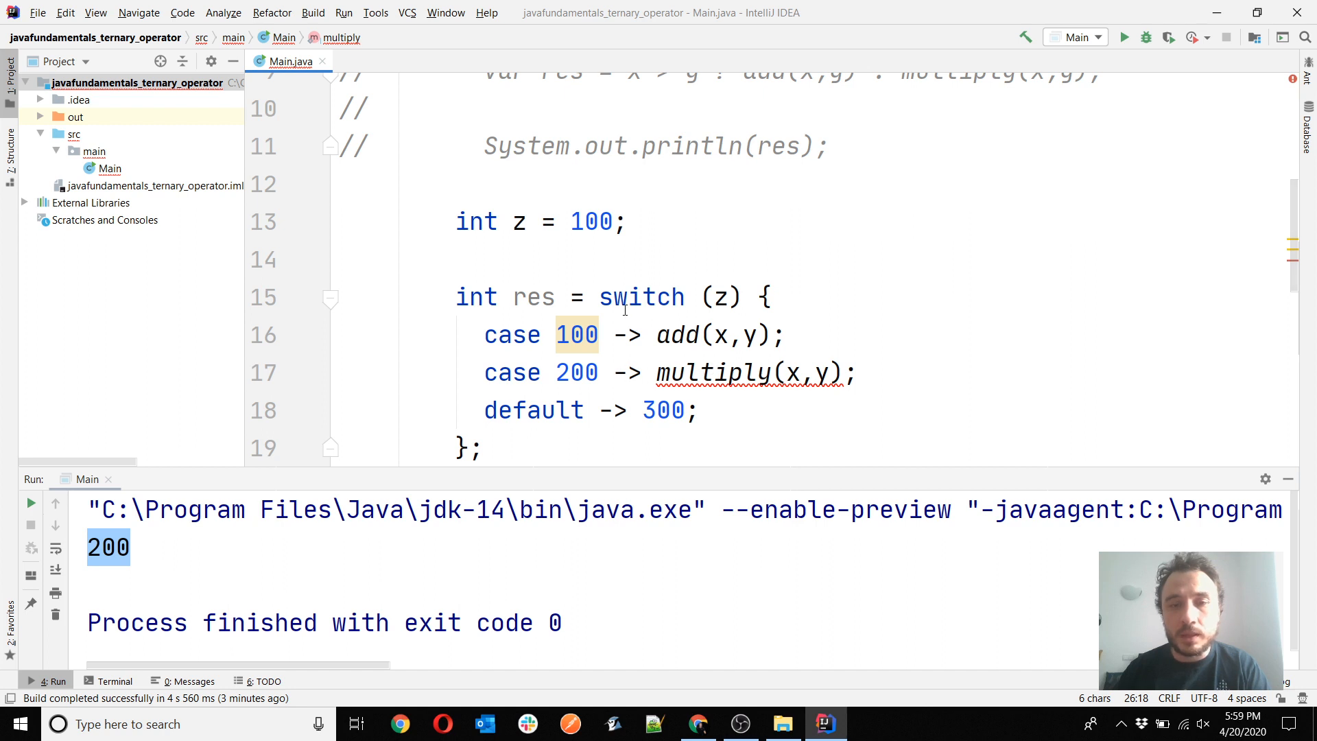
double_click(476, 296)
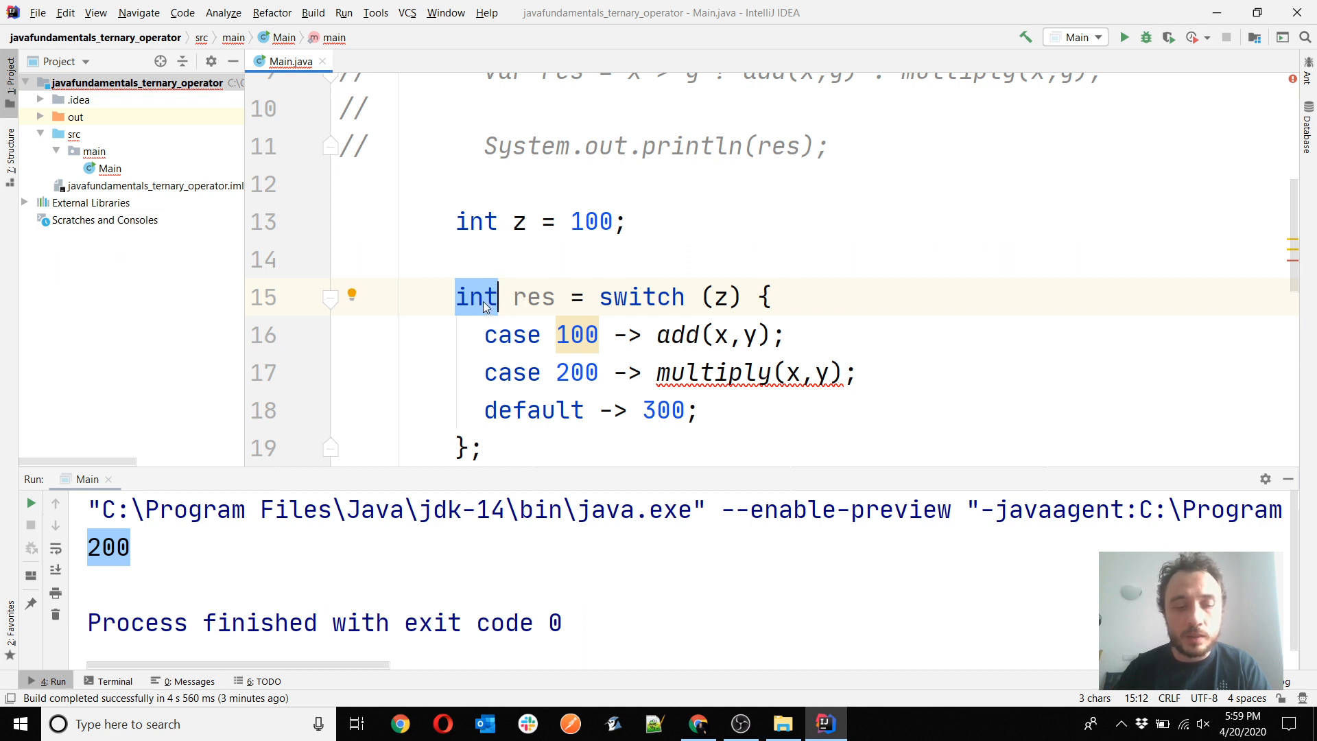
text(var)
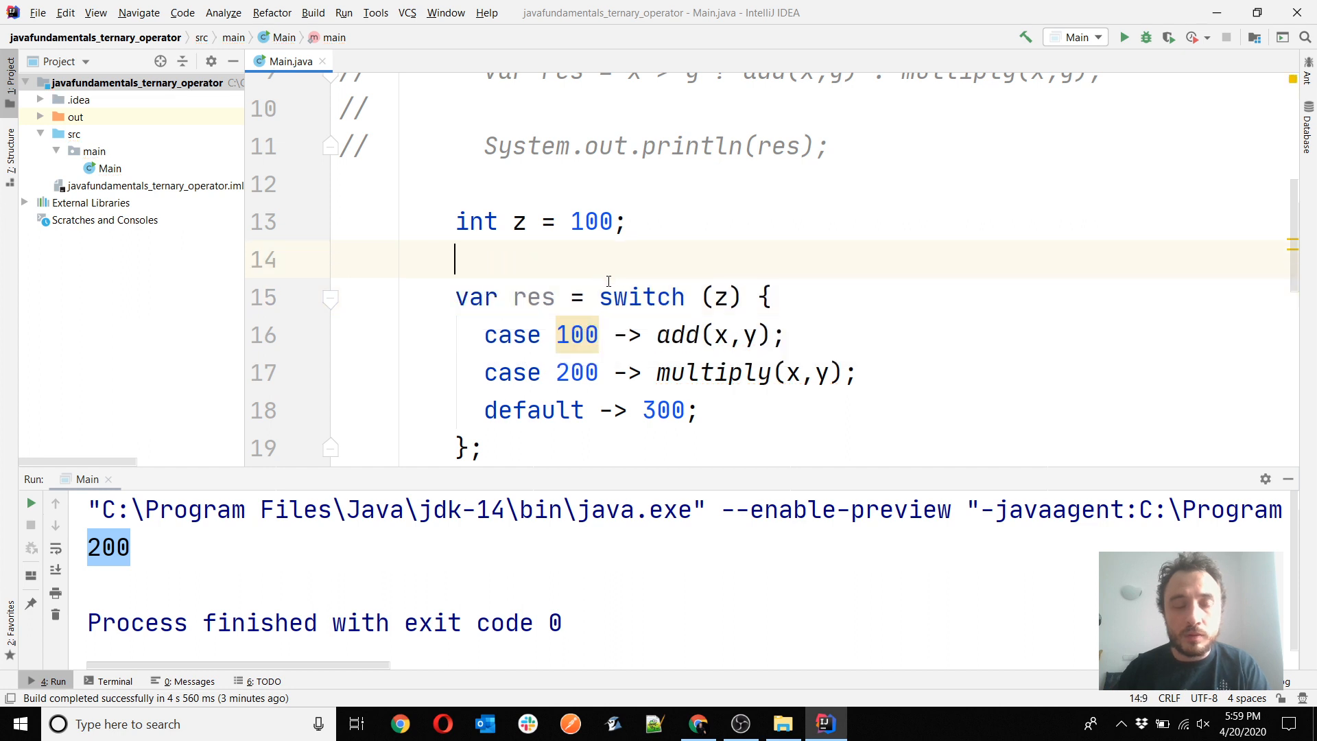
scroll(down, 3)
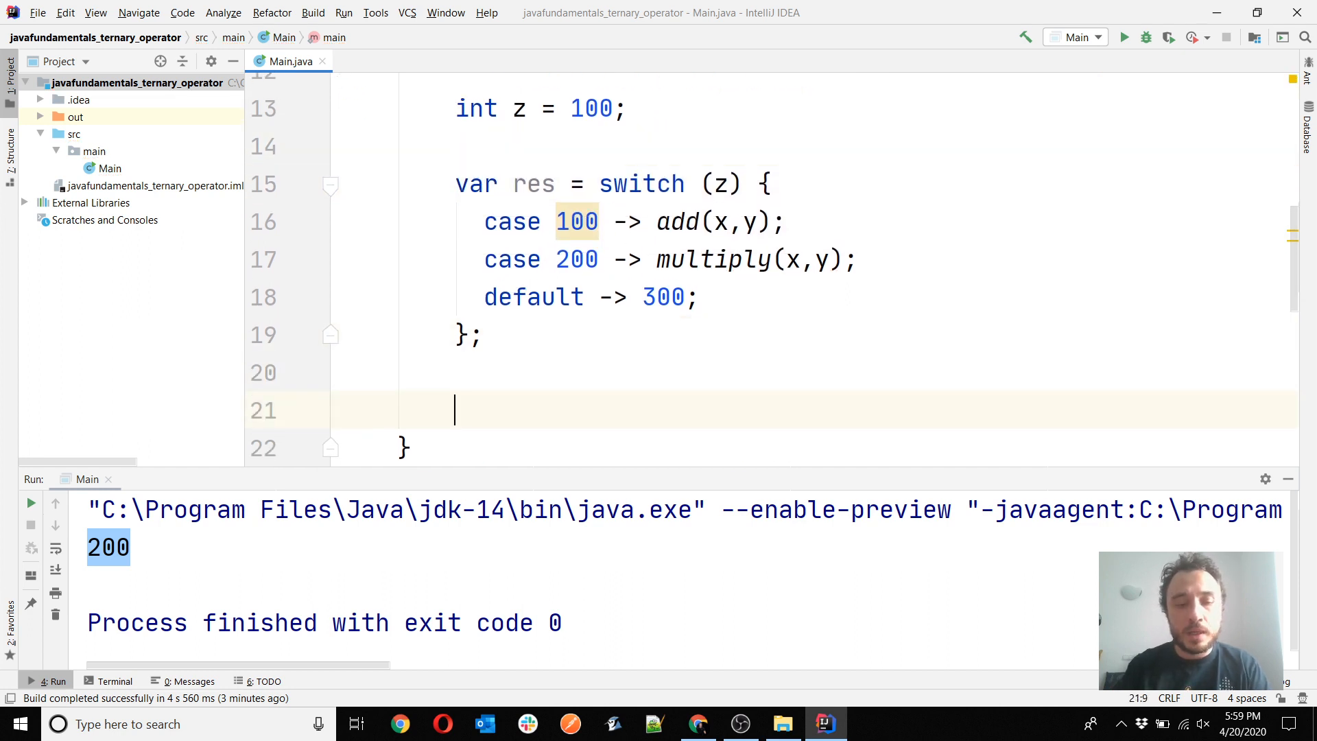
Start writing the print statement for res below the switch block
text(res.)
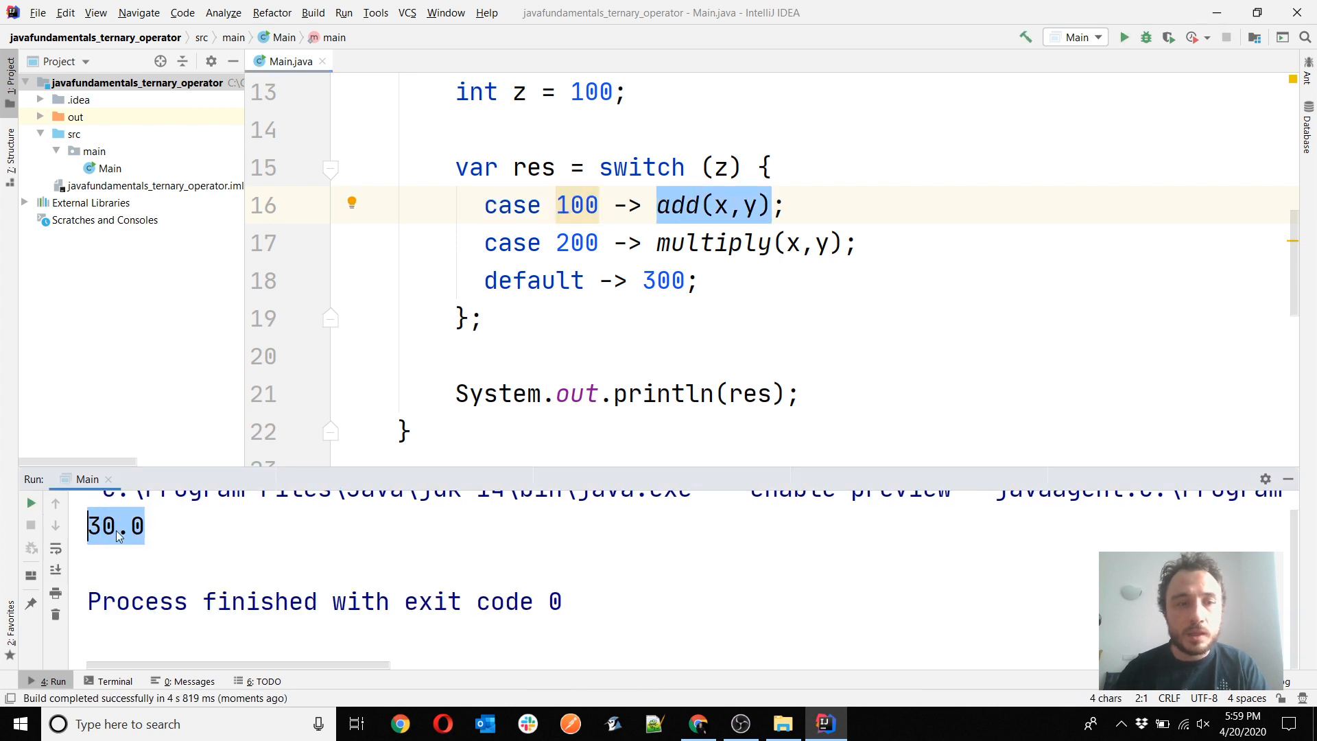
text(double)
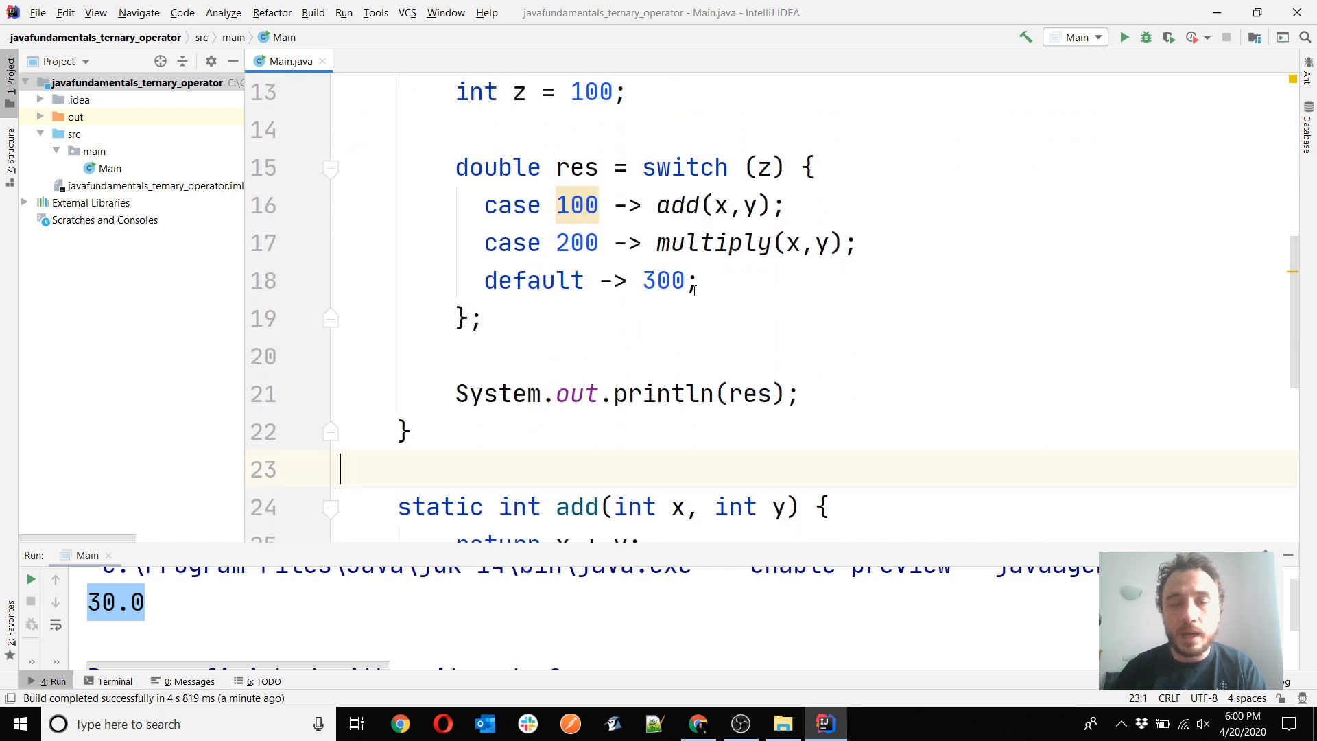
mouse_move(546, 319)
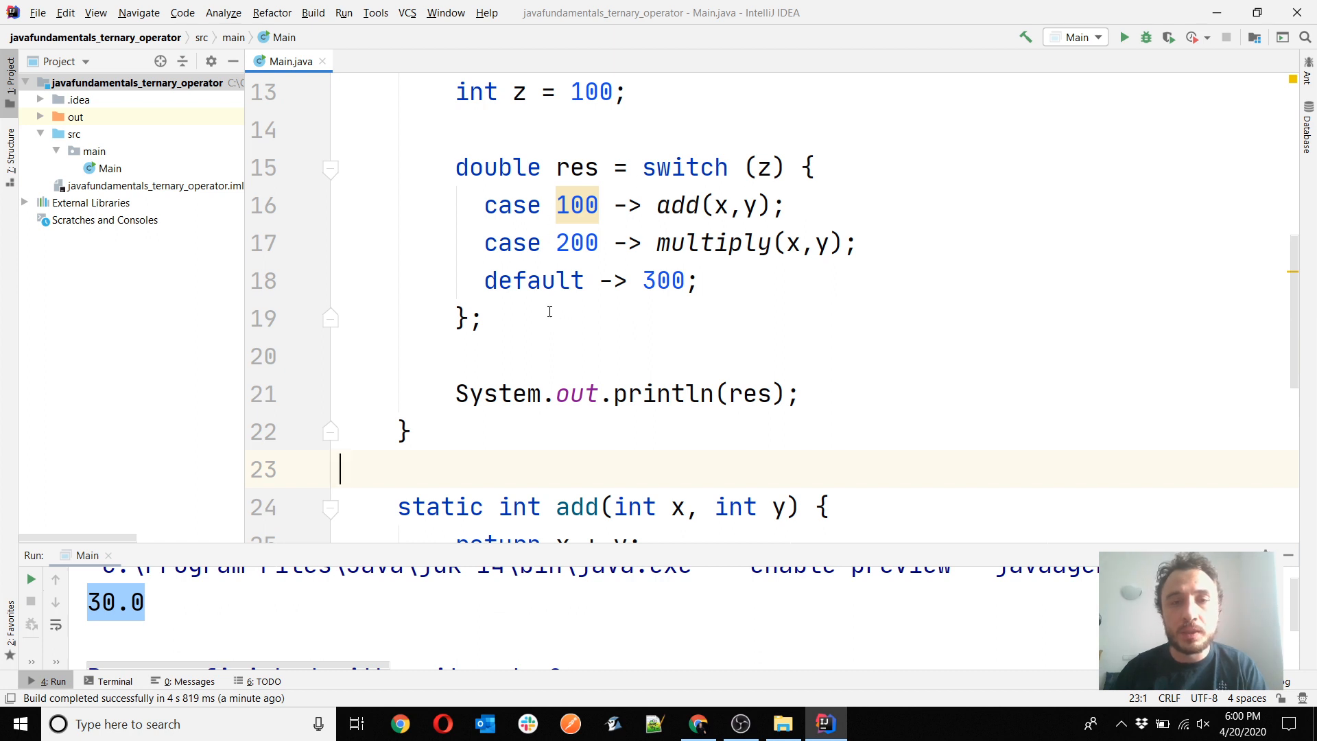
click(707, 206)
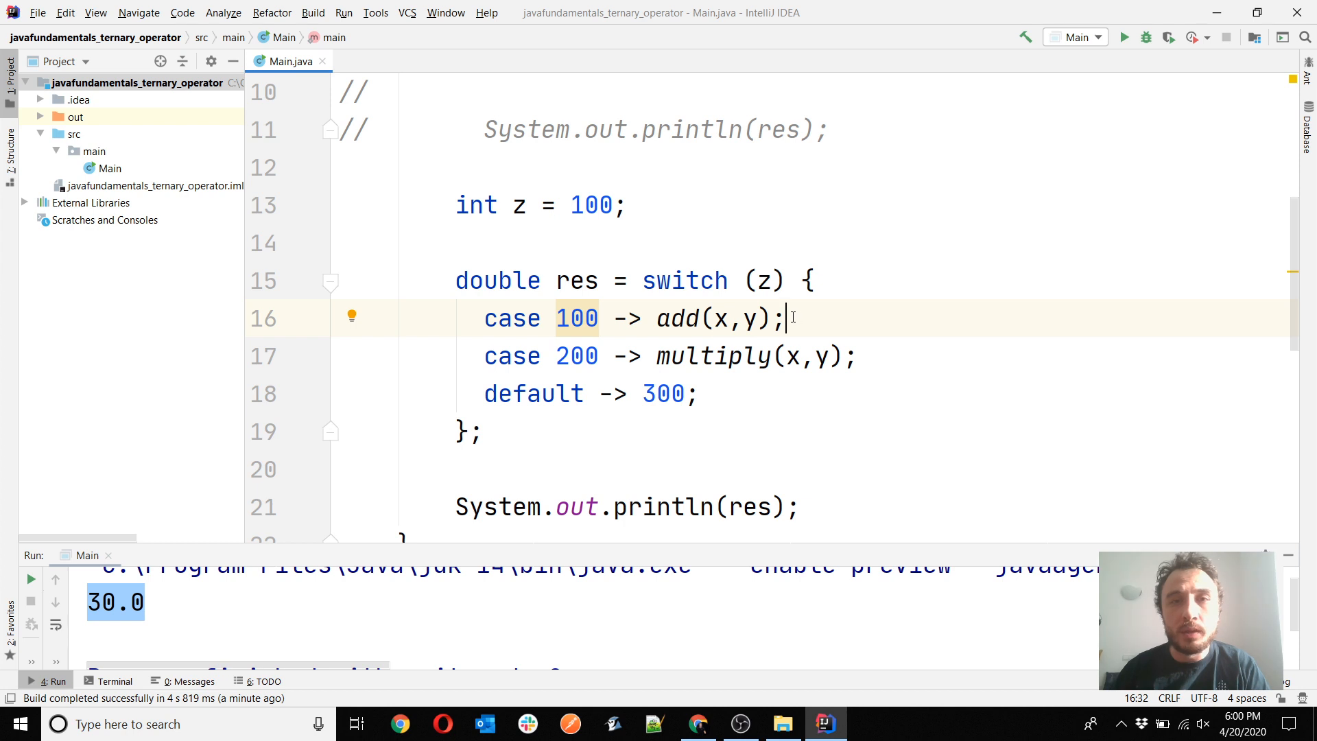
drag(658, 318, 785, 319)
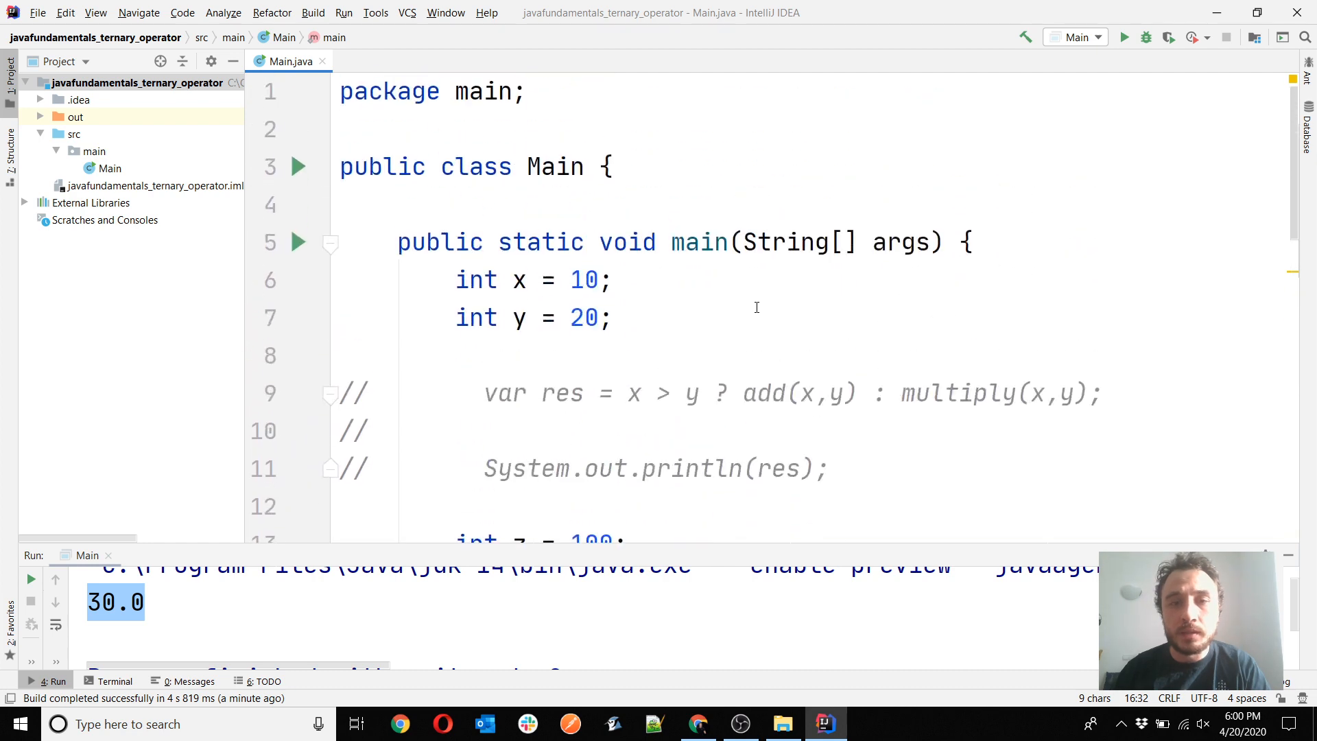
drag(741, 393, 899, 393)
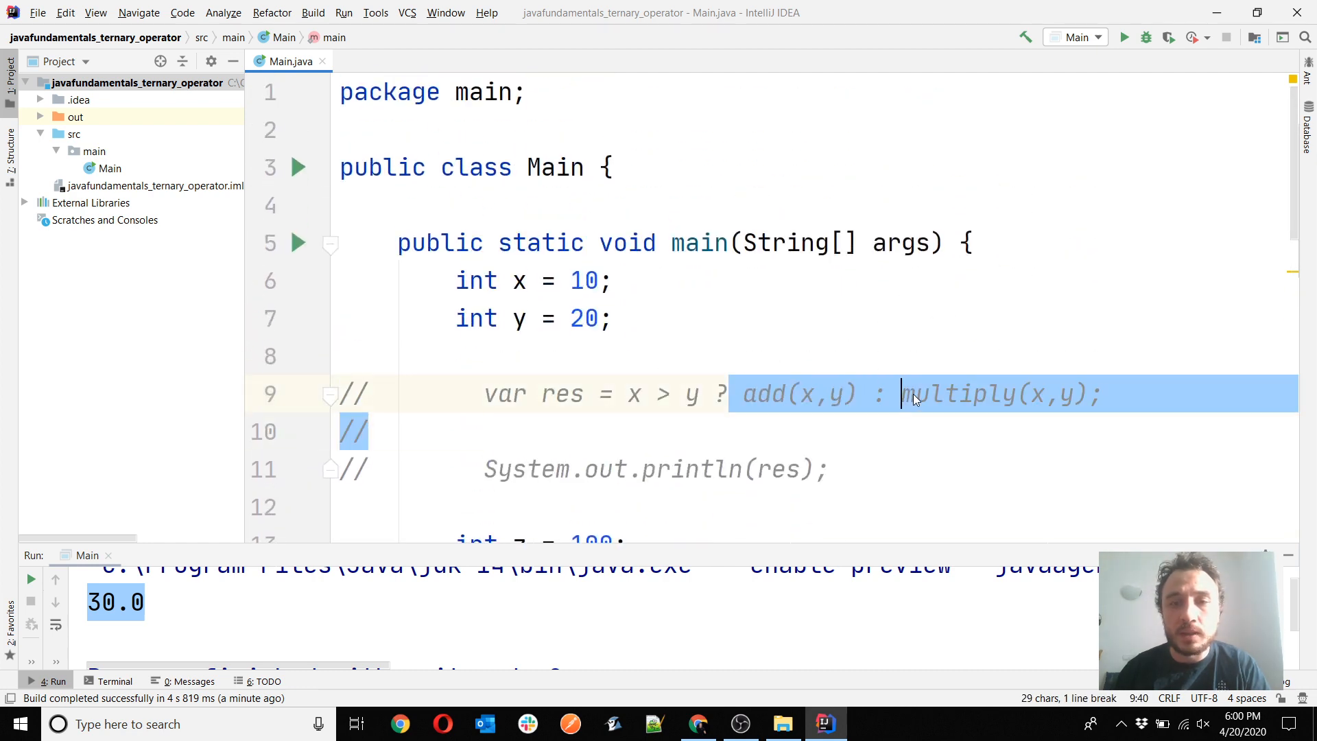
click(812, 393)
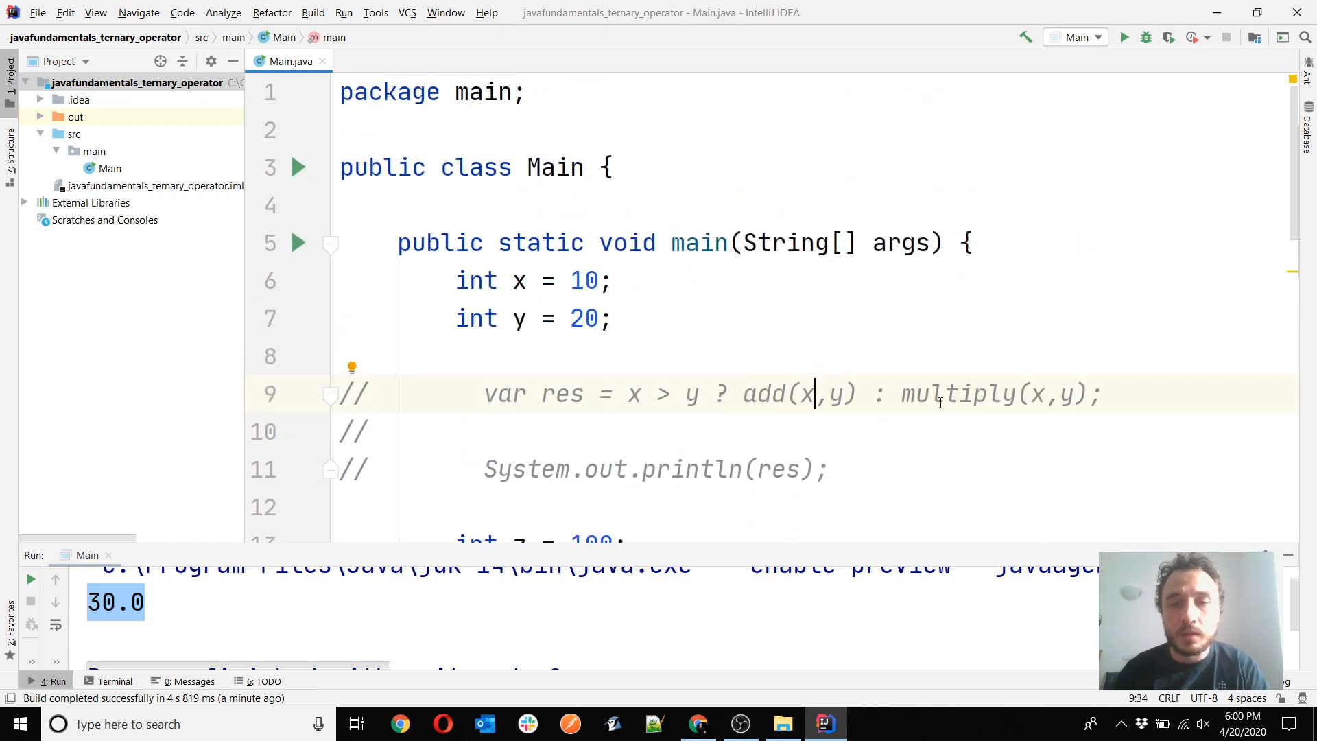
scroll(down, 3)
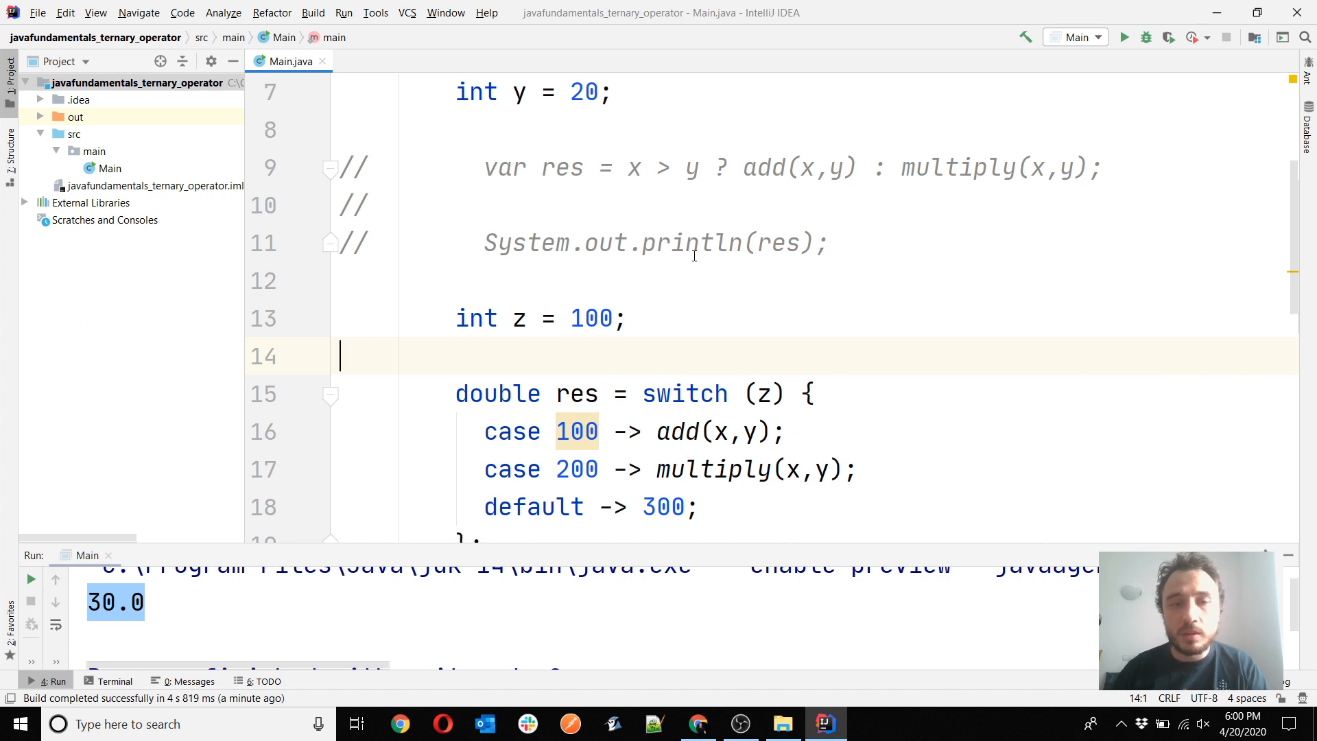
mouse_move(693, 304)
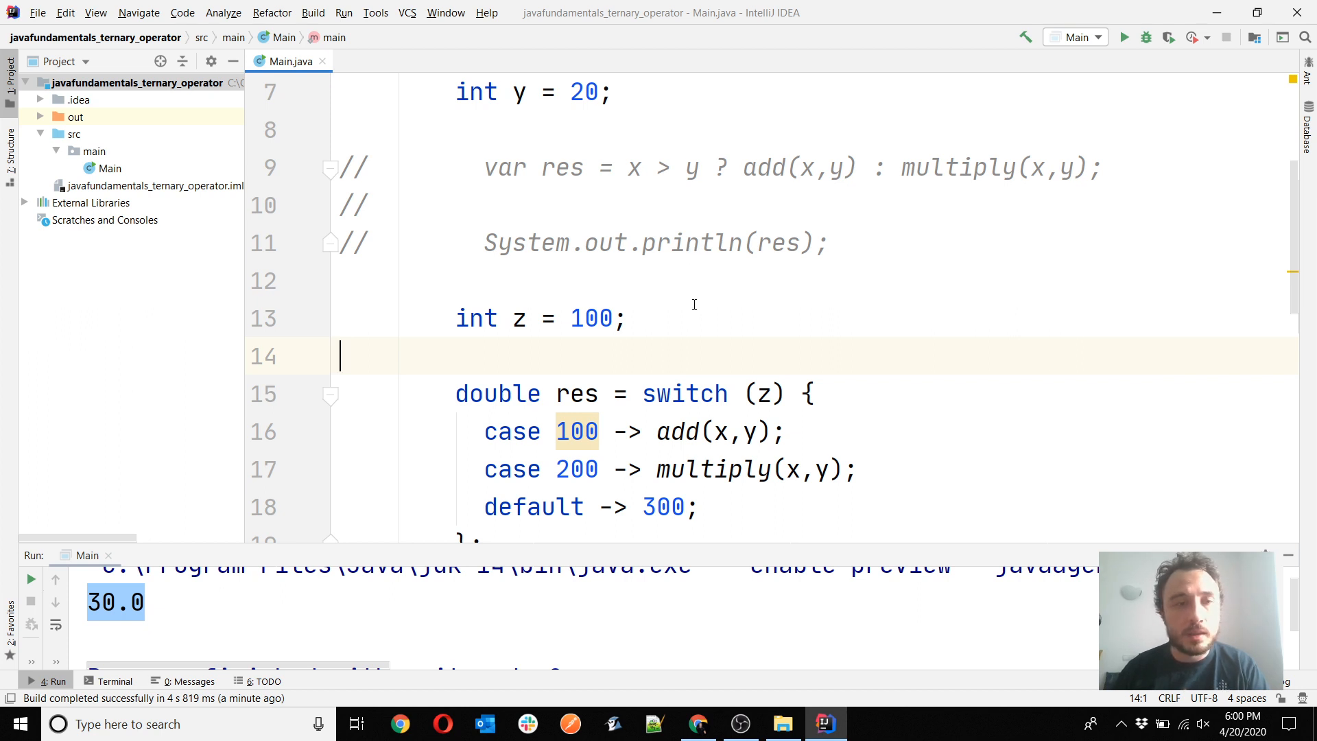
mouse_move(658, 342)
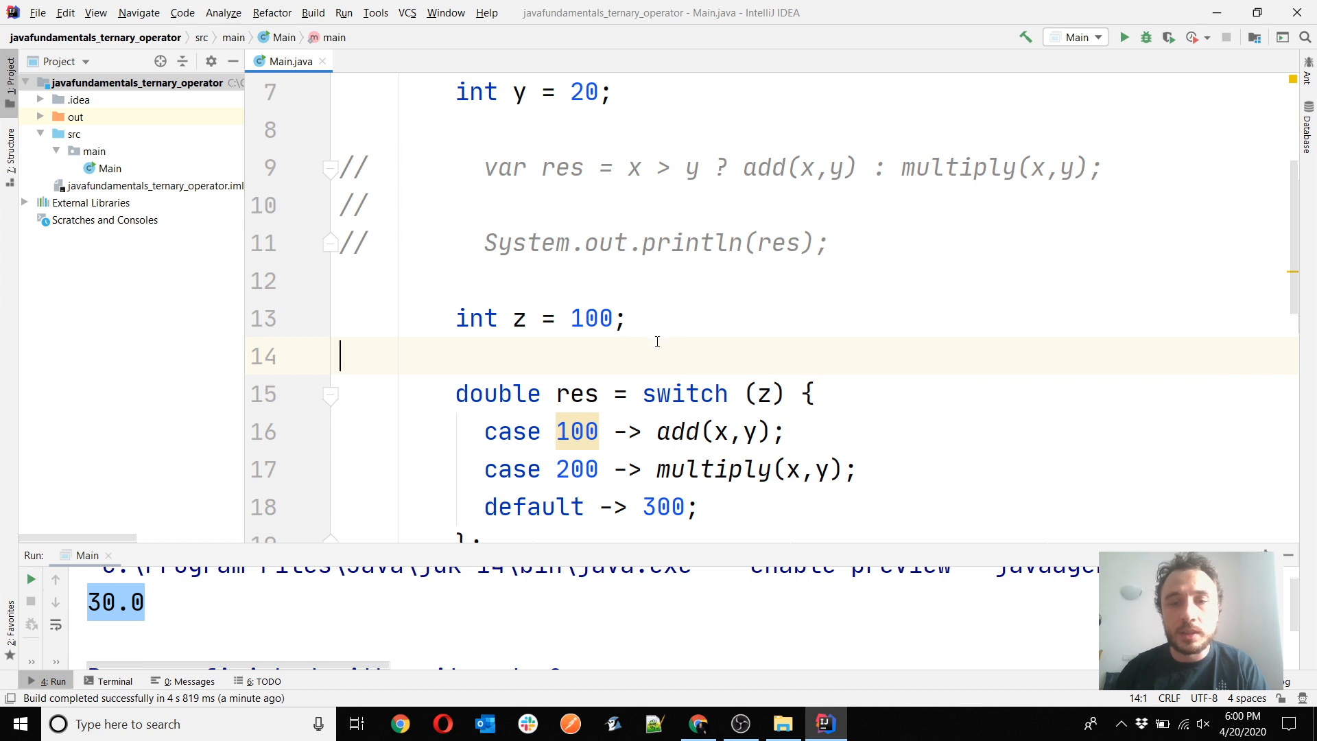